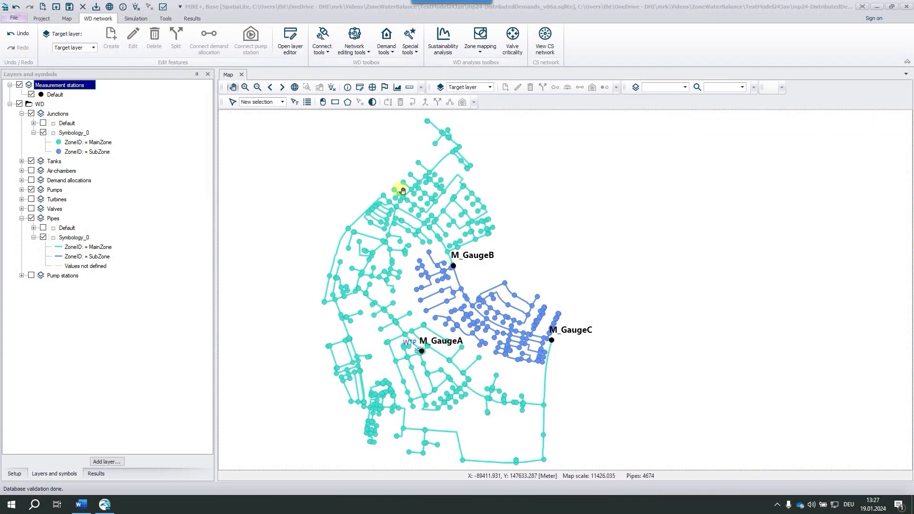
mouse_move(472, 291)
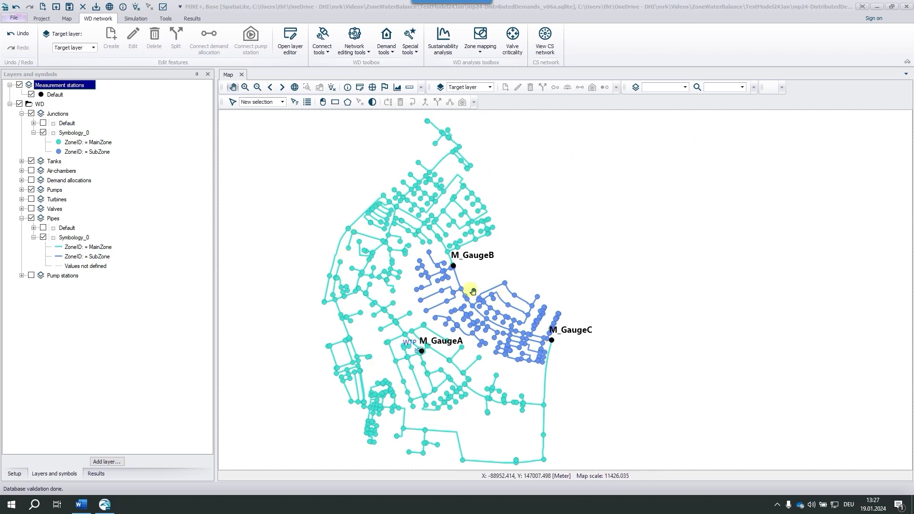
mouse_move(472, 290)
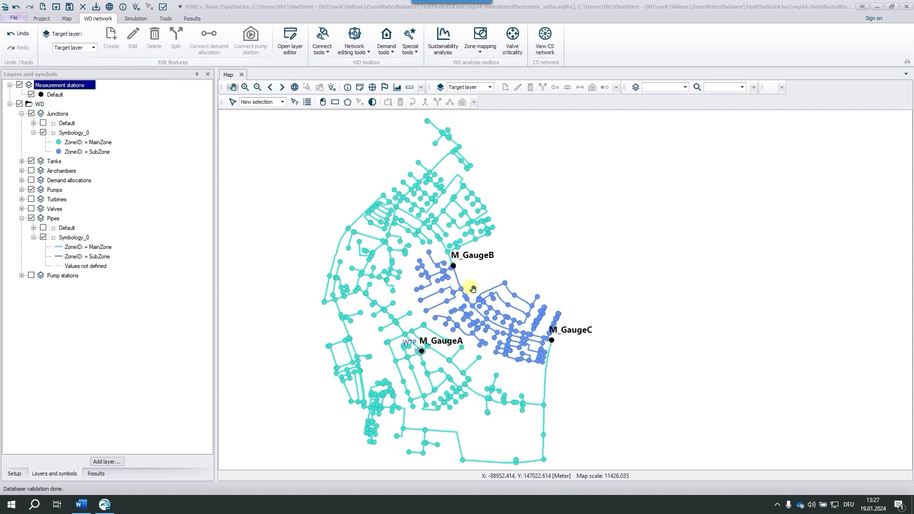
mouse_move(367, 346)
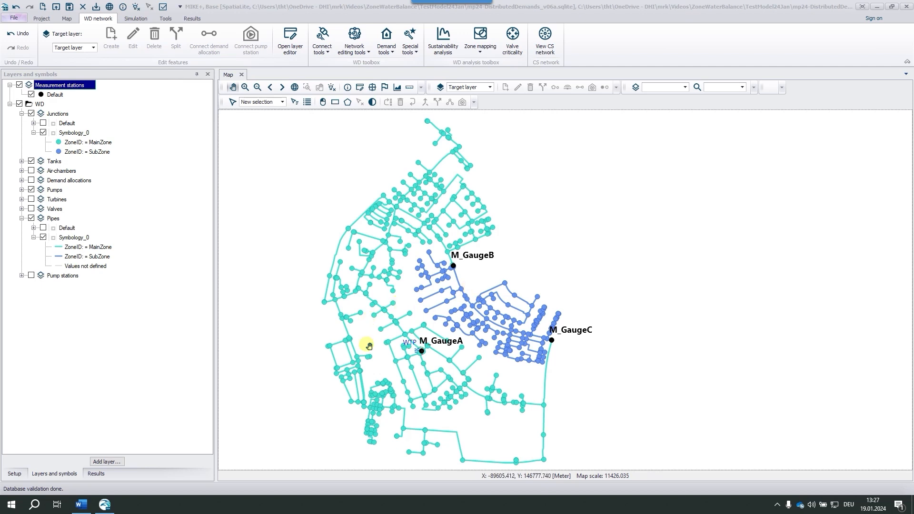
mouse_move(395, 366)
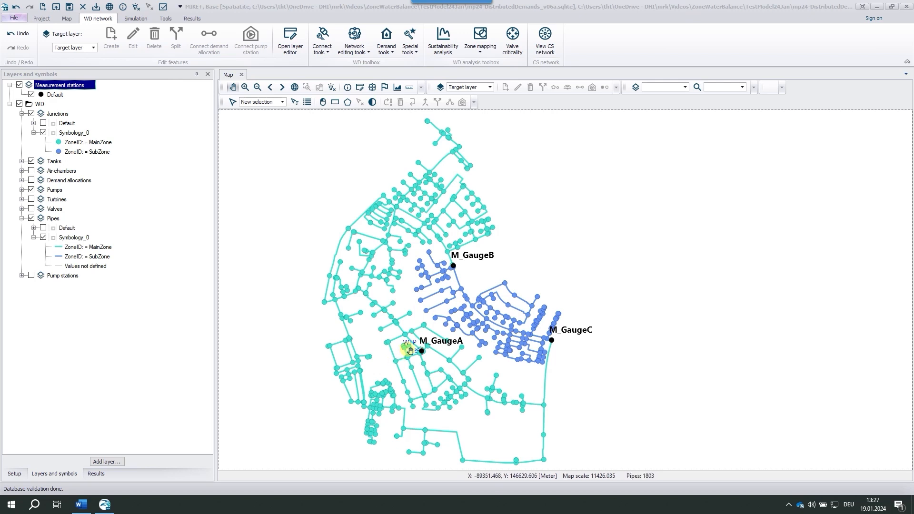
mouse_move(558, 357)
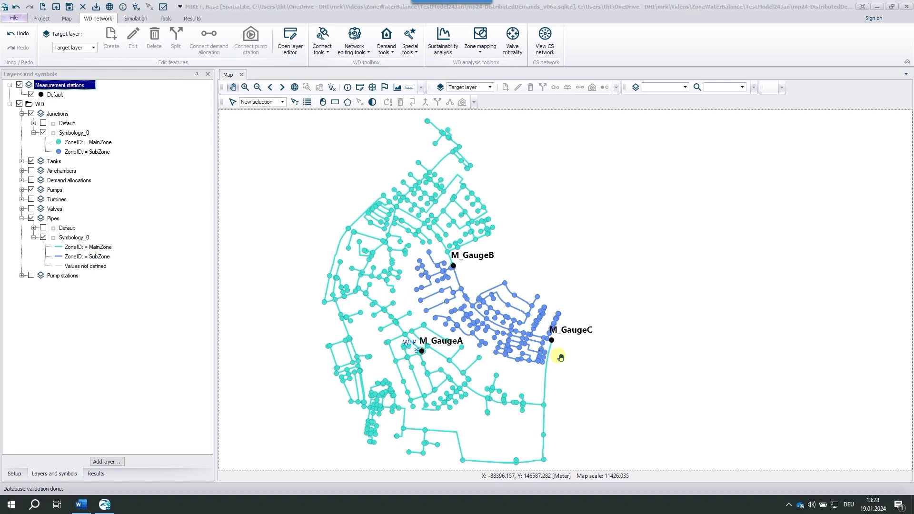
mouse_move(776, 205)
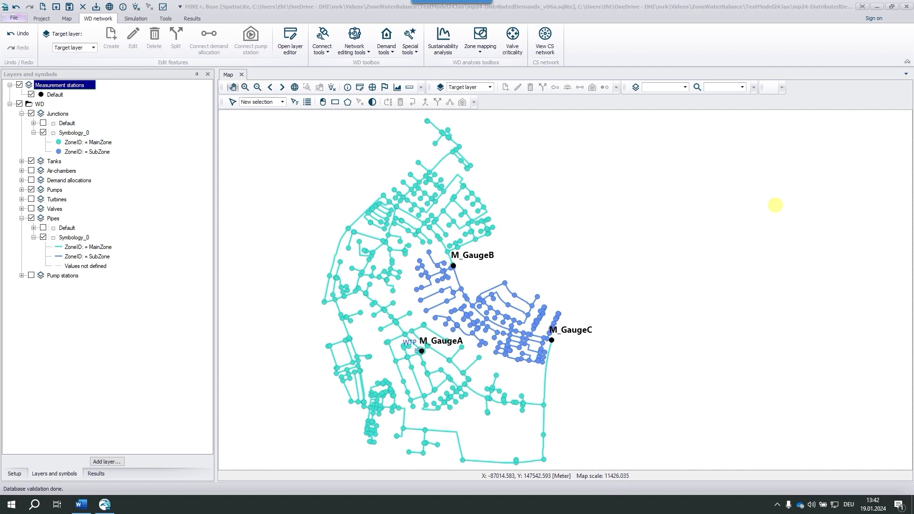
mouse_move(745, 195)
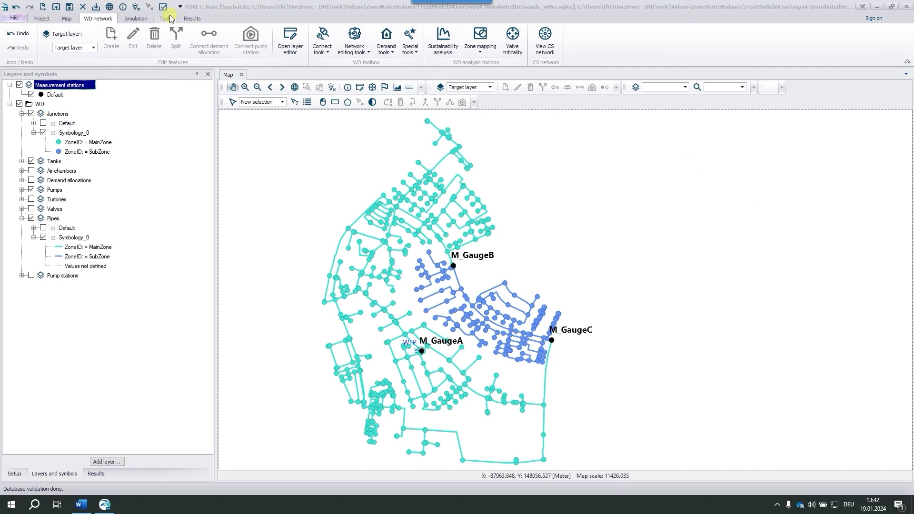
Open Gauges.dfs0 in the time series editor and zoom the plot to mid-September.
left_click(177, 40)
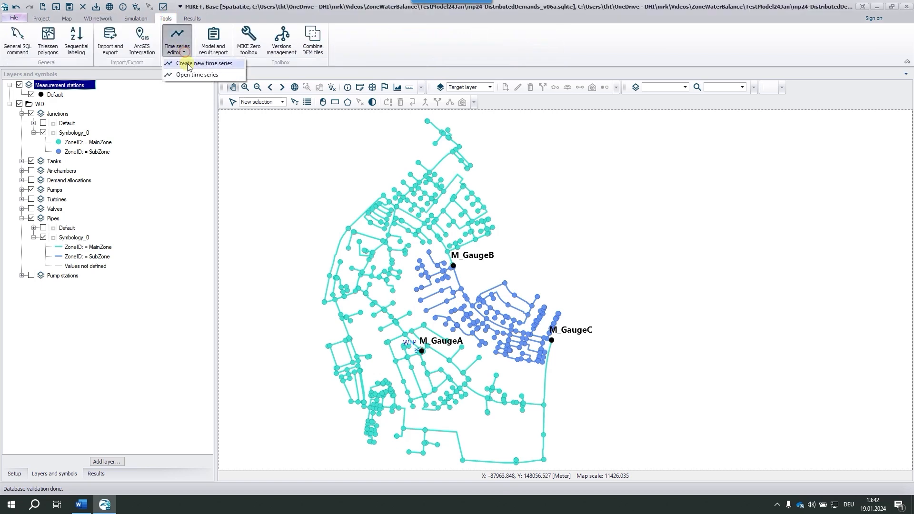
left_click(197, 74)
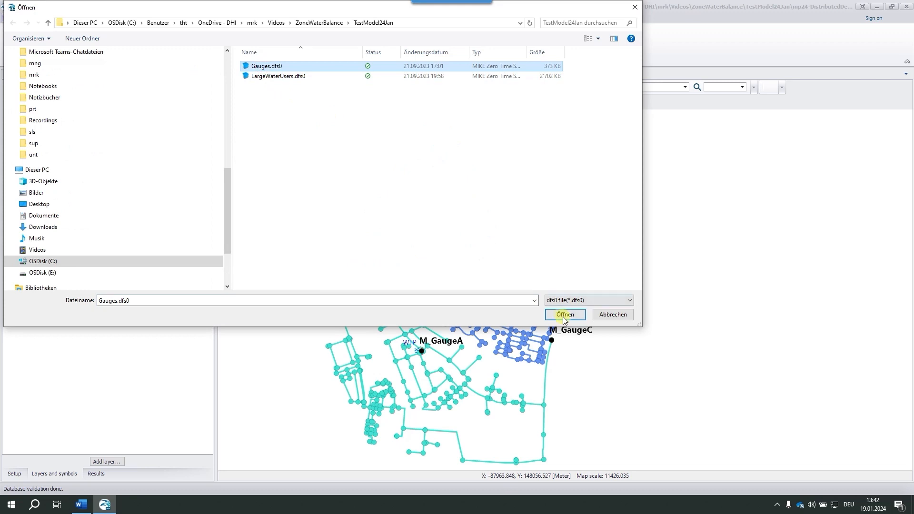
left_click(564, 314)
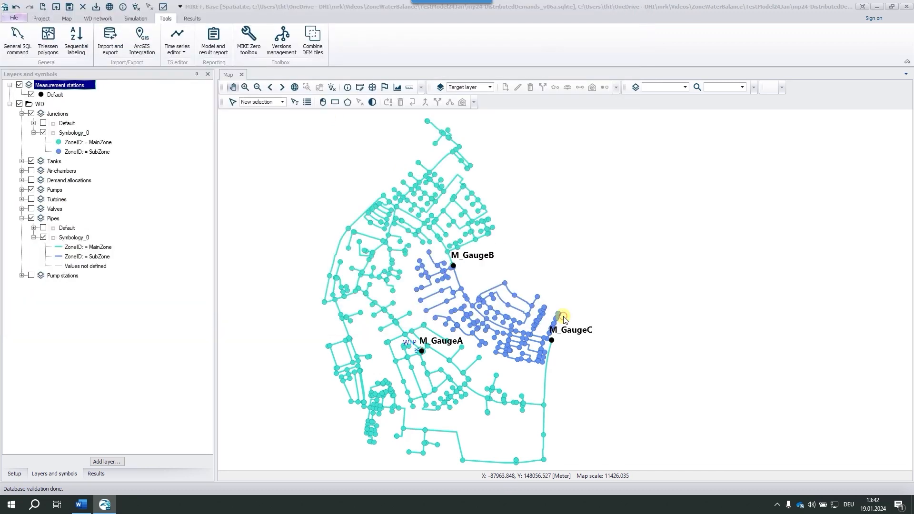
left_click(249, 38)
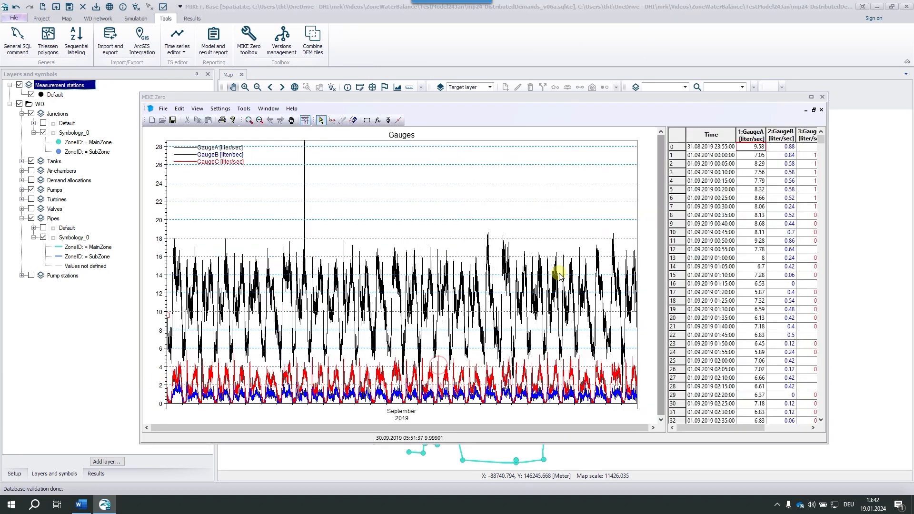
mouse_move(343, 246)
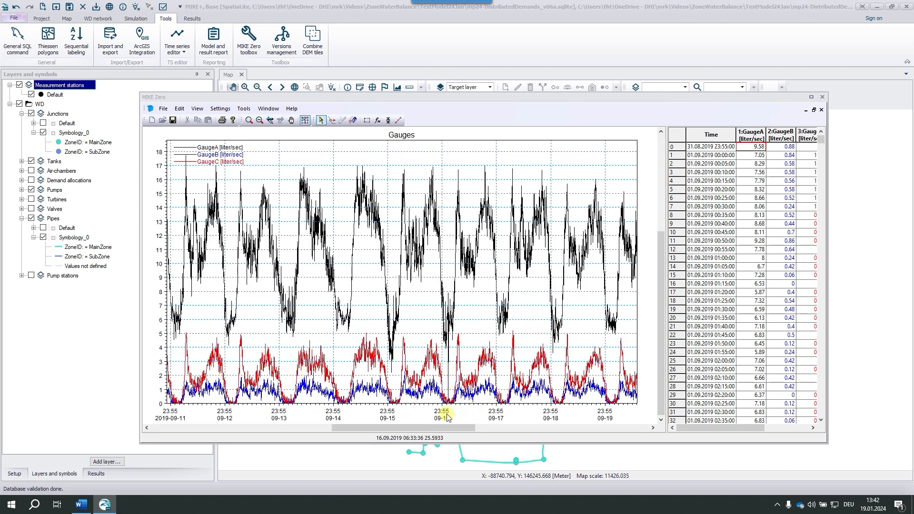
mouse_move(308, 376)
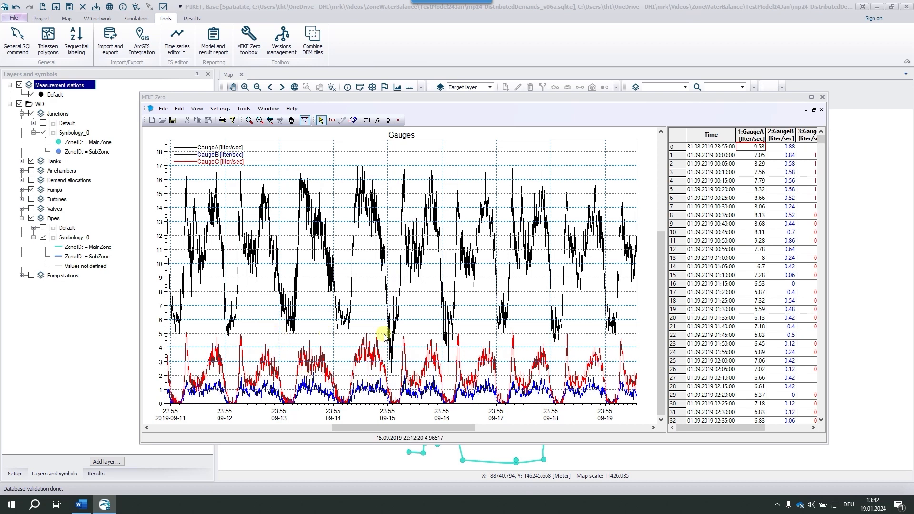
mouse_move(364, 171)
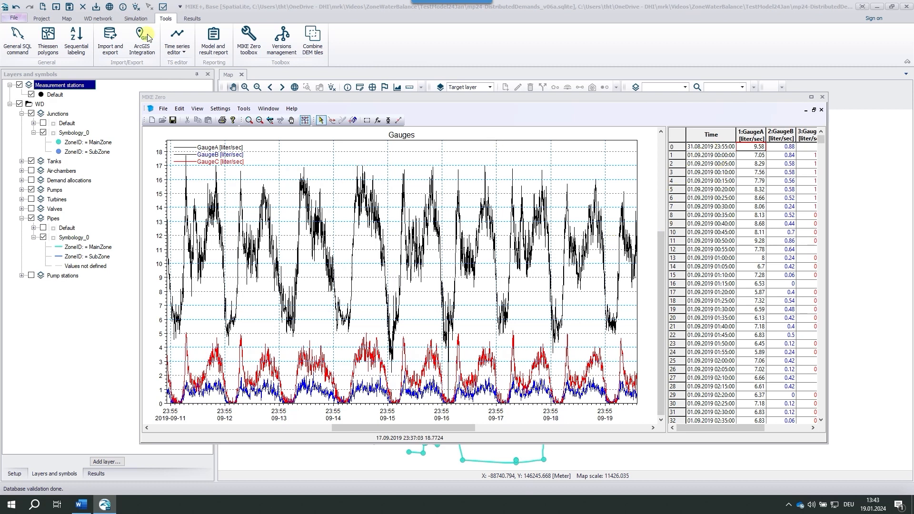
Open LargeWaterUsers.dfs0 to review its Flow01 record for September 2019.
left_click(177, 39)
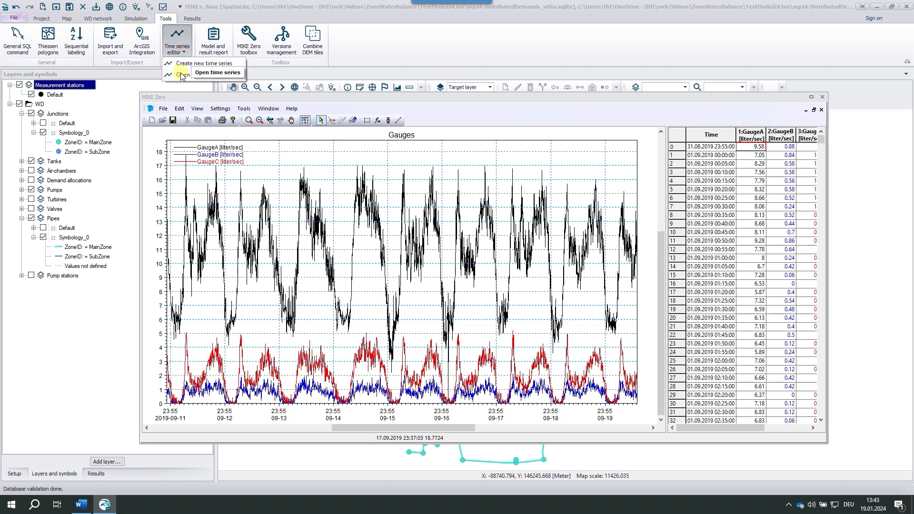
left_click(216, 72)
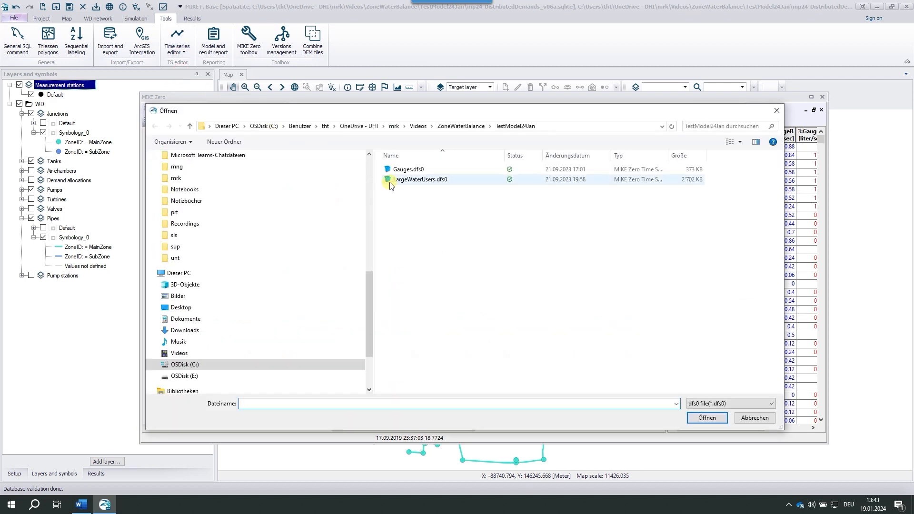
double_click(411, 169)
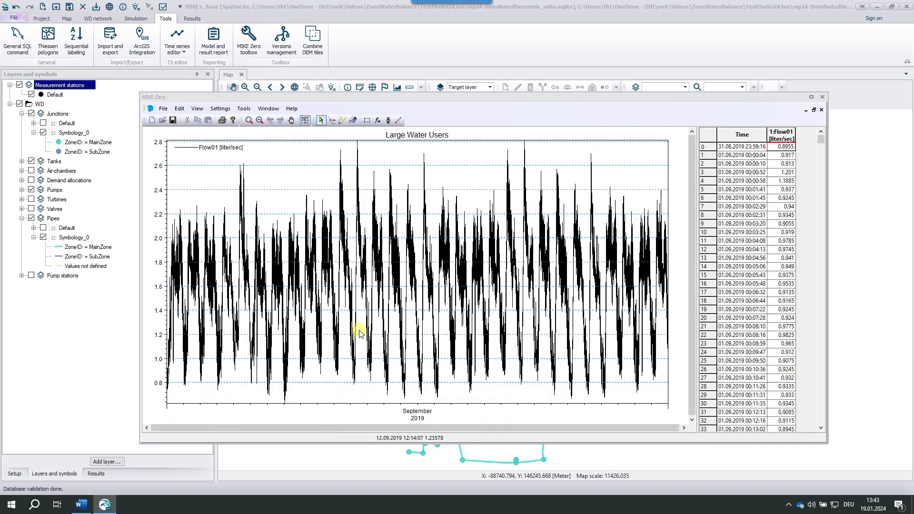
mouse_move(423, 367)
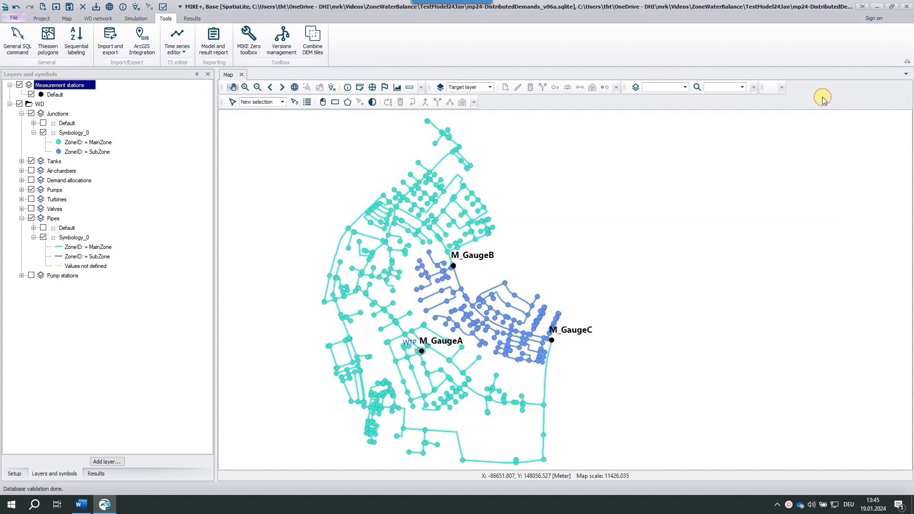
mouse_move(584, 199)
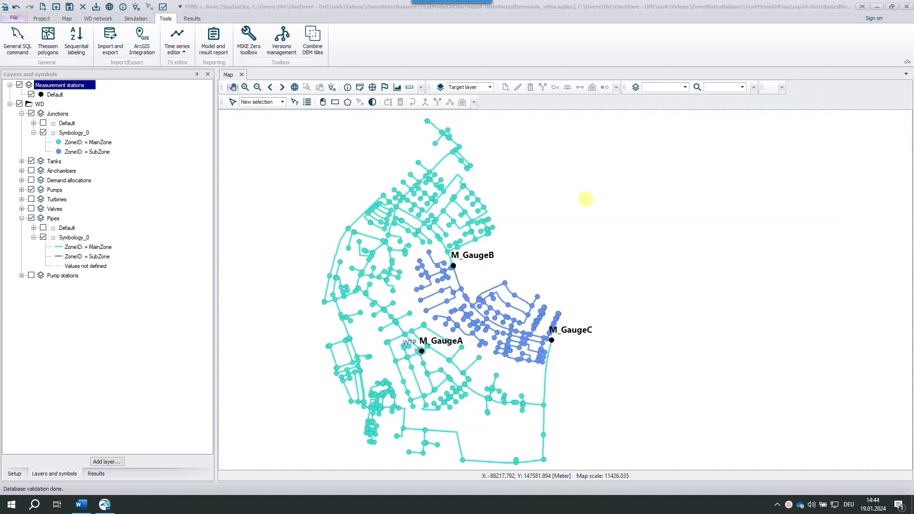
Open the Zones editor from the Setup tree and view MainZone's Water balance tab.
left_click(13, 473)
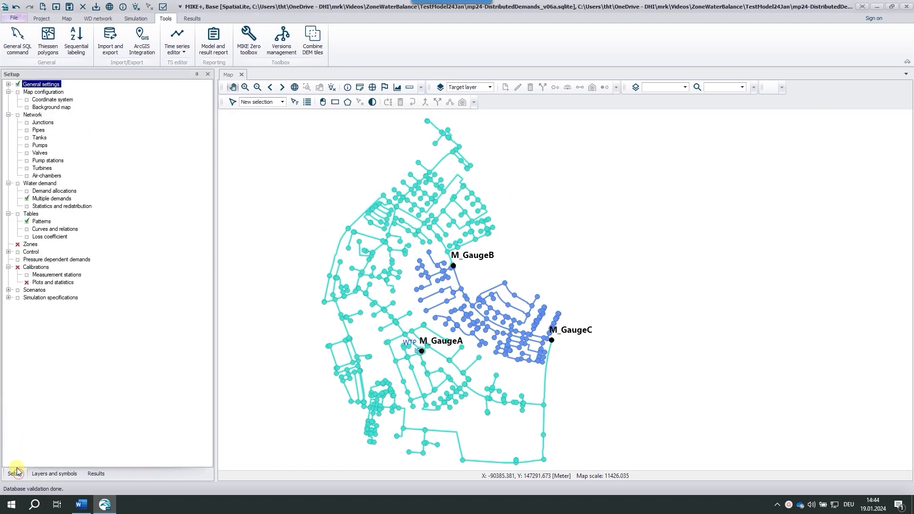
left_click(29, 244)
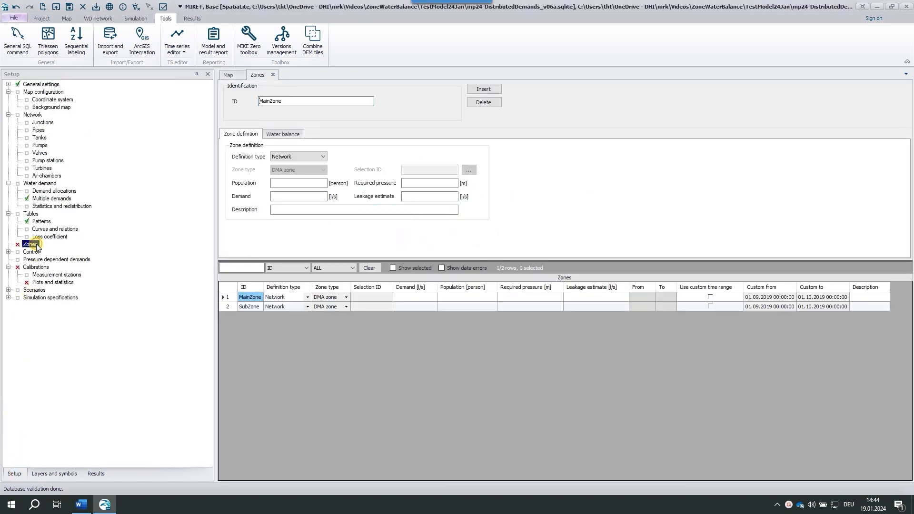
left_click(285, 100)
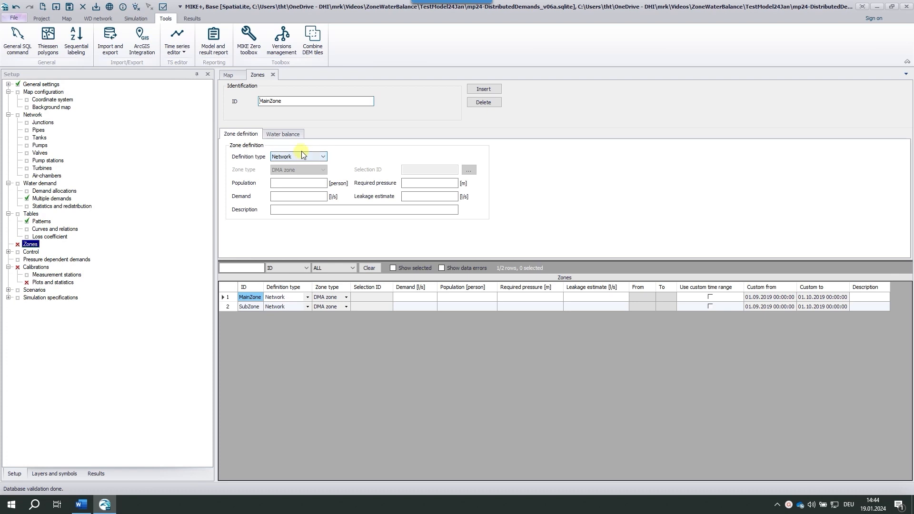
left_click(53, 473)
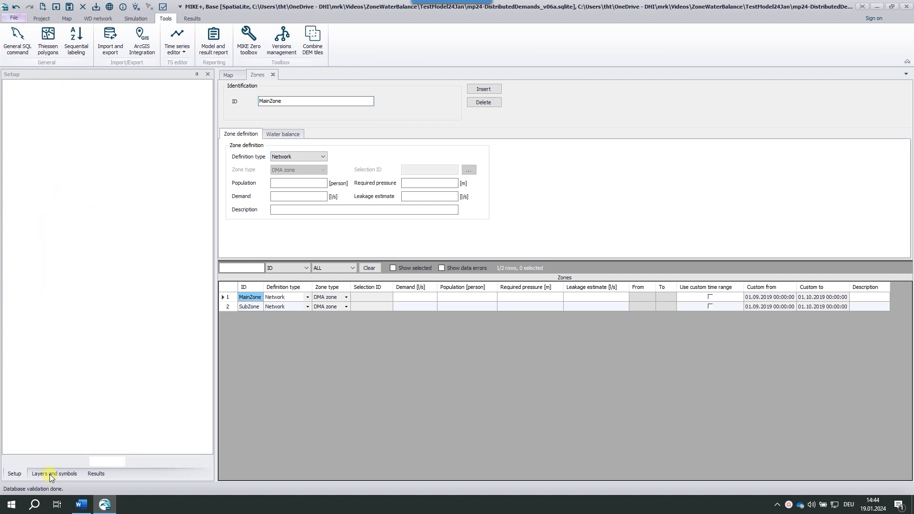
left_click(13, 473)
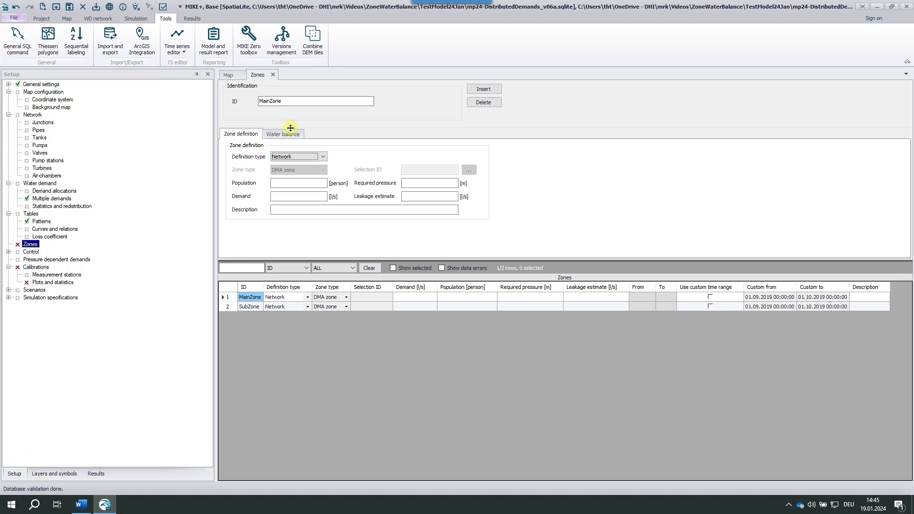
mouse_move(282, 133)
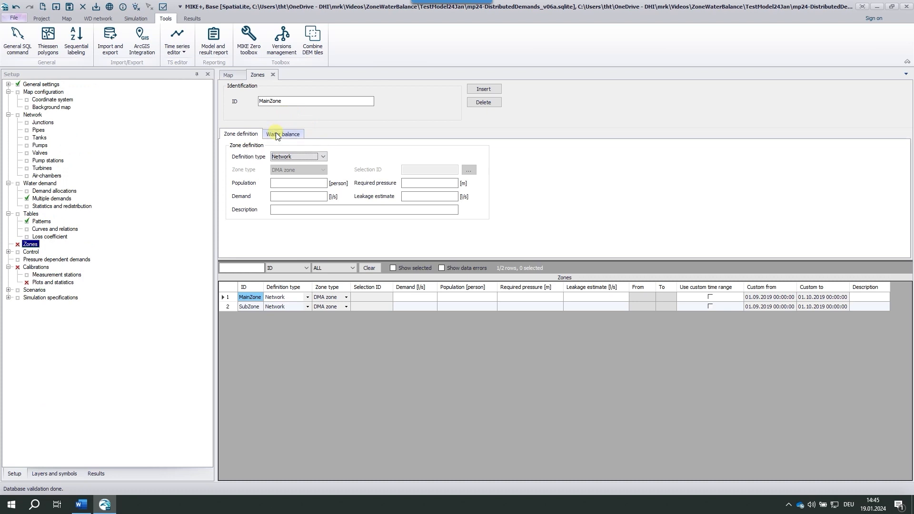
left_click(283, 133)
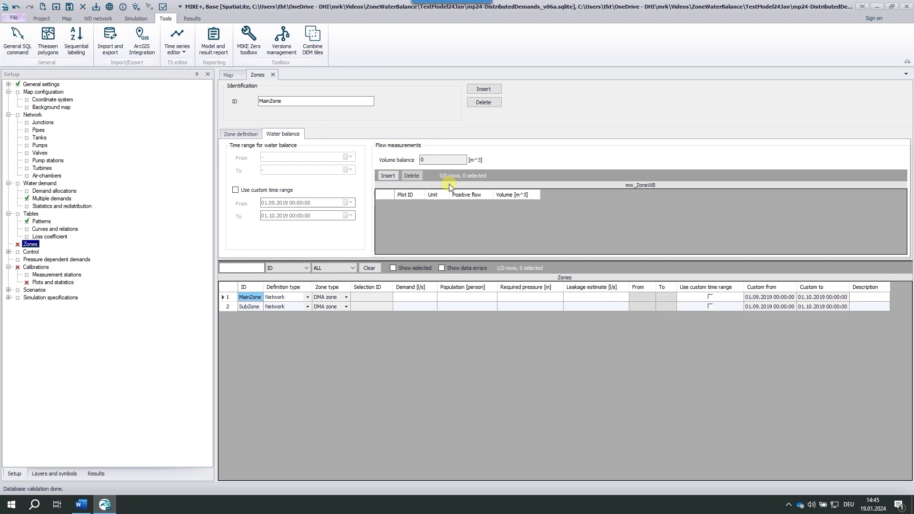
mouse_move(397, 140)
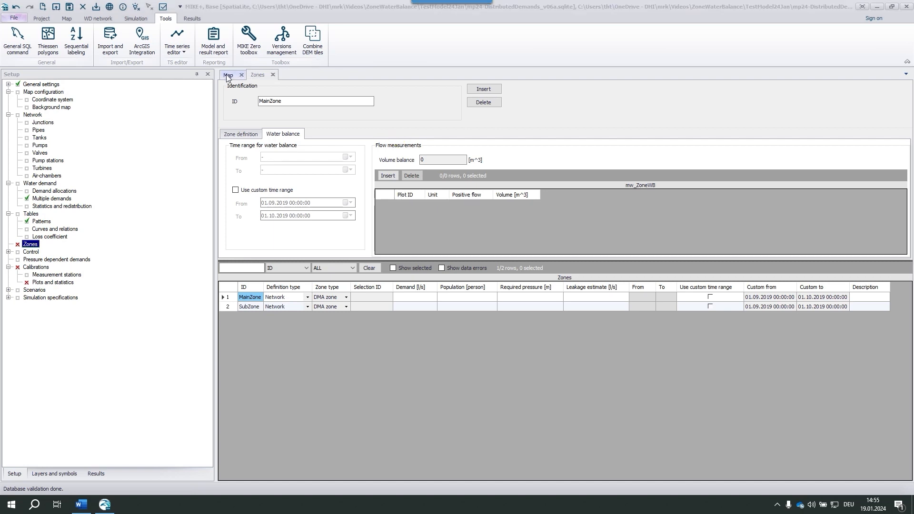
Set the WD network target layer to Measurement stations and place a new station.
left_click(228, 74)
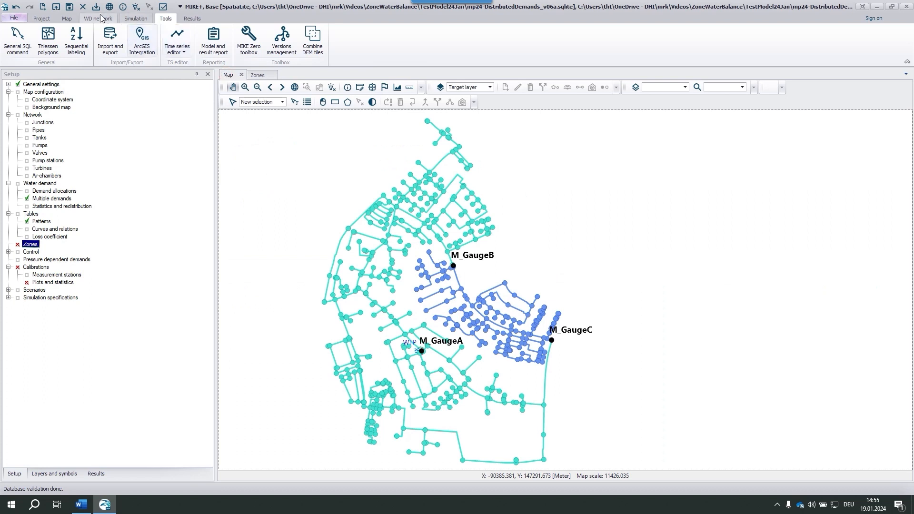
left_click(98, 18)
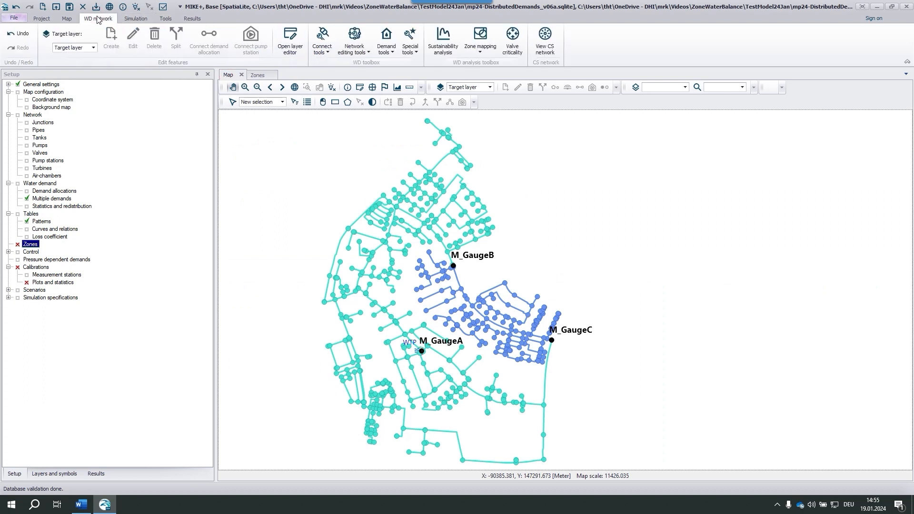
left_click(93, 47)
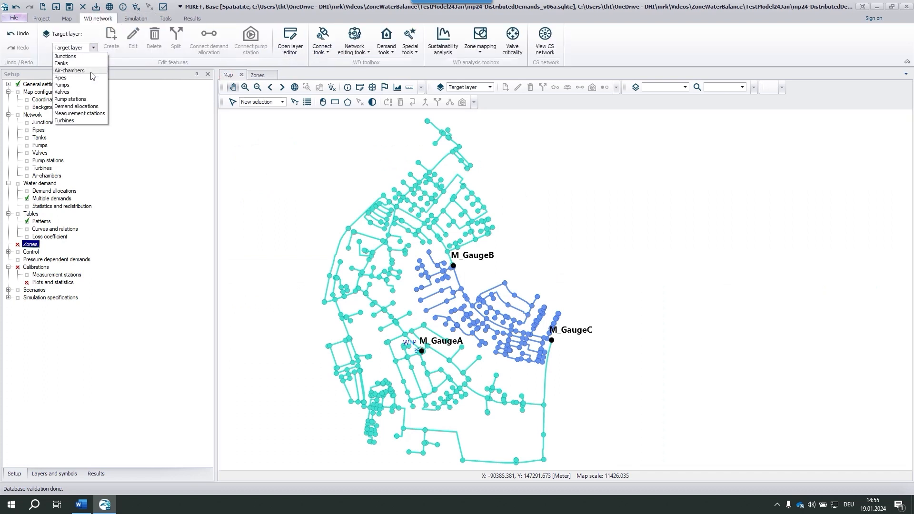
left_click(78, 113)
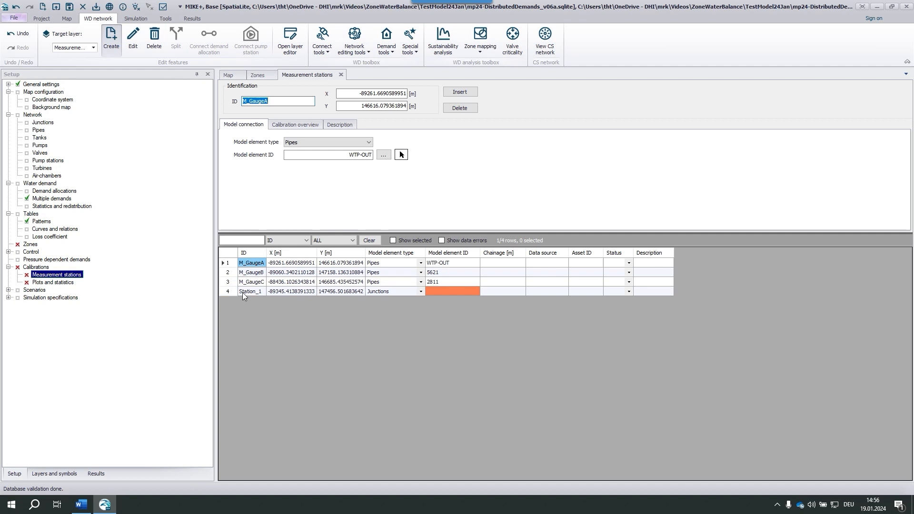
Rename Station_1 to M_LargeWaterUser and connect it to junction 21018.
left_click(250, 291)
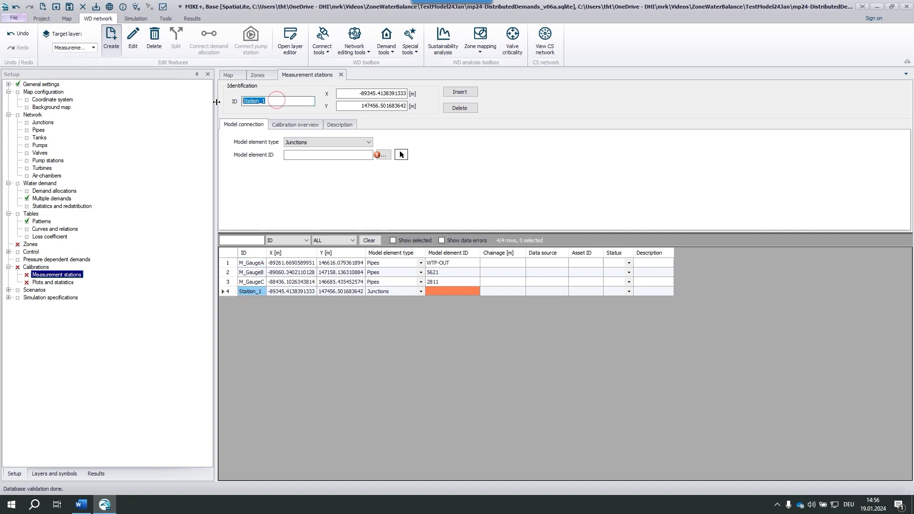
type("M_Large")
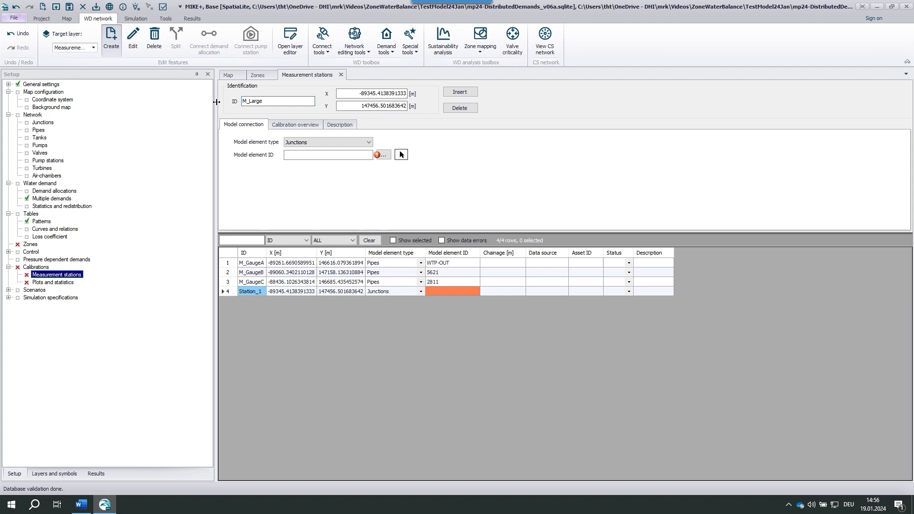
type("Water")
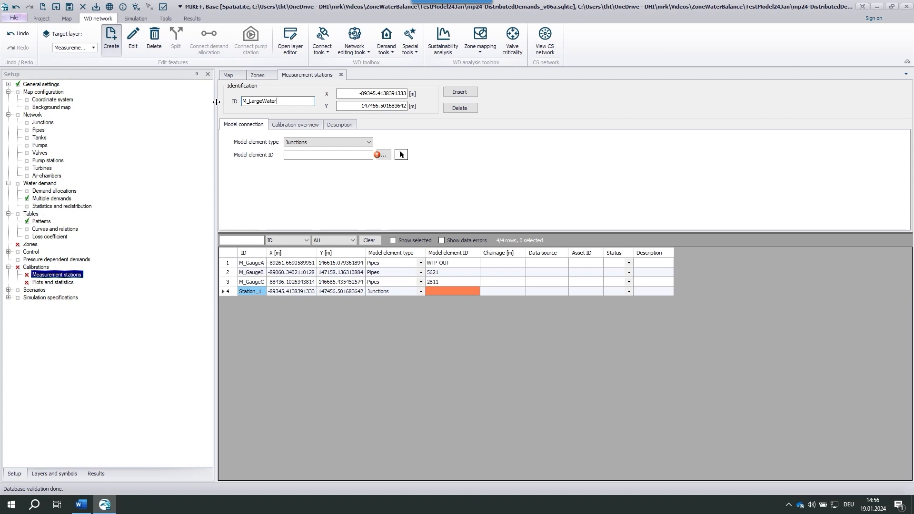
type("User")
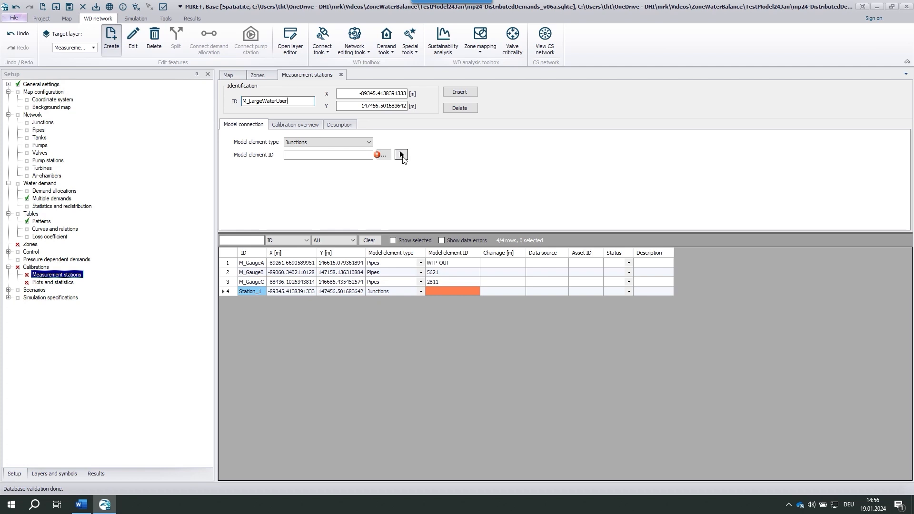
left_click(228, 75)
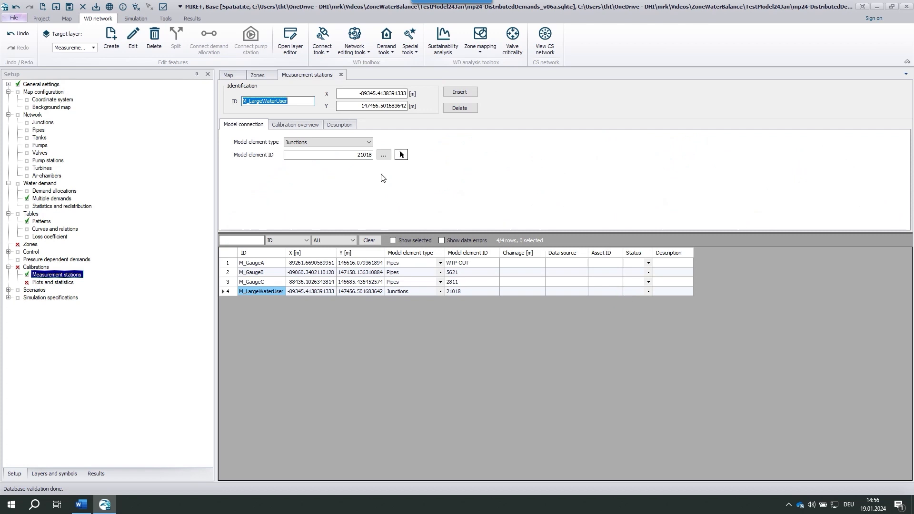
mouse_move(362, 173)
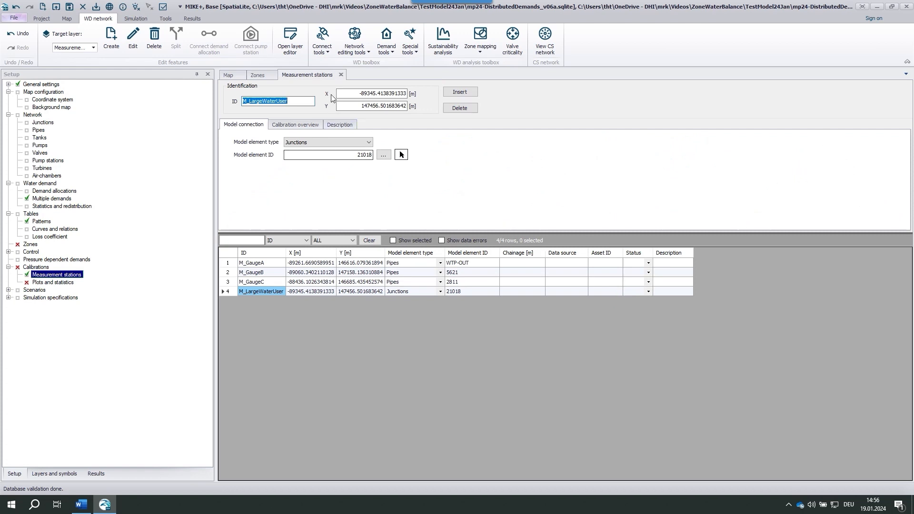
left_click(341, 74)
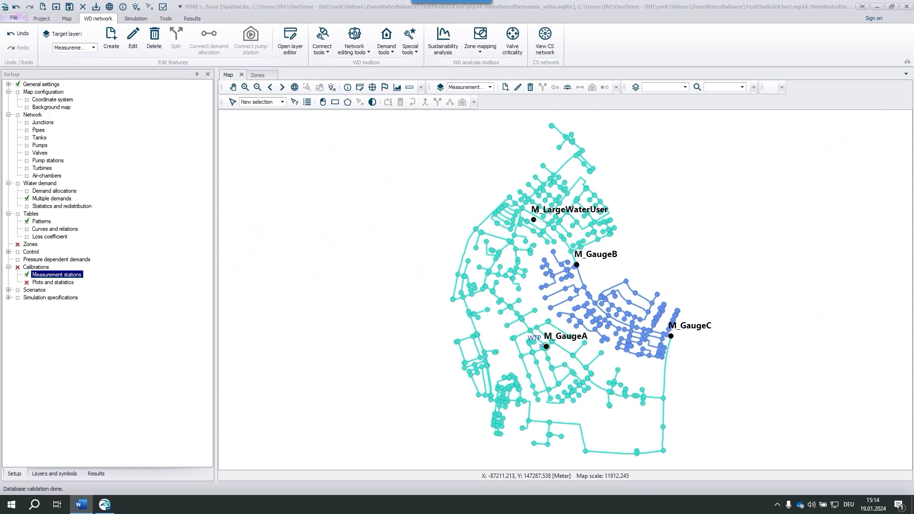
mouse_move(52, 288)
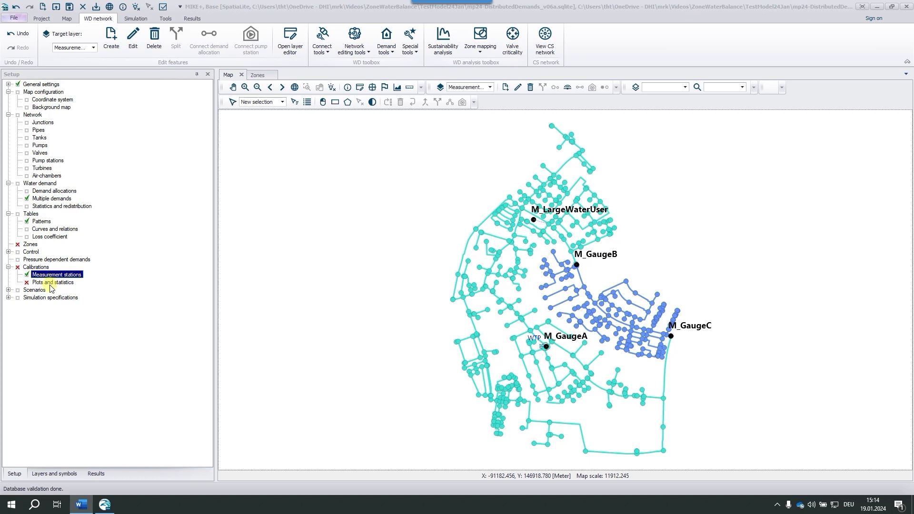
Open the Plots and statistics records, sort by ID, and inspect P_GaugeB's measured series.
double_click(53, 282)
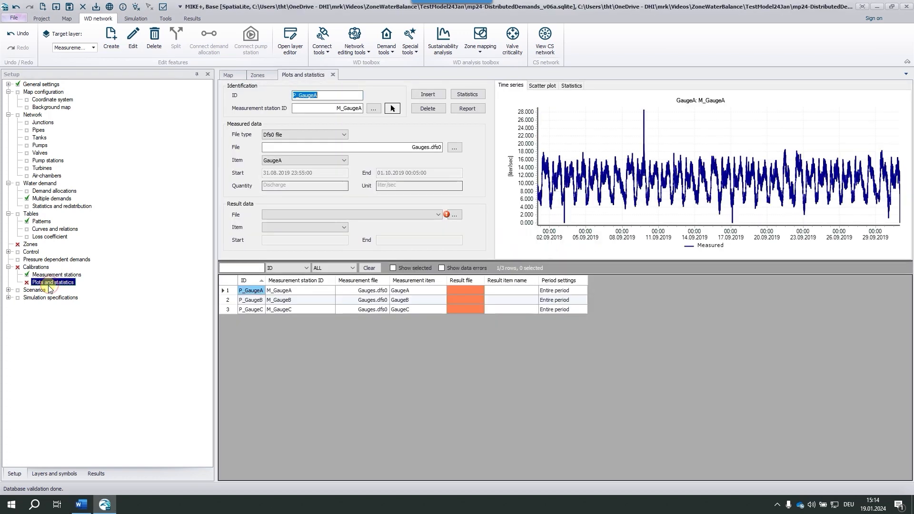
mouse_move(249, 291)
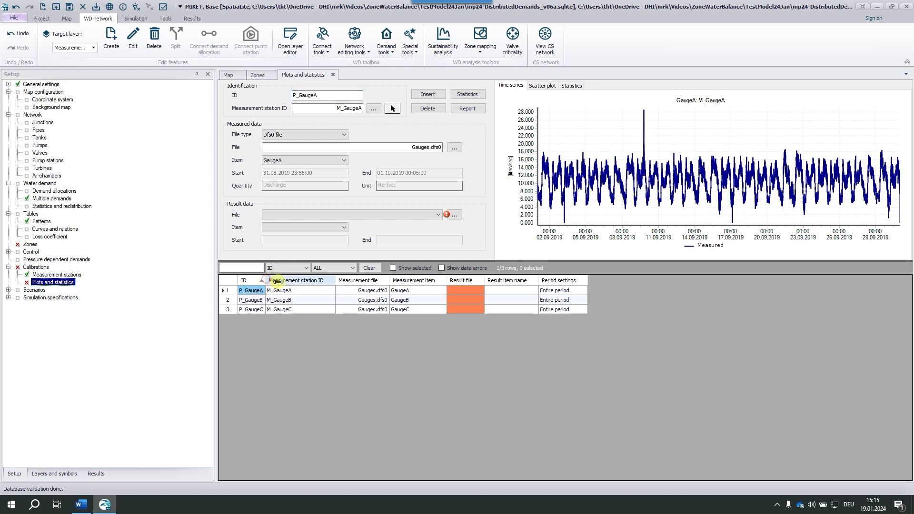
left_click(251, 300)
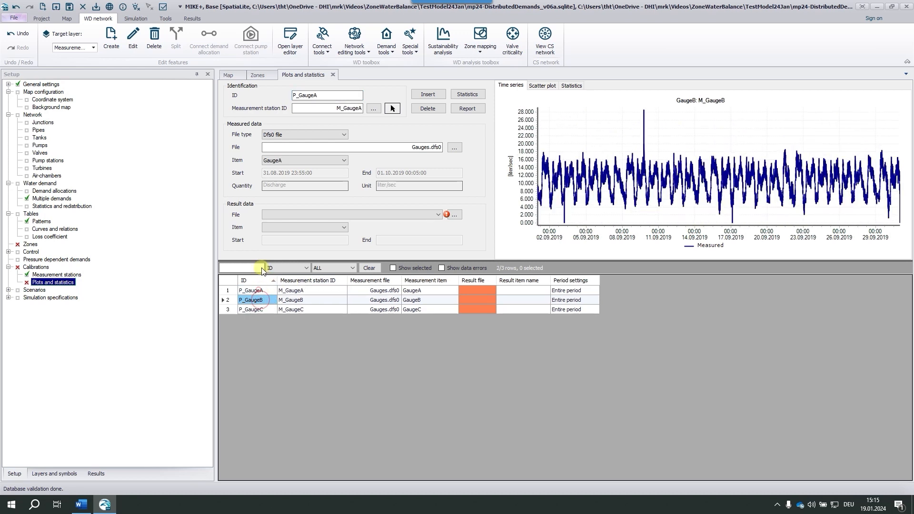
left_click(251, 290)
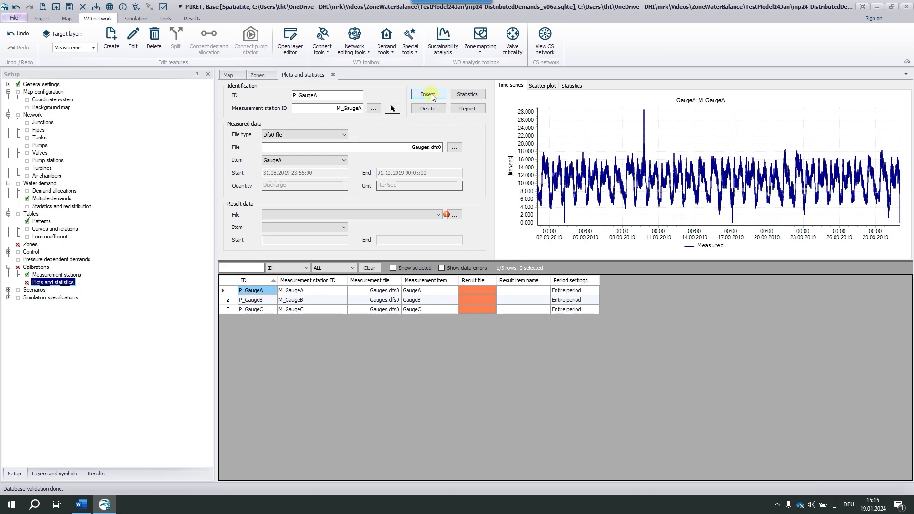
Insert plot P_LargeWaterUser for M_LargeWaterUser with LargeWaterUsers.dfs0 as measured data.
left_click(427, 95)
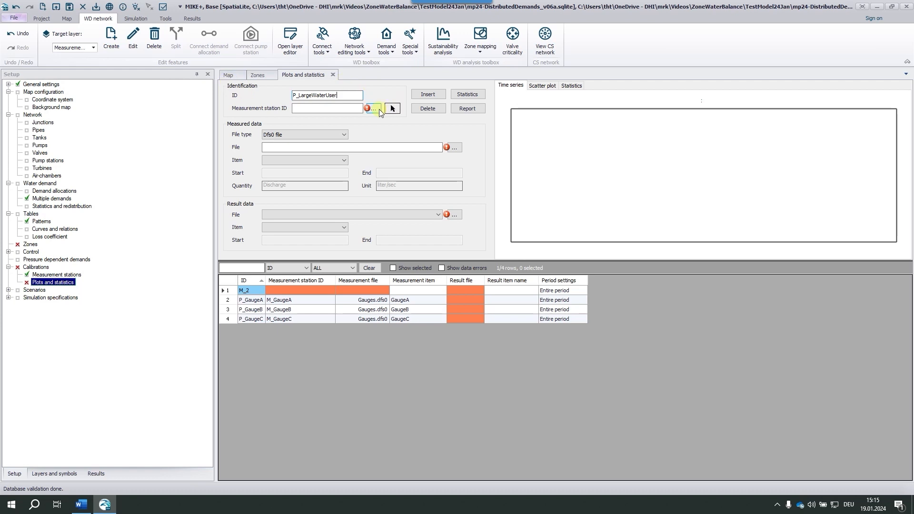
left_click(372, 108)
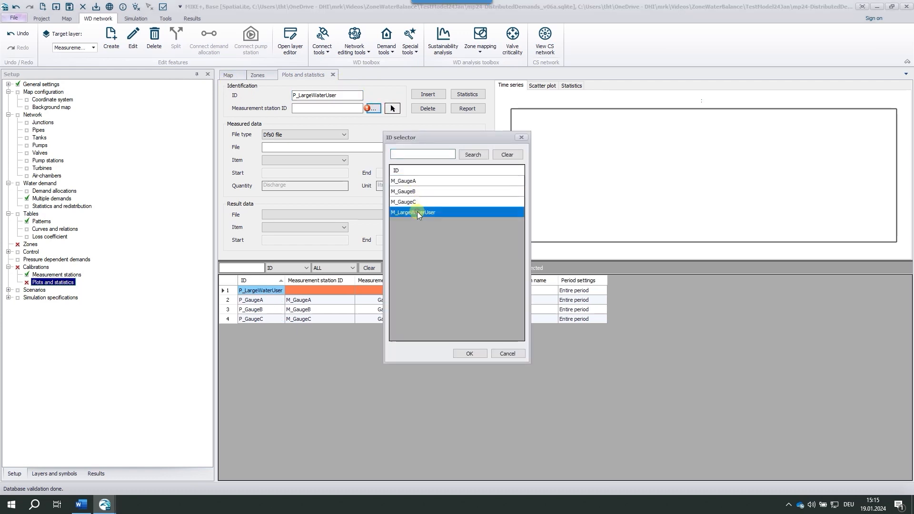
left_click(469, 354)
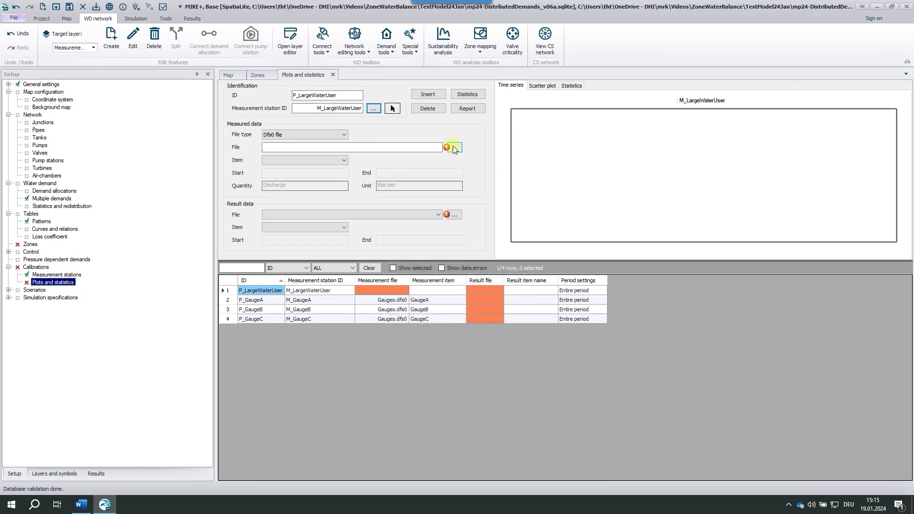
left_click(452, 147)
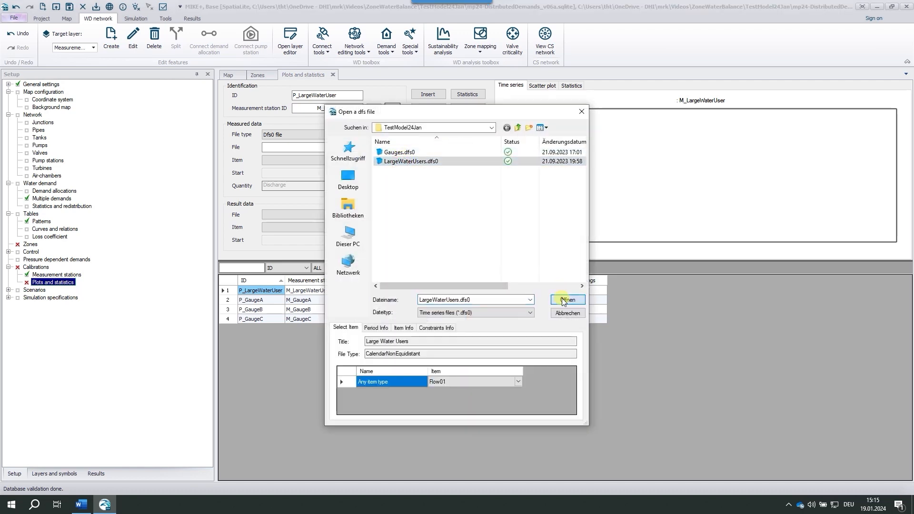
left_click(567, 299)
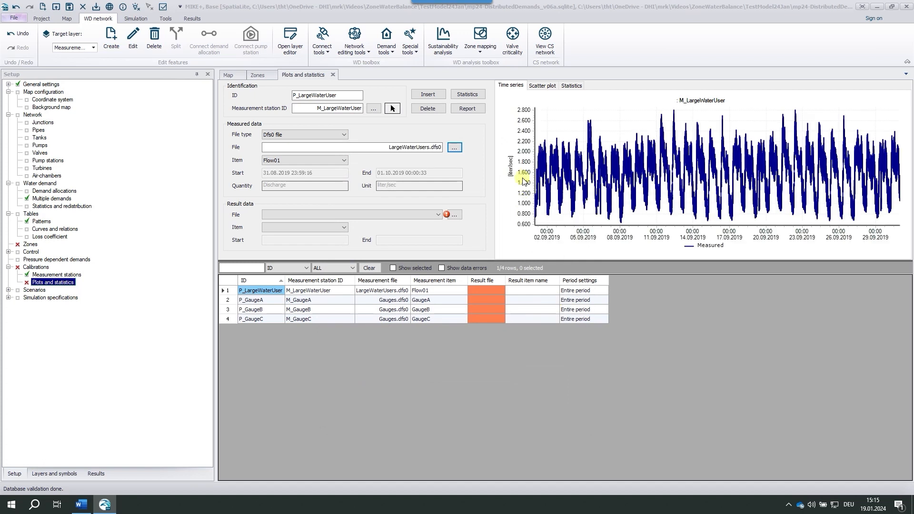
mouse_move(760, 159)
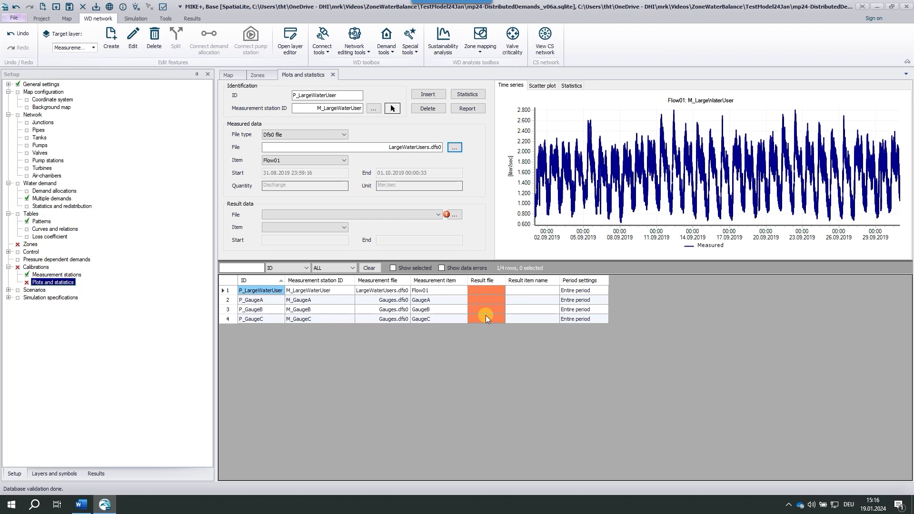
left_click(228, 75)
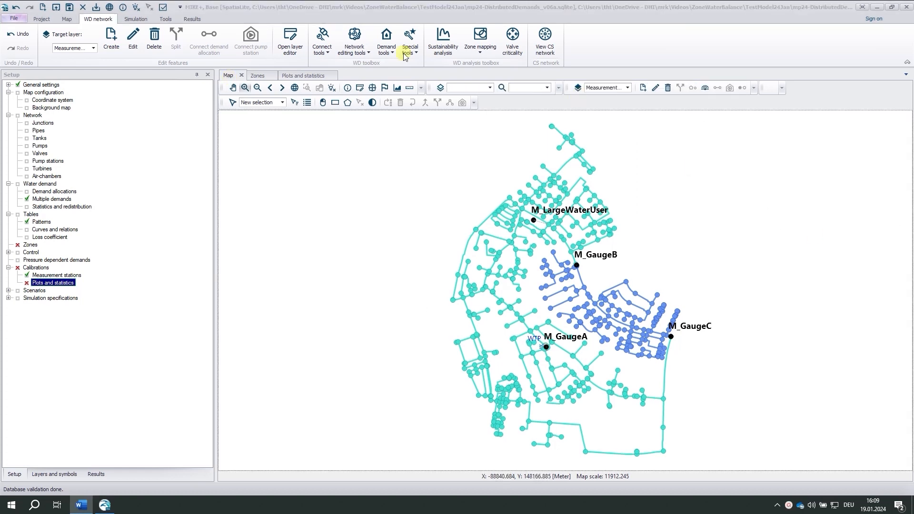
Dock MainZone's Water balance tab beside the map and zoom to the full network extent.
left_click(258, 75)
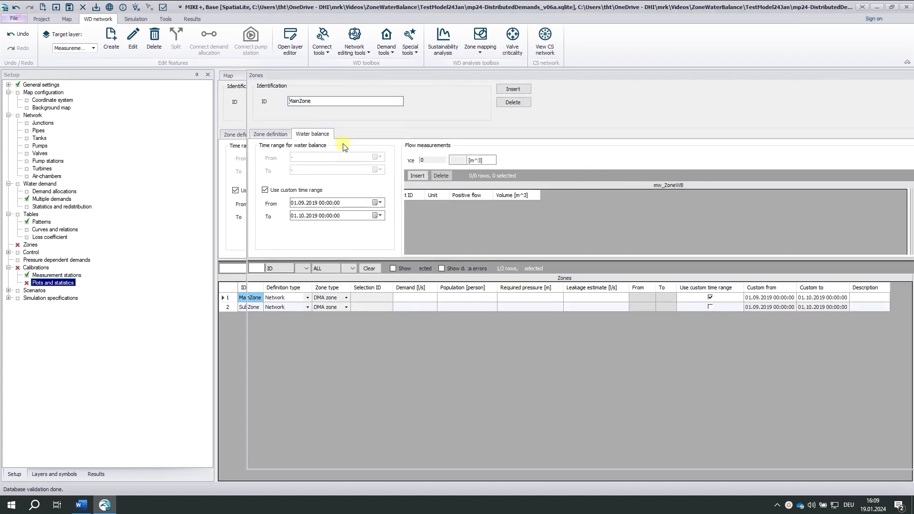
left_click(274, 75)
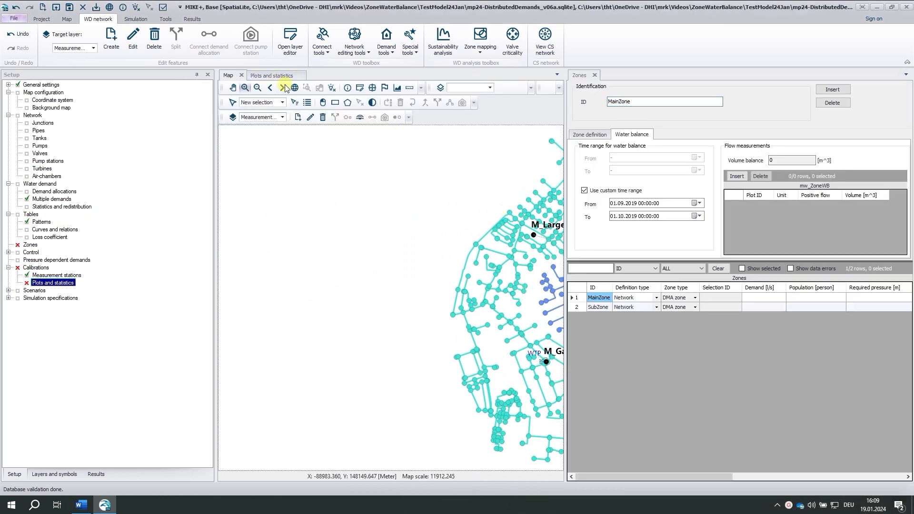
left_click(294, 88)
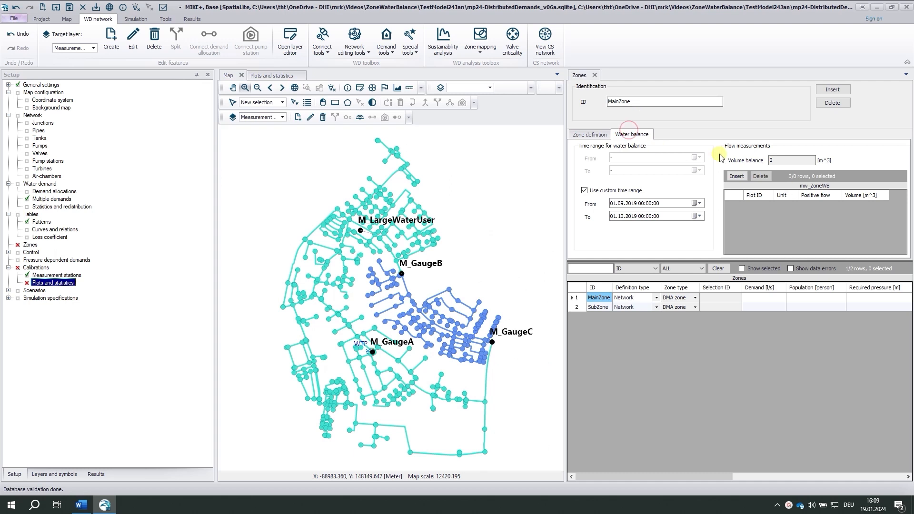
mouse_move(686, 198)
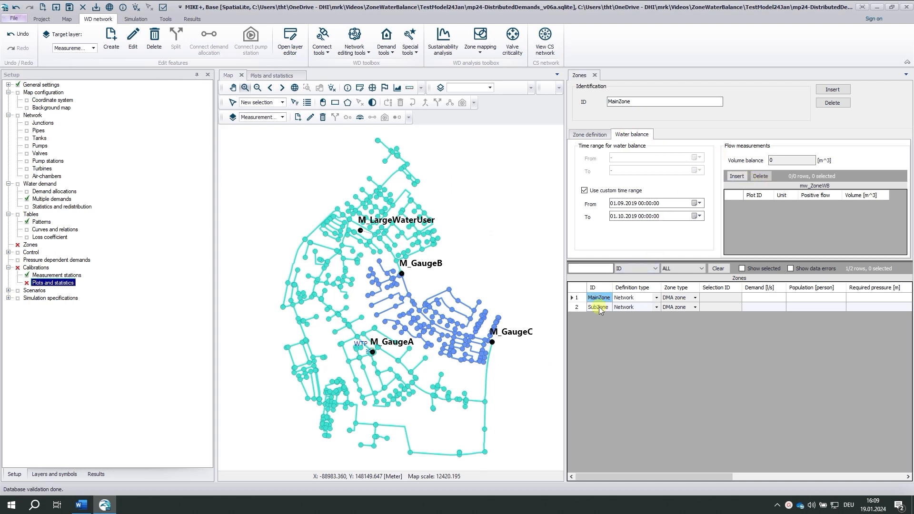
Set SubZone's P_GaugeB to Out of zone and enable a custom 01.09.2019–01.10.2019 range.
left_click(598, 307)
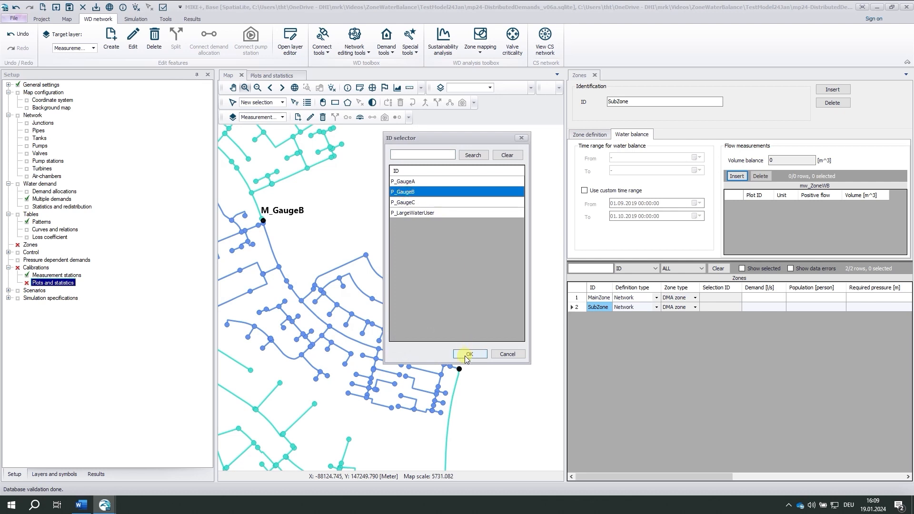
mouse_move(404, 202)
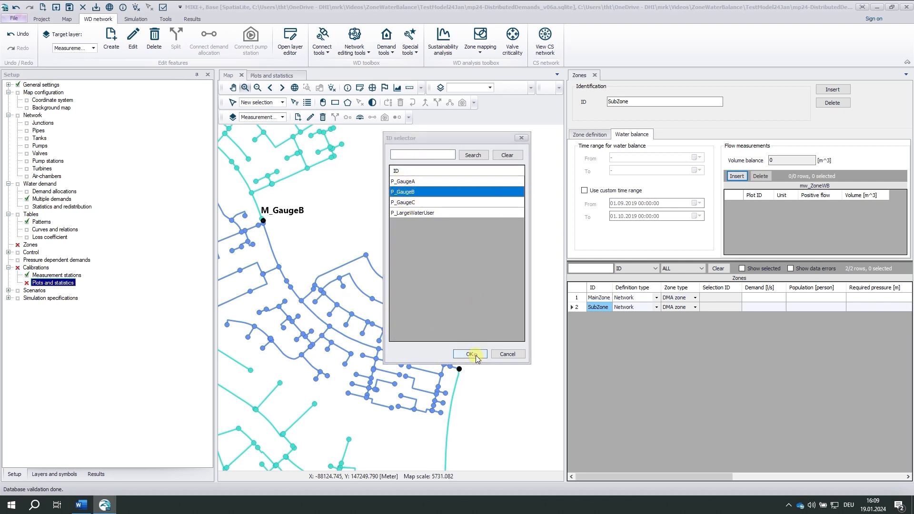
left_click(469, 353)
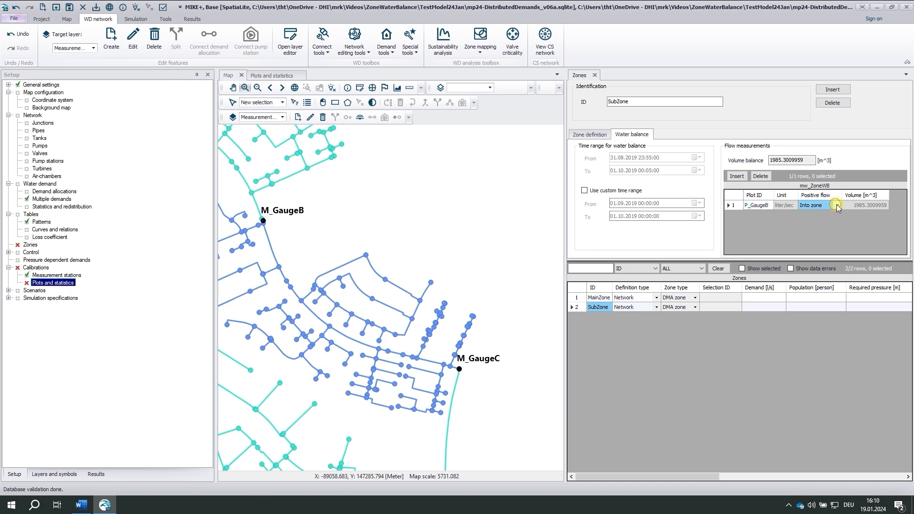
left_click(838, 205)
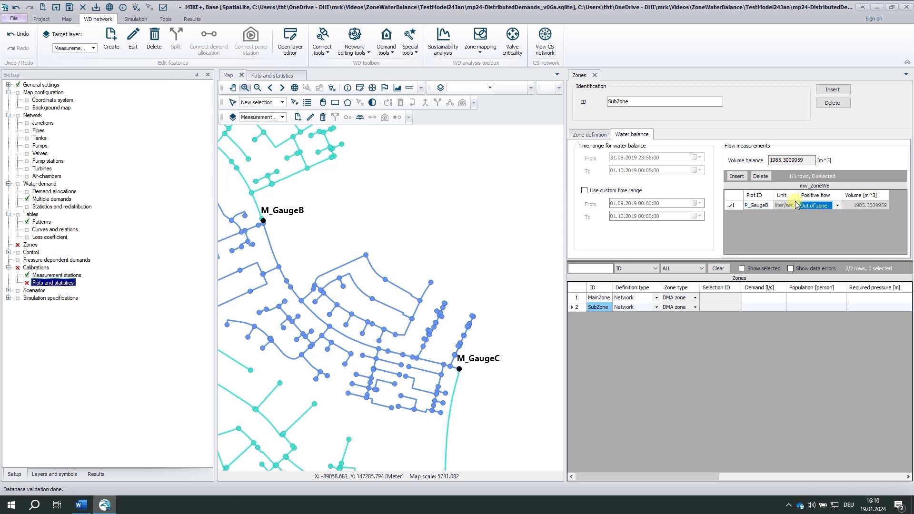
left_click(756, 205)
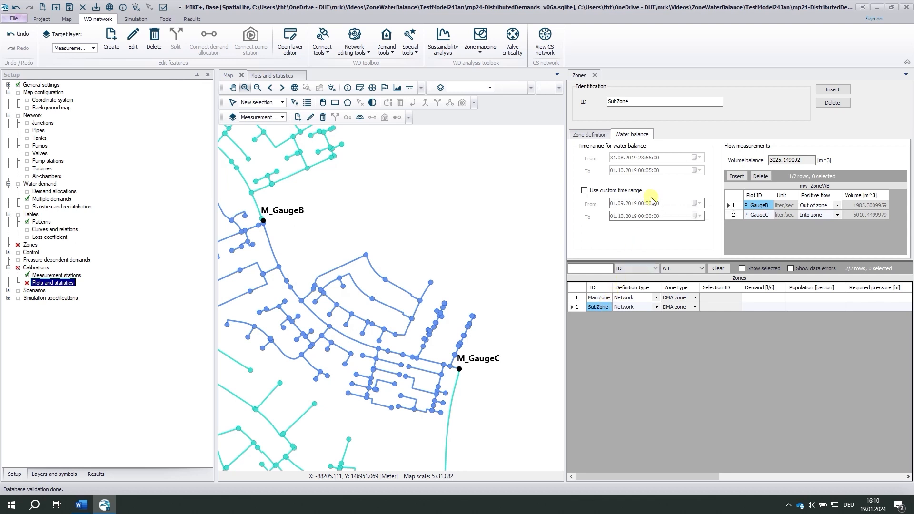
left_click(584, 191)
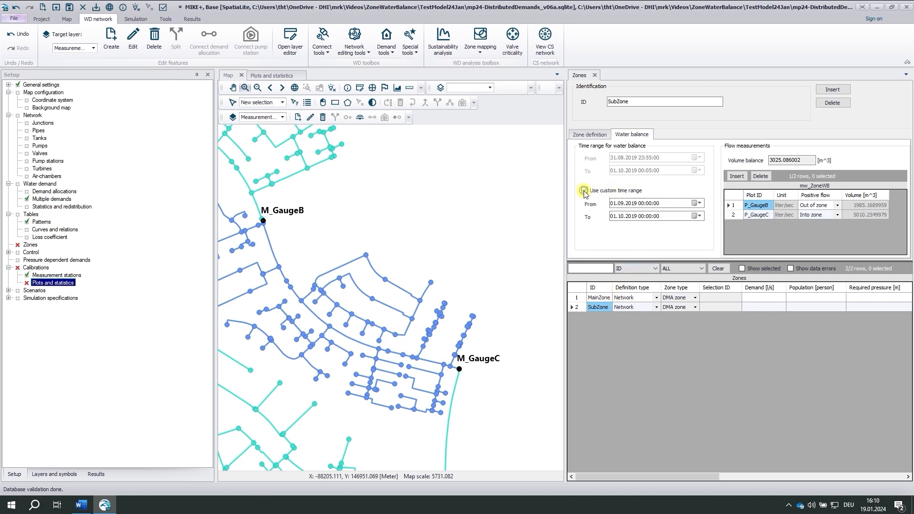
left_click(584, 190)
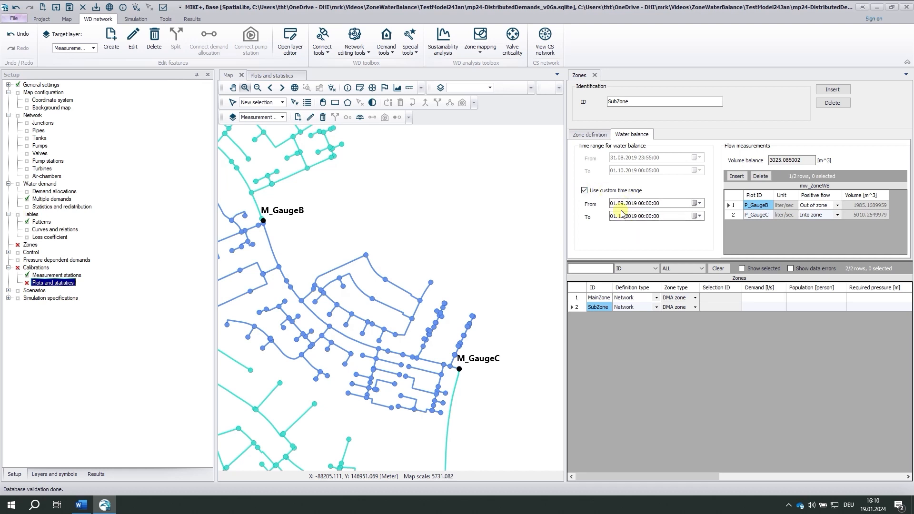
mouse_move(658, 228)
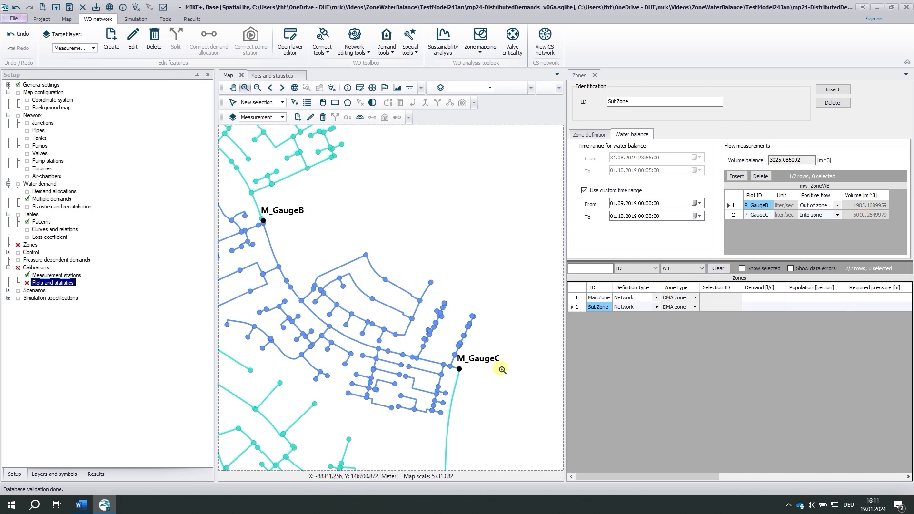
mouse_move(443, 340)
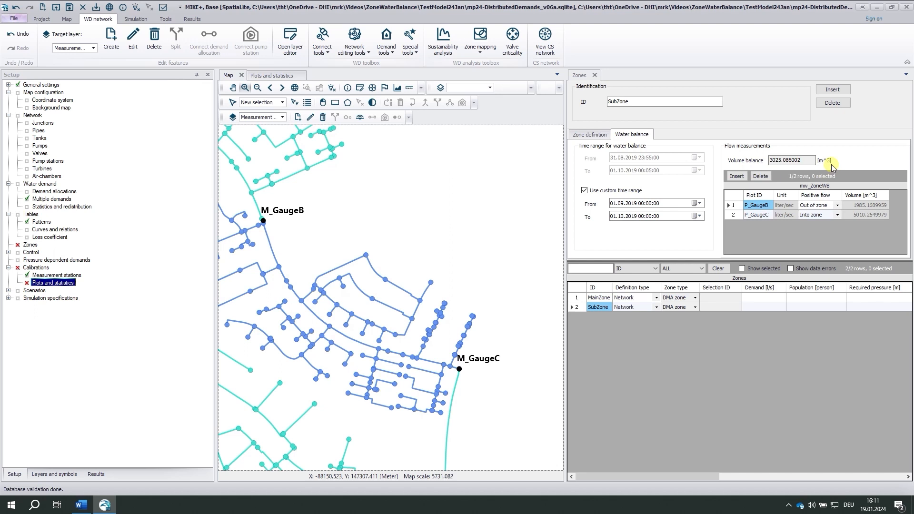
mouse_move(771, 193)
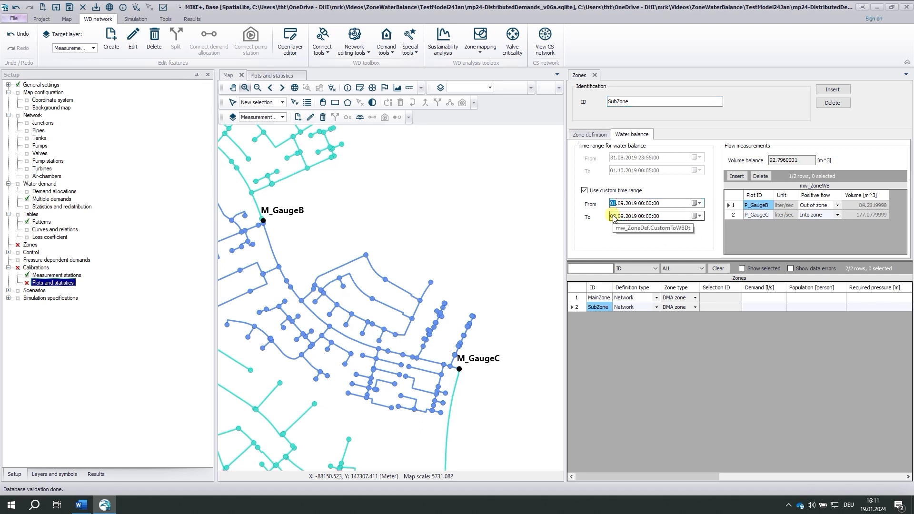
left_click(651, 216)
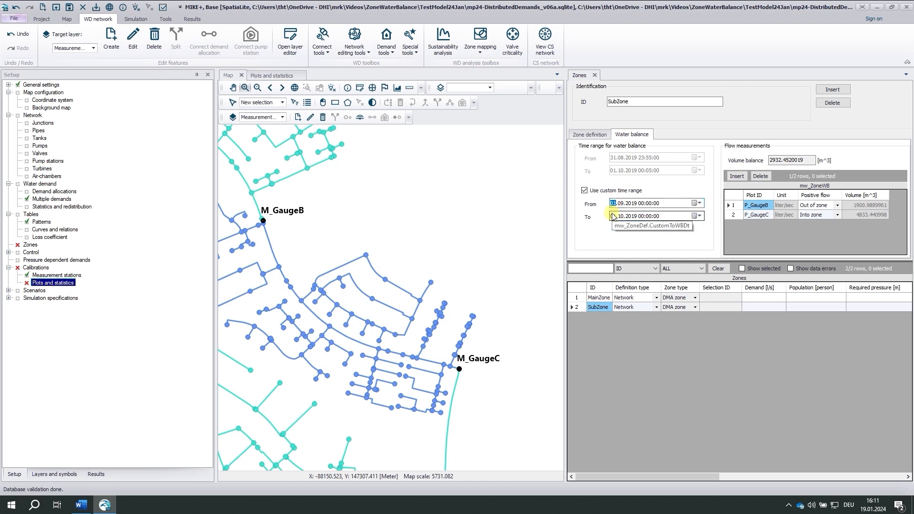
left_click(633, 203)
type("1")
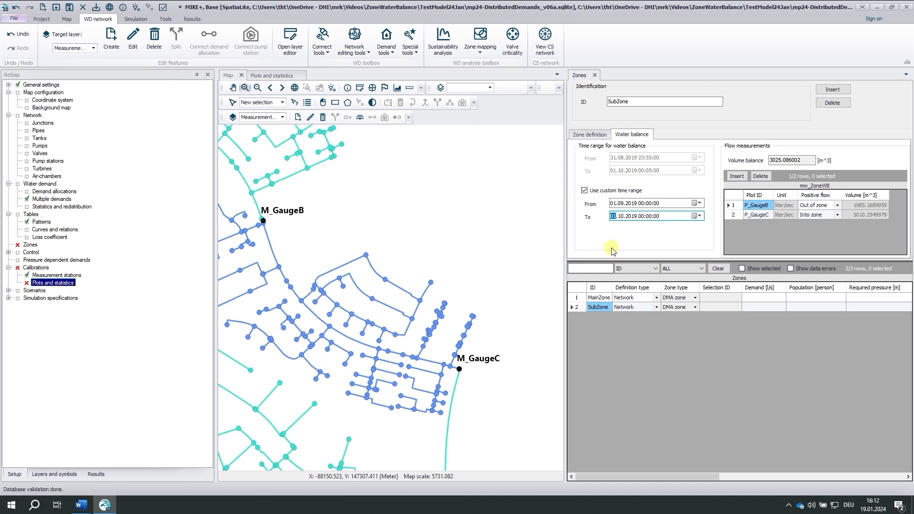
left_click(598, 297)
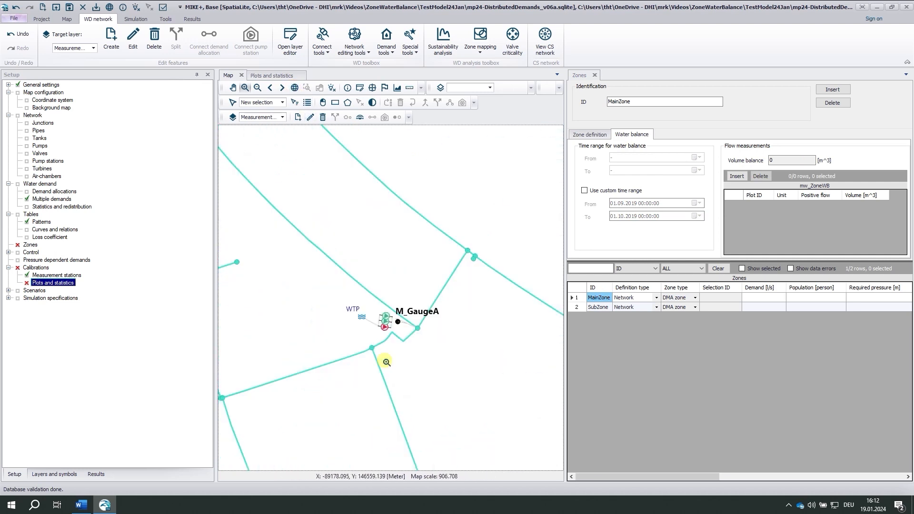
mouse_move(448, 311)
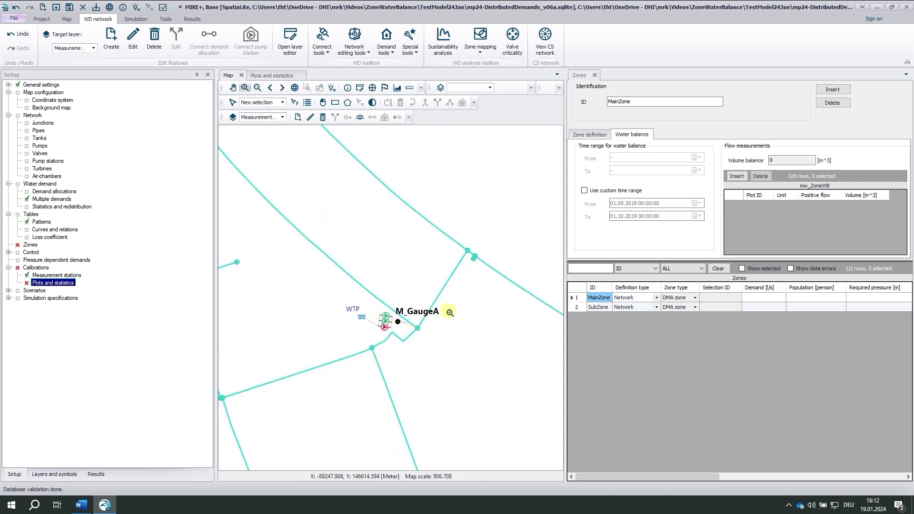
Add P_GaugeA and P_GaugeB as inflow measurements to MainZone's water balance.
left_click(737, 176)
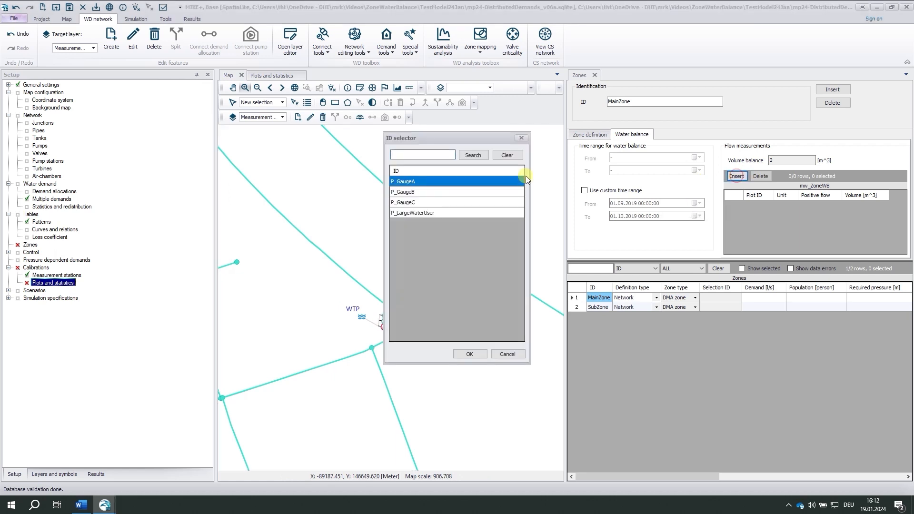
left_click(469, 353)
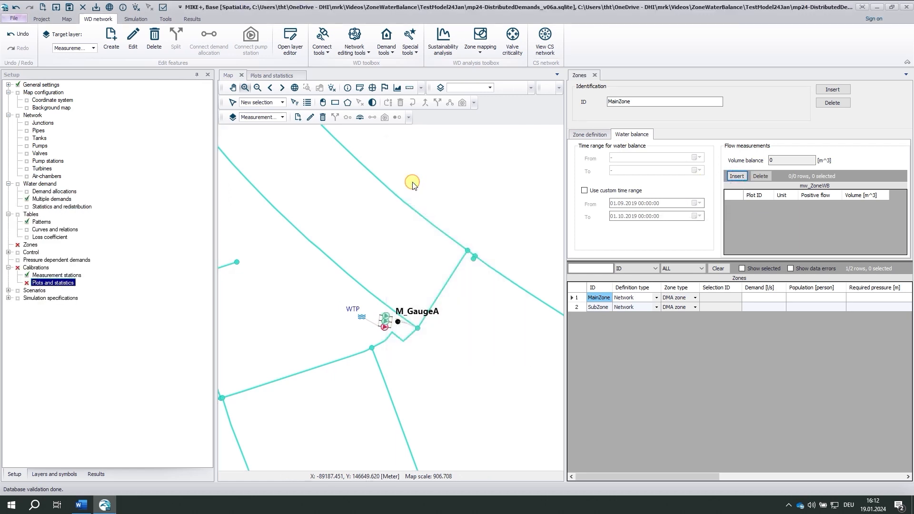
left_click(735, 177)
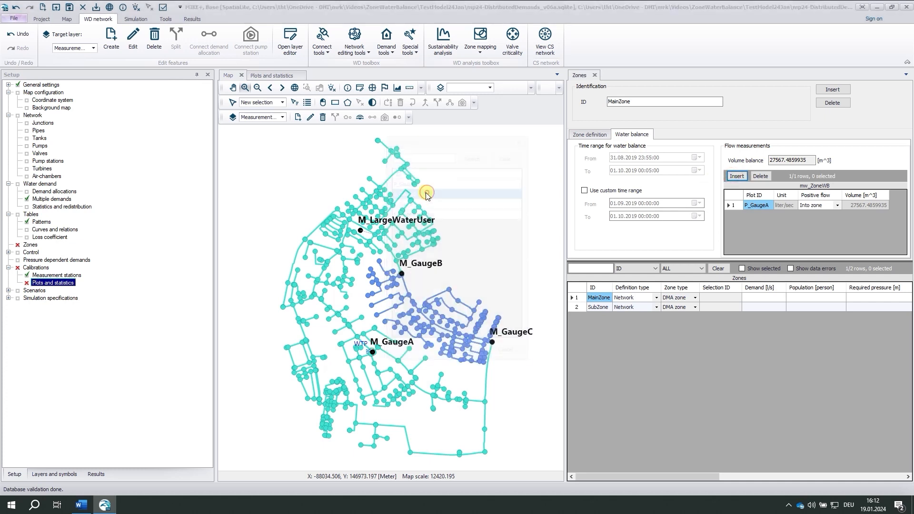
left_click(736, 176)
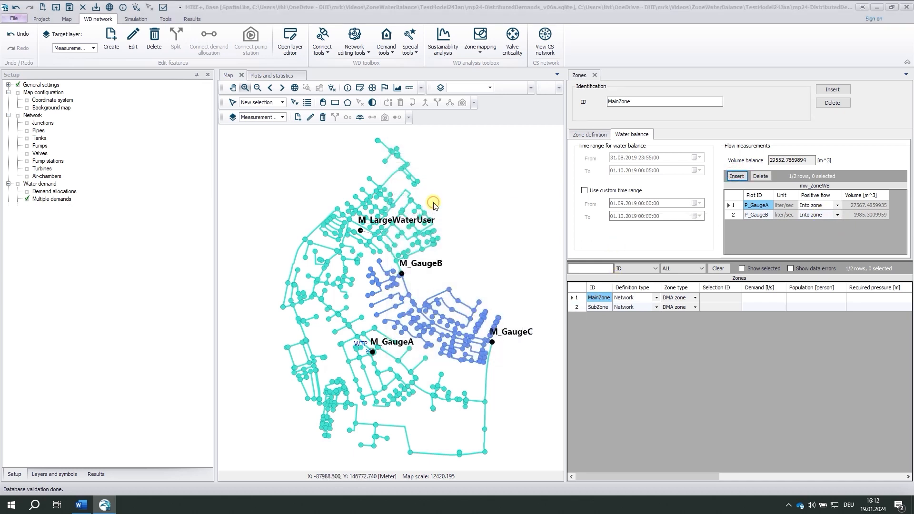
Add P_GaugeC and P_LargeWaterUser as Out of zone flows and enable a custom time range.
left_click(735, 177)
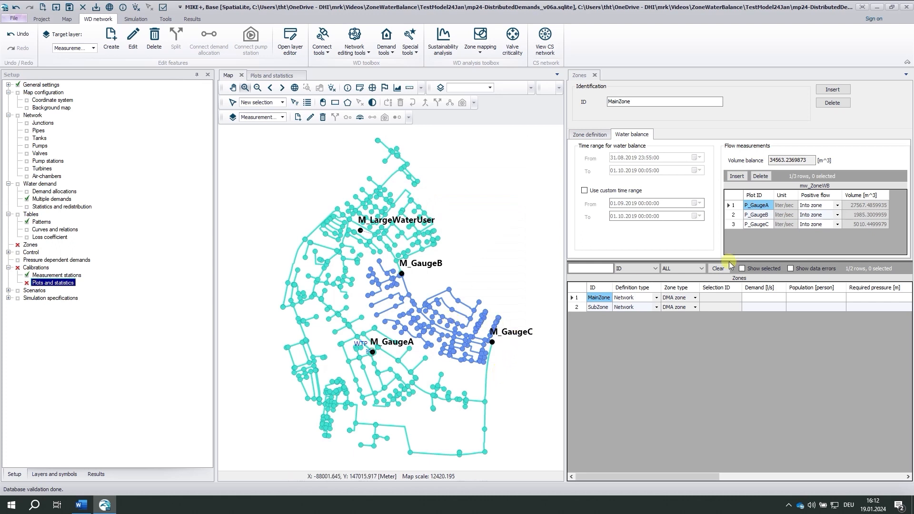
left_click(810, 224)
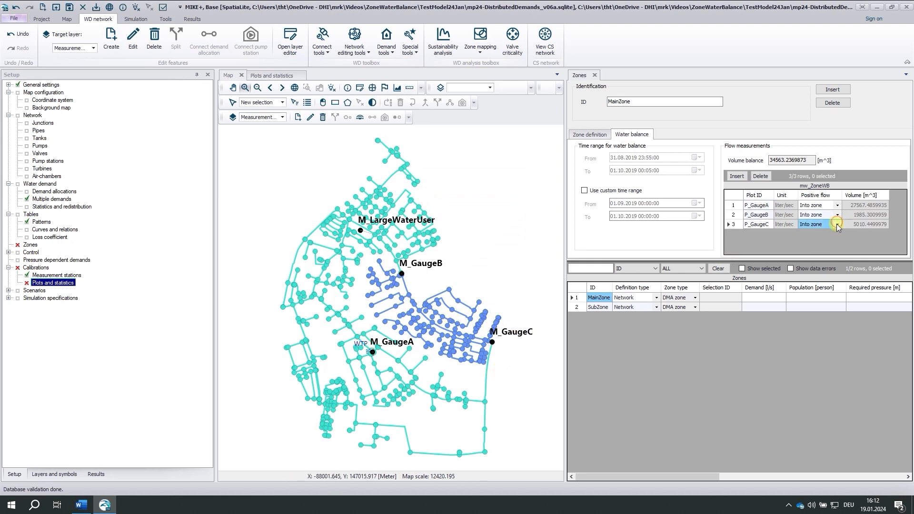
left_click(816, 224)
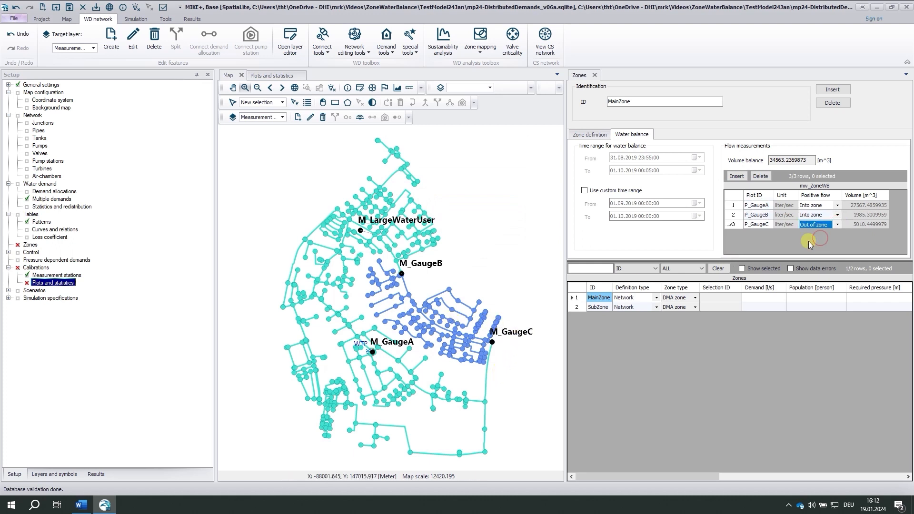
left_click(736, 176)
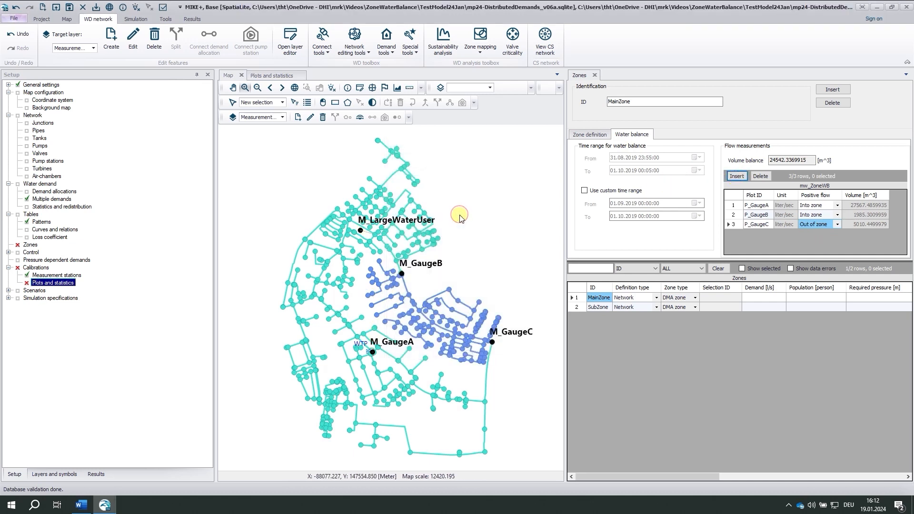
left_click(737, 176)
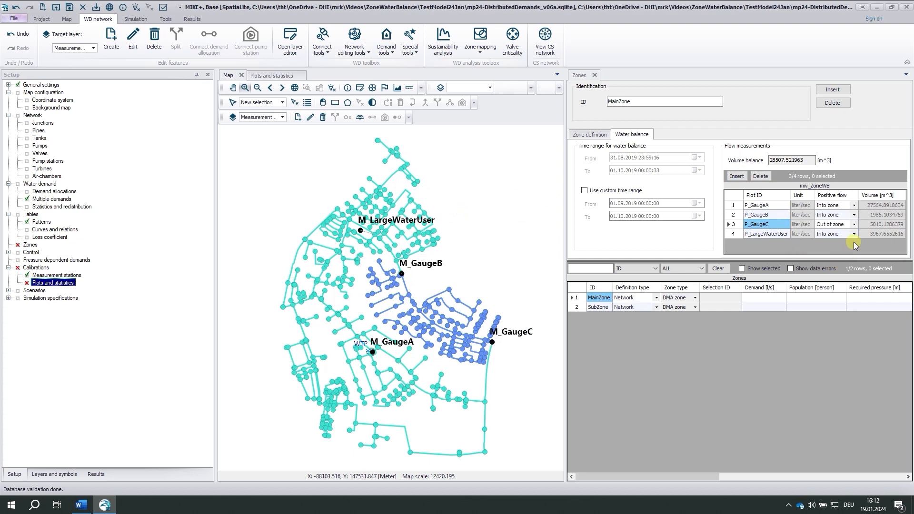
left_click(852, 234)
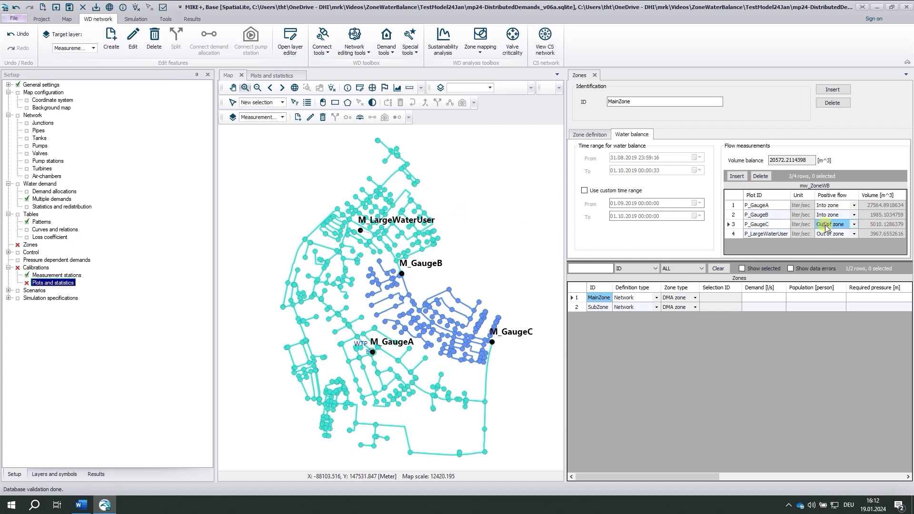
left_click(584, 190)
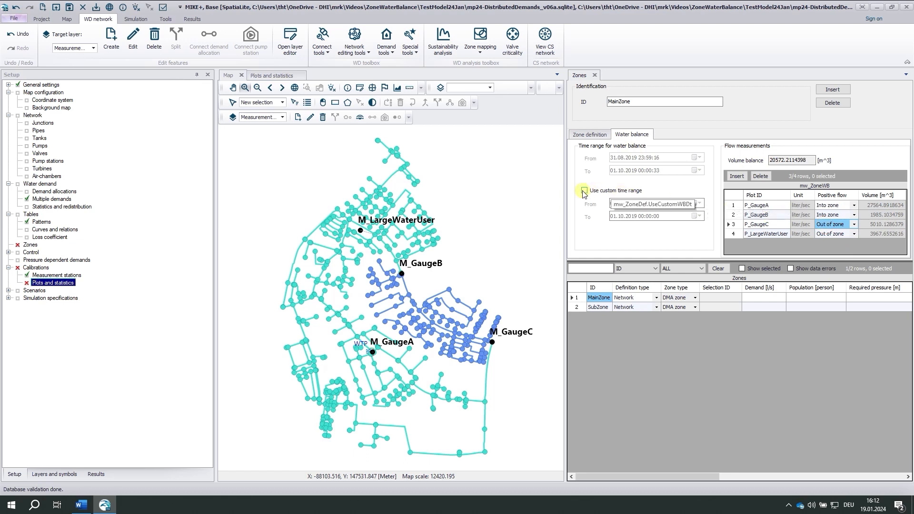
left_click(583, 190)
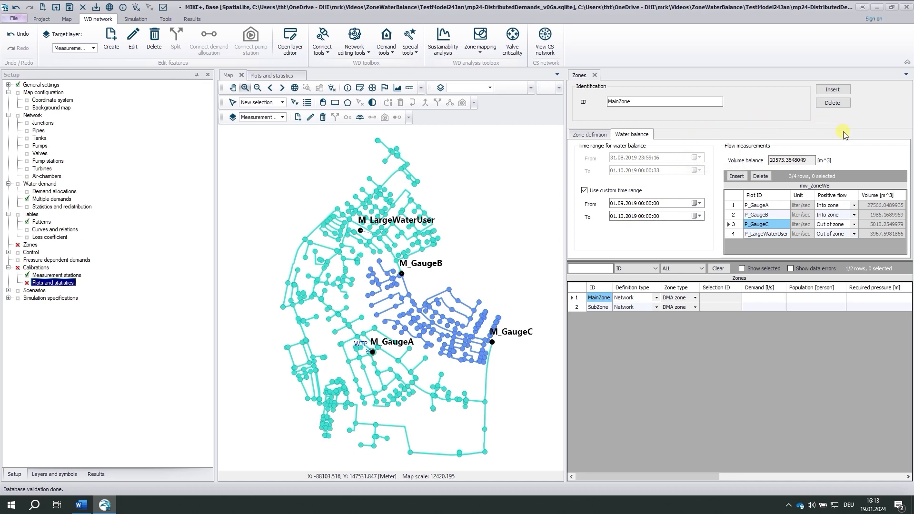
mouse_move(849, 177)
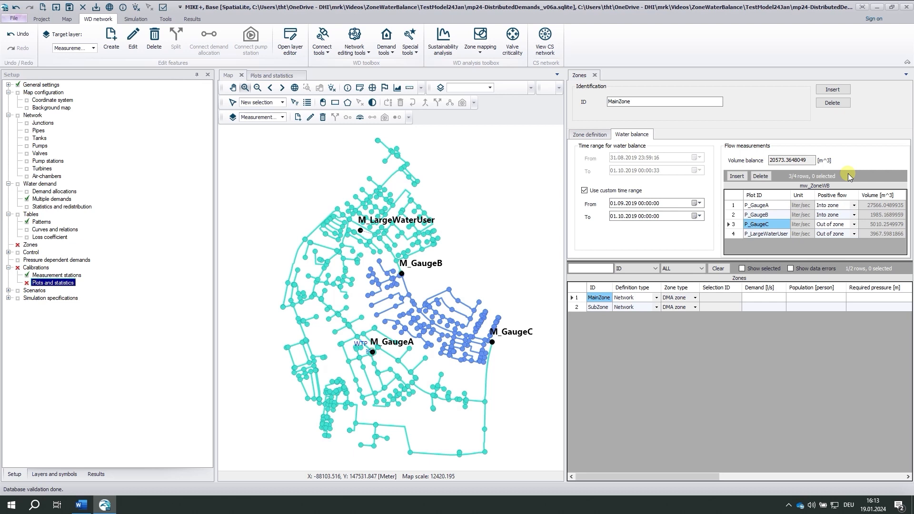
mouse_move(903, 172)
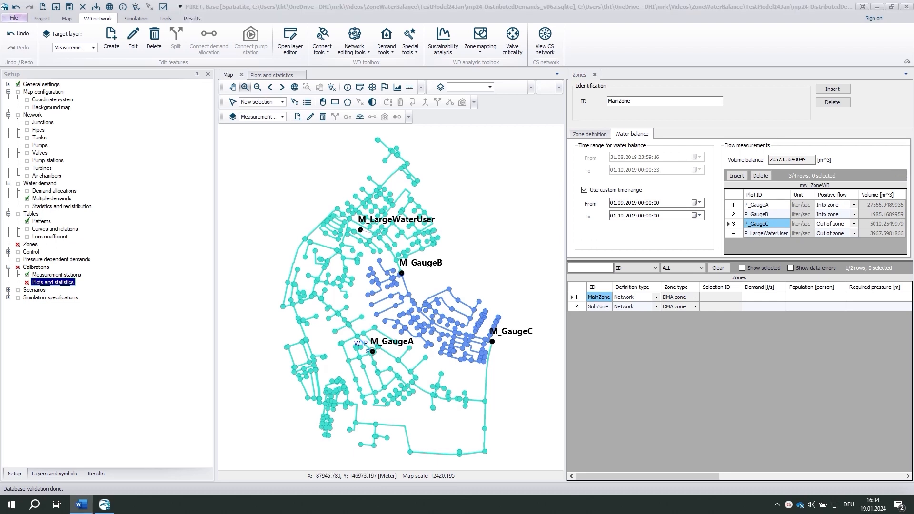
mouse_move(523, 161)
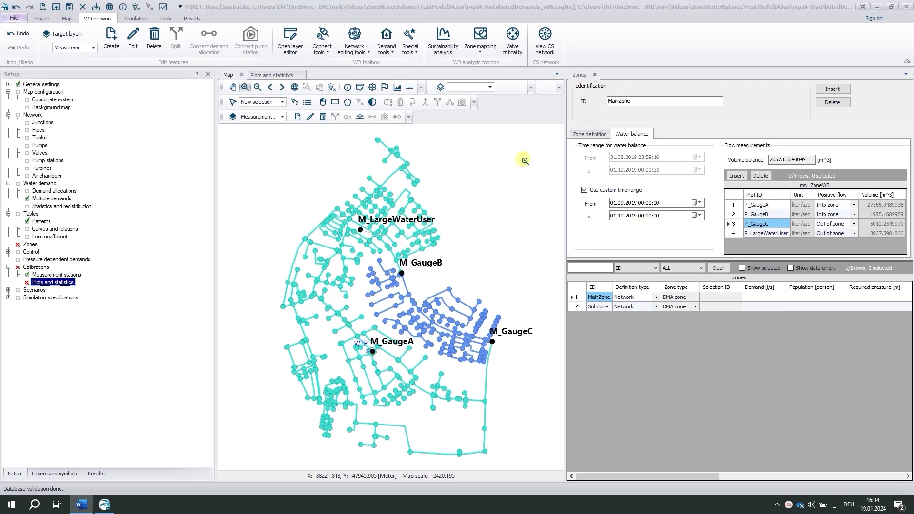
Switch between MainZone's Water balance and Zone definition tabs, ending on the empty-demand definition.
left_click(386, 39)
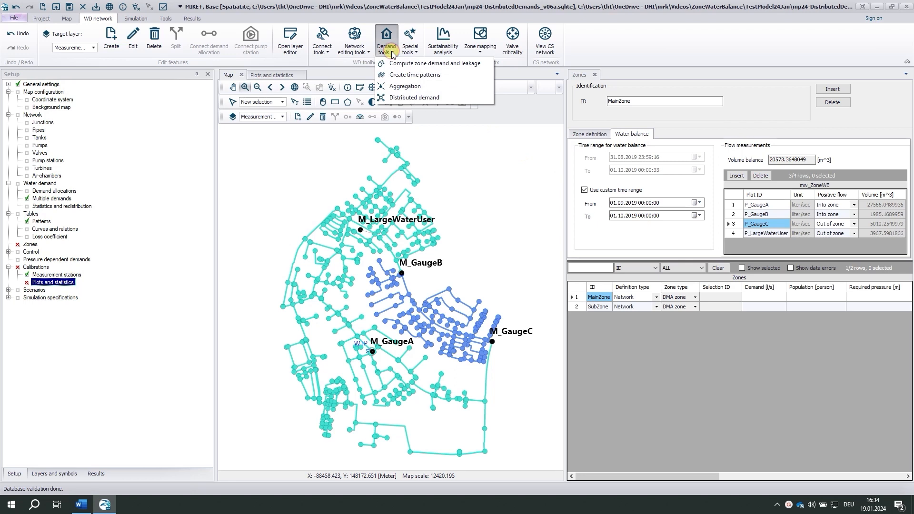
mouse_move(390, 65)
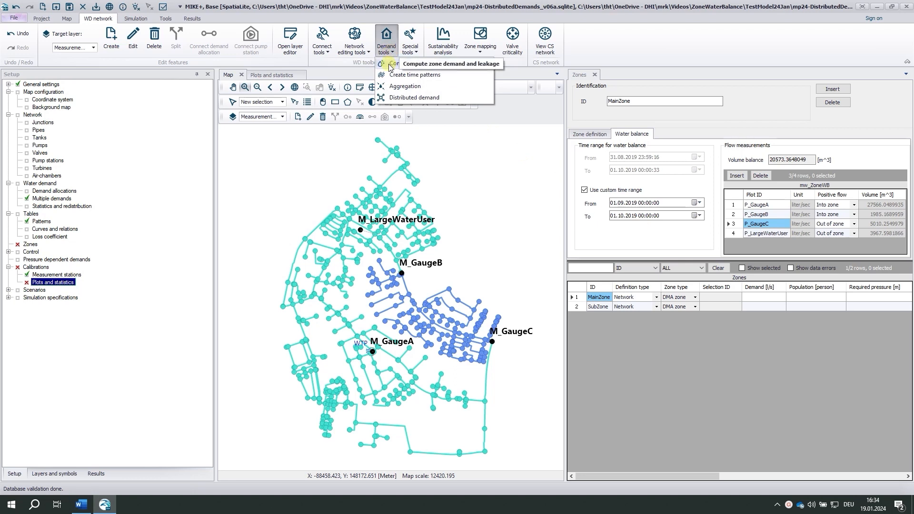
mouse_move(447, 75)
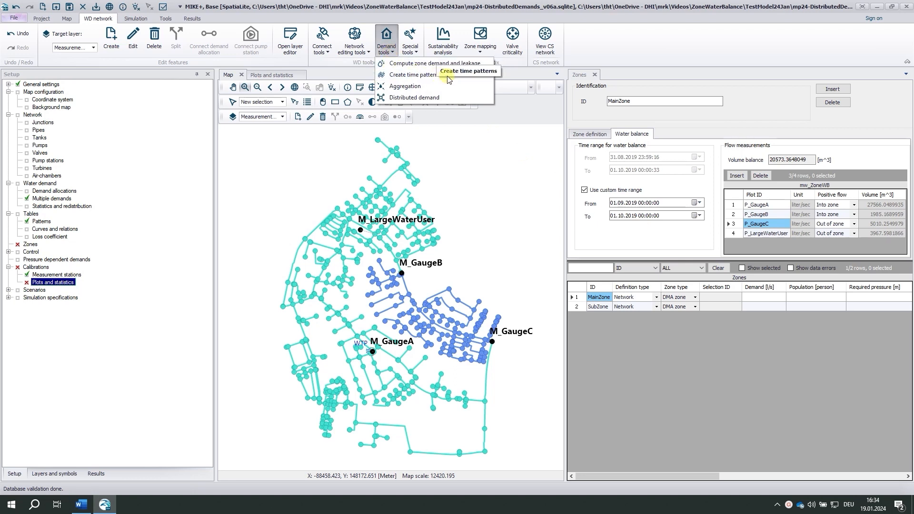
mouse_move(703, 348)
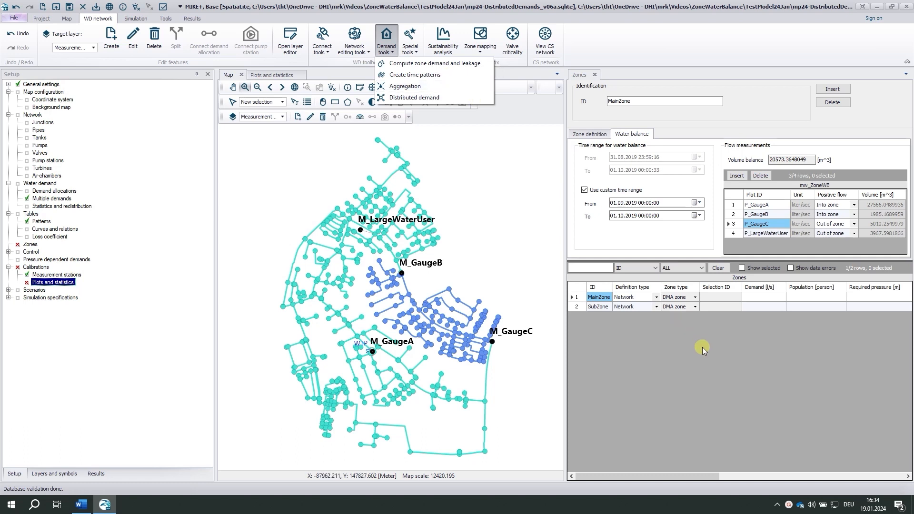
left_click(668, 87)
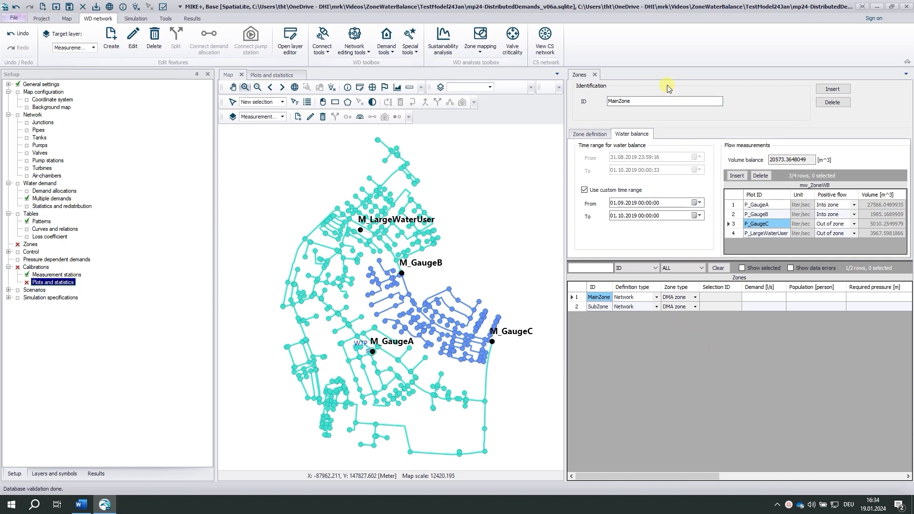
left_click(589, 134)
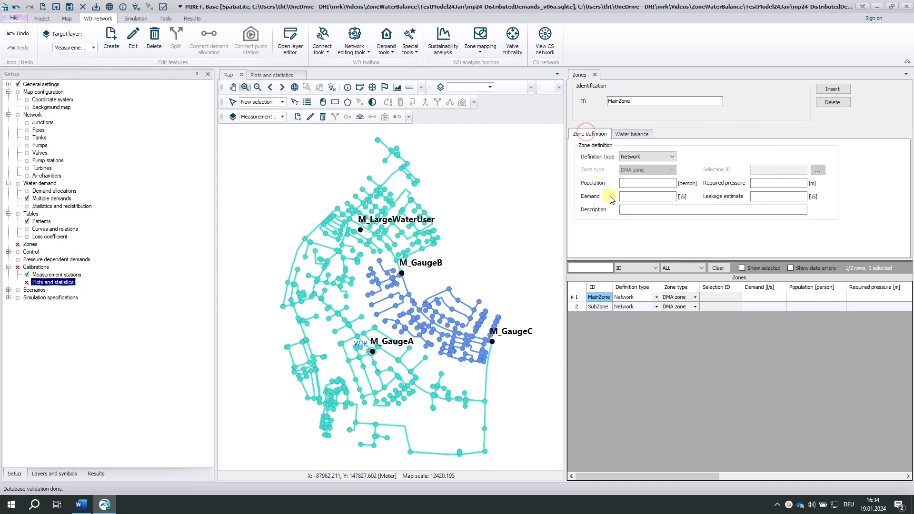
mouse_move(605, 200)
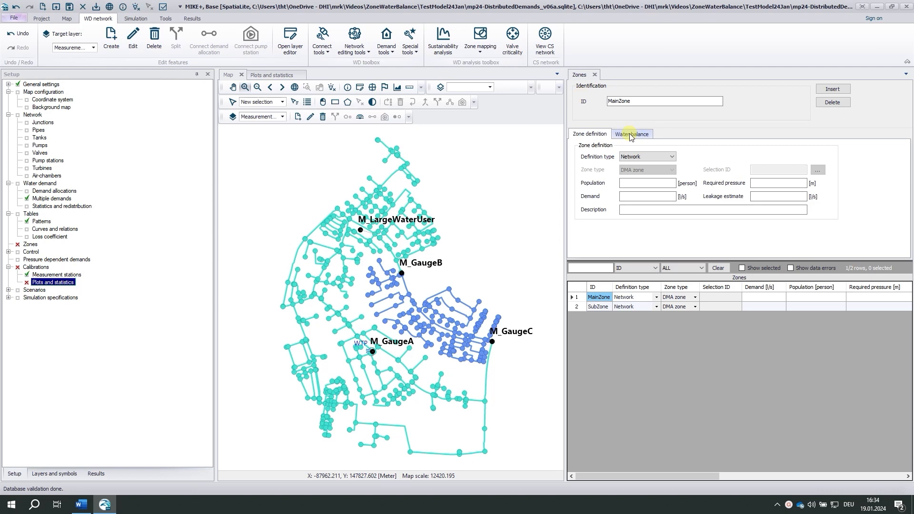
left_click(631, 133)
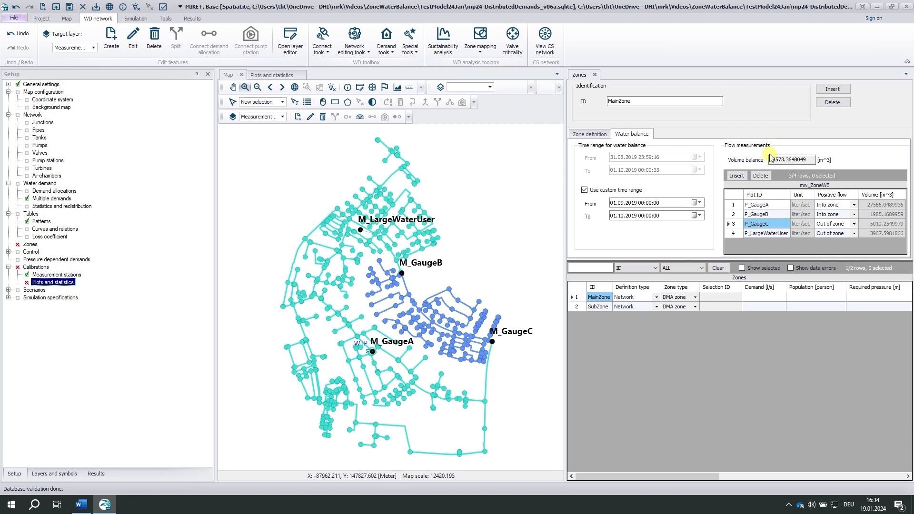
mouse_move(718, 143)
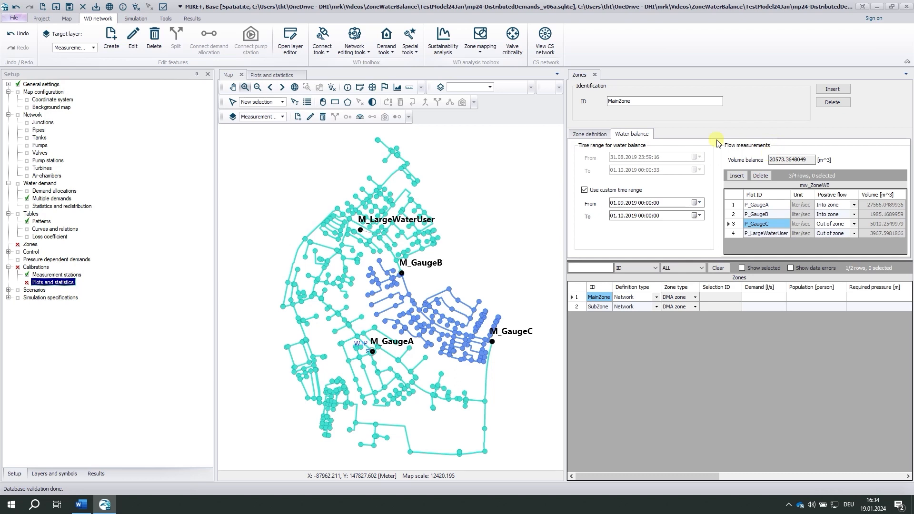
left_click(589, 133)
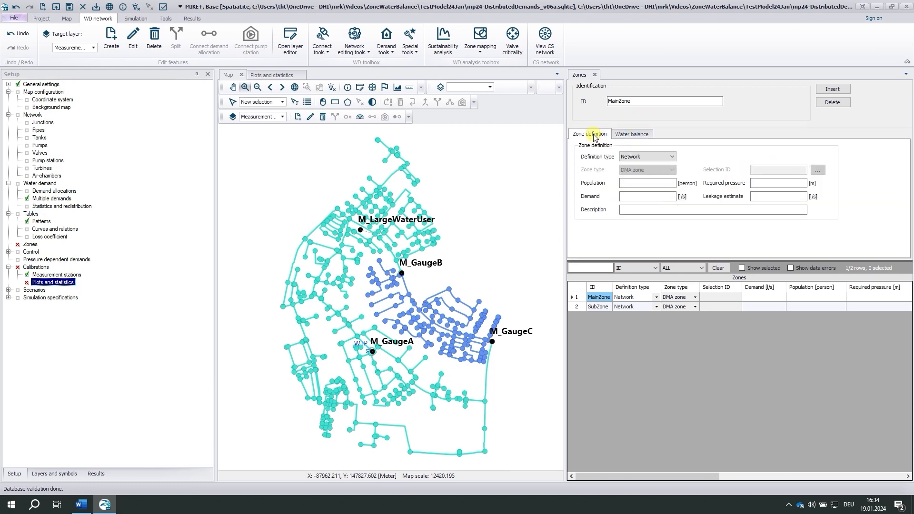
mouse_move(743, 38)
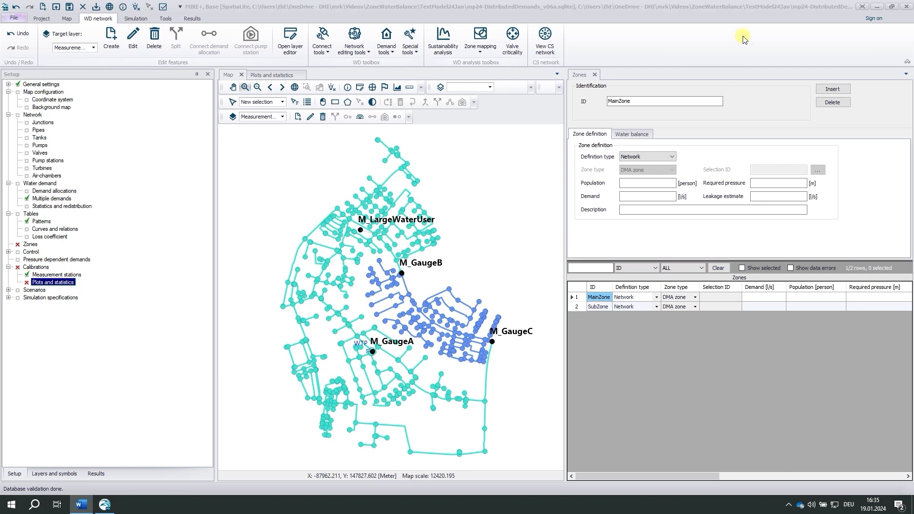
Compute demands for all zones with Update demand: MainZone 7.93 l/s, SubZone 1.17 l/s.
left_click(386, 38)
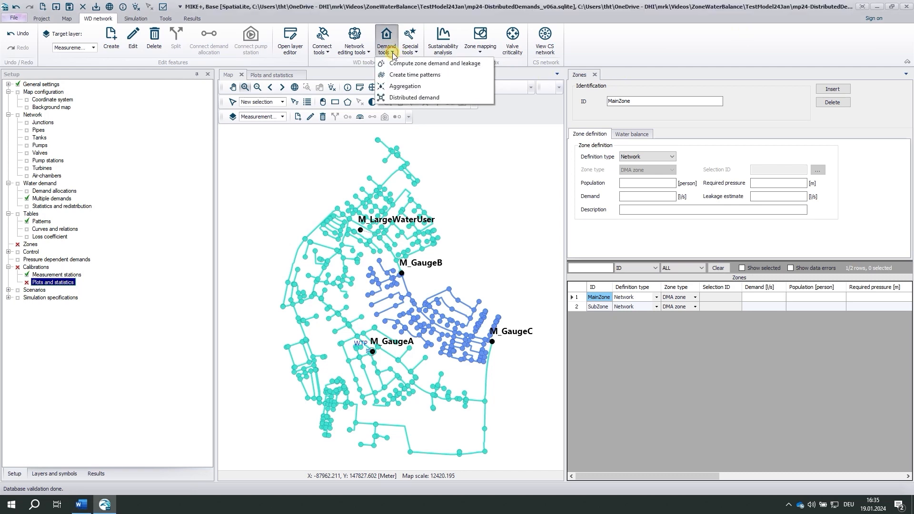
left_click(431, 64)
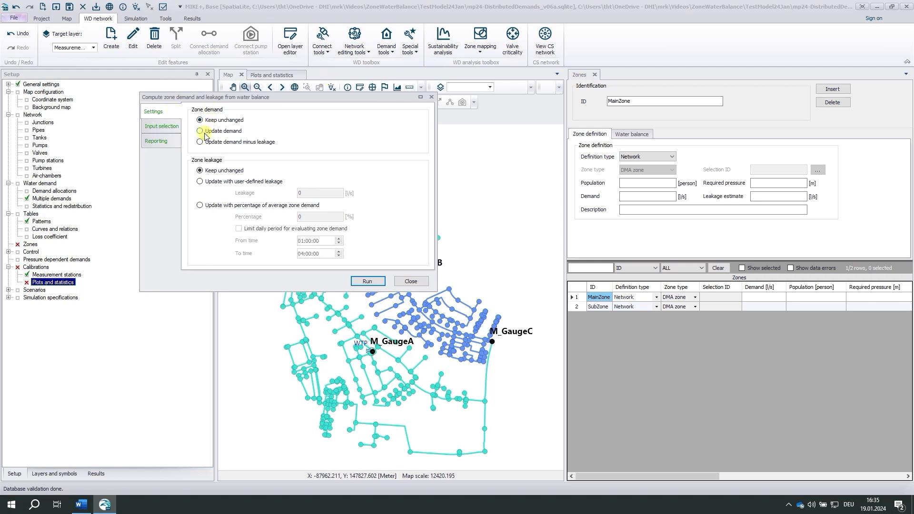
left_click(200, 130)
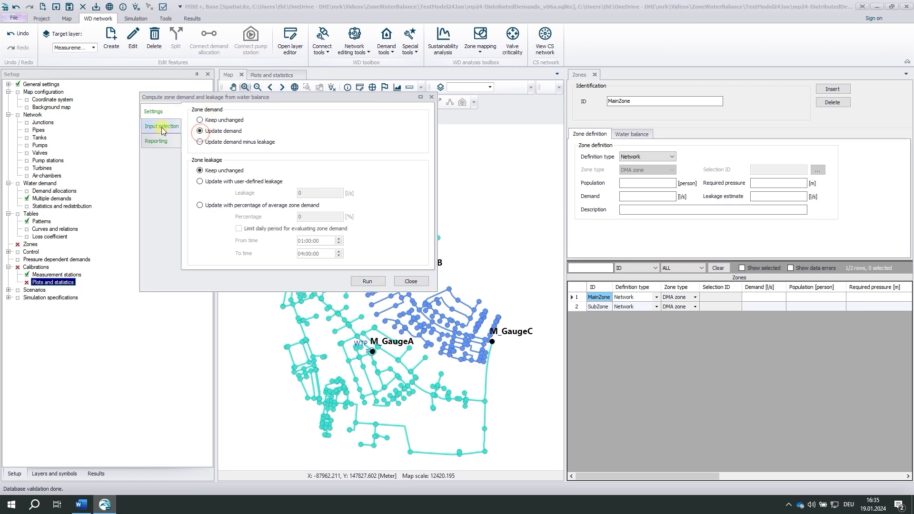
left_click(161, 126)
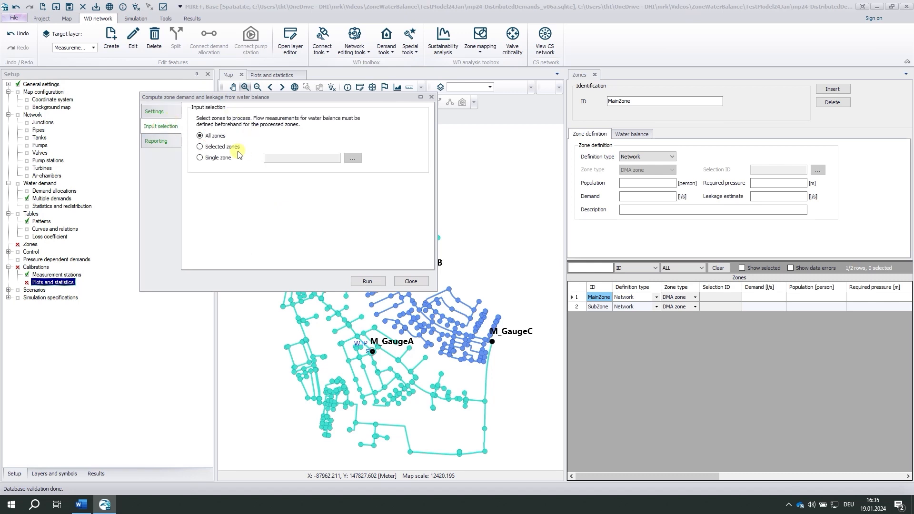
left_click(366, 281)
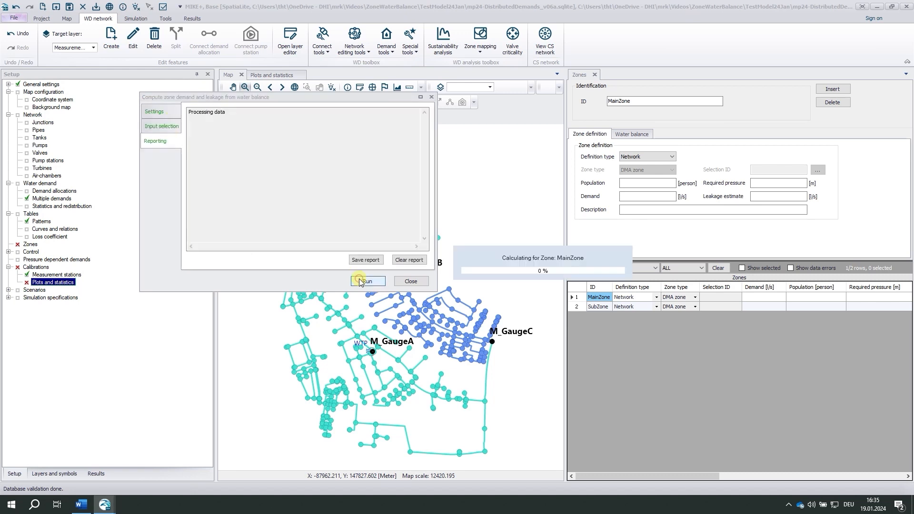
left_click(367, 280)
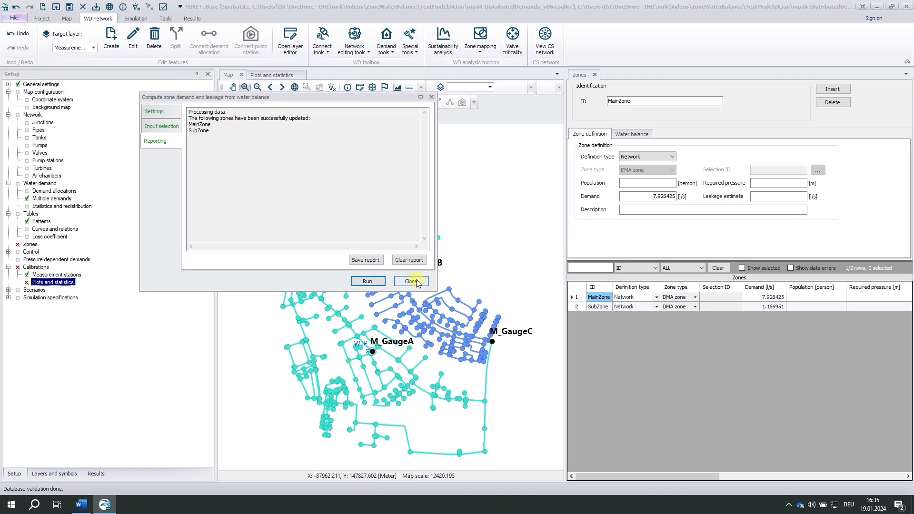
left_click(410, 280)
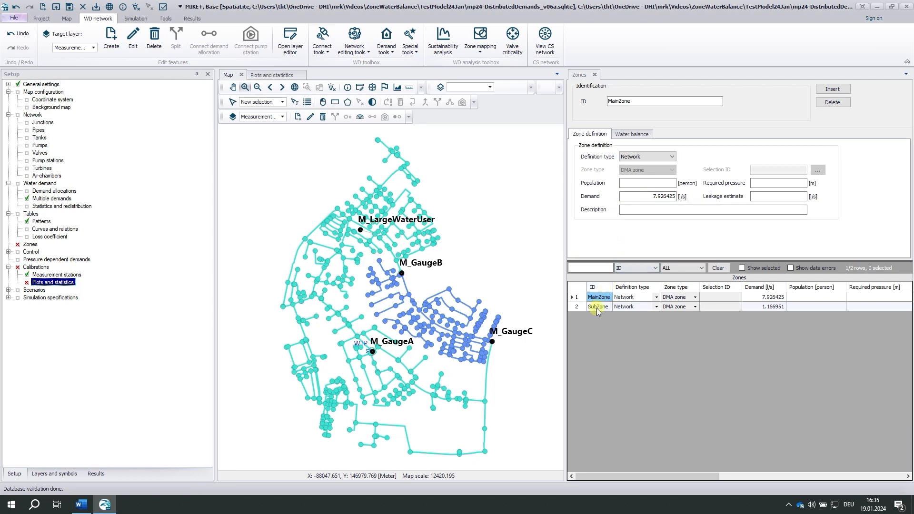
Distribute the zone demands to junctions via network zones, producing 1,586 distributed-demand records.
left_click(597, 306)
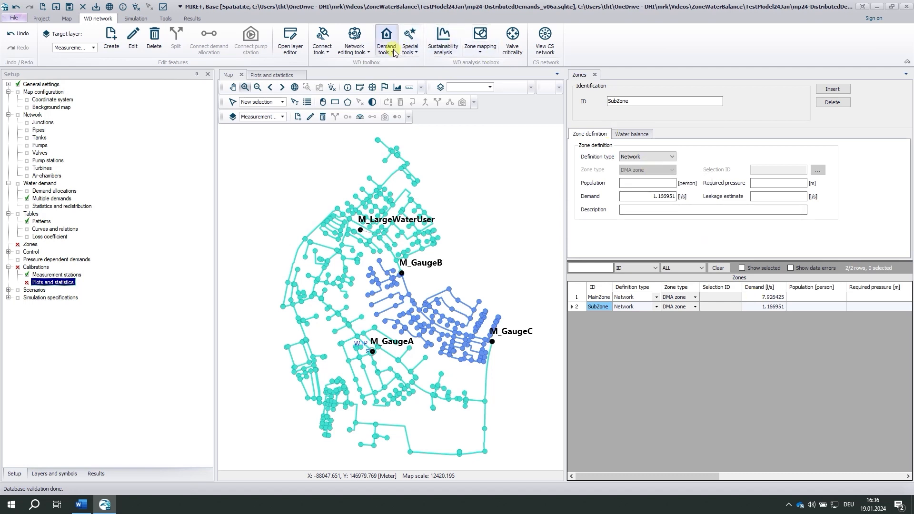
left_click(386, 39)
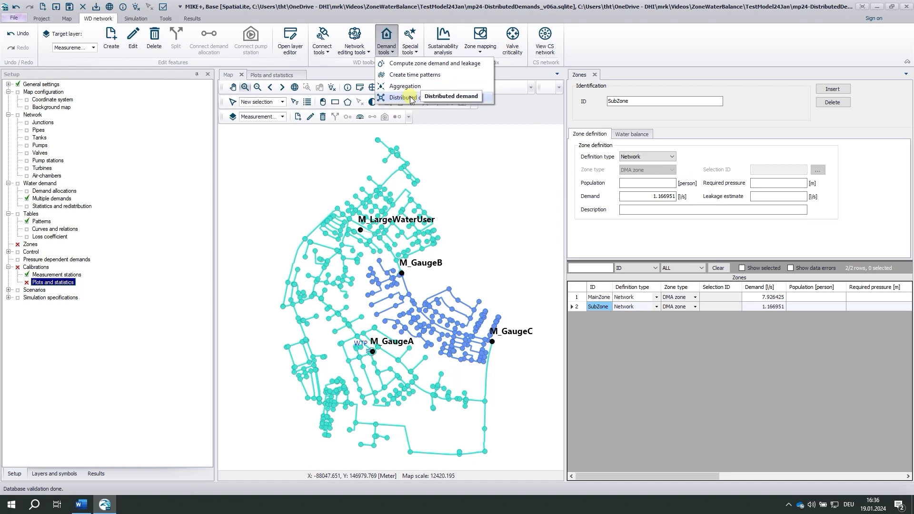
left_click(402, 97)
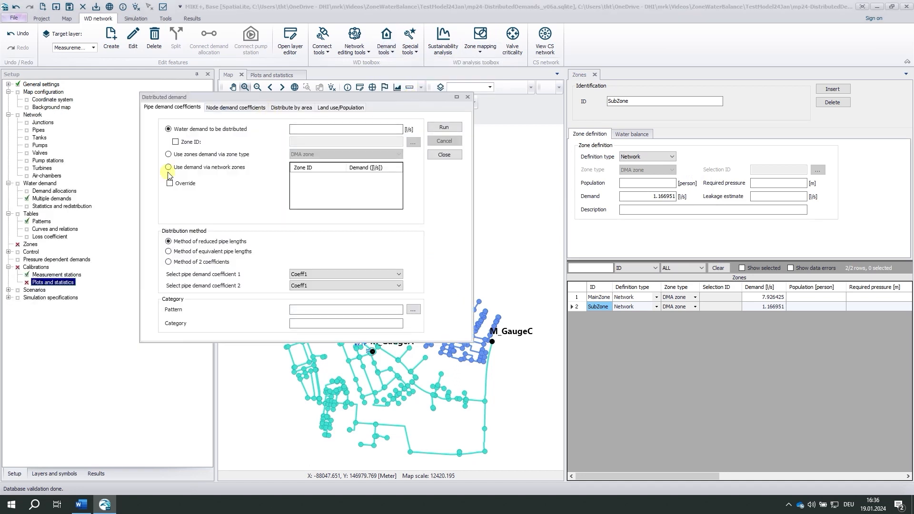
left_click(168, 167)
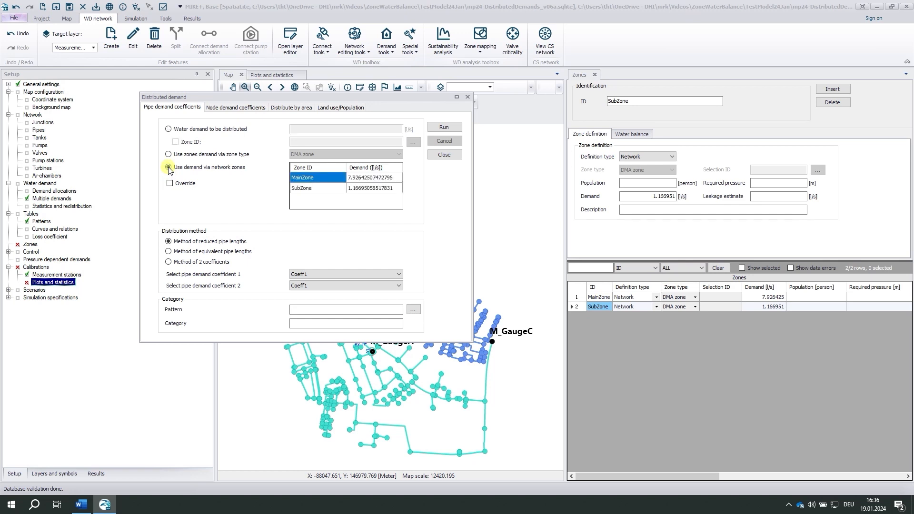
left_click(169, 167)
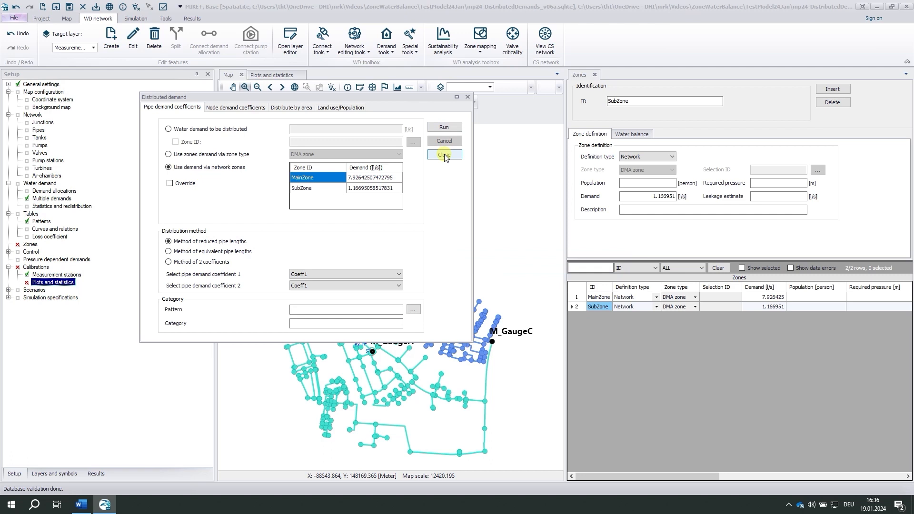
left_click(444, 154)
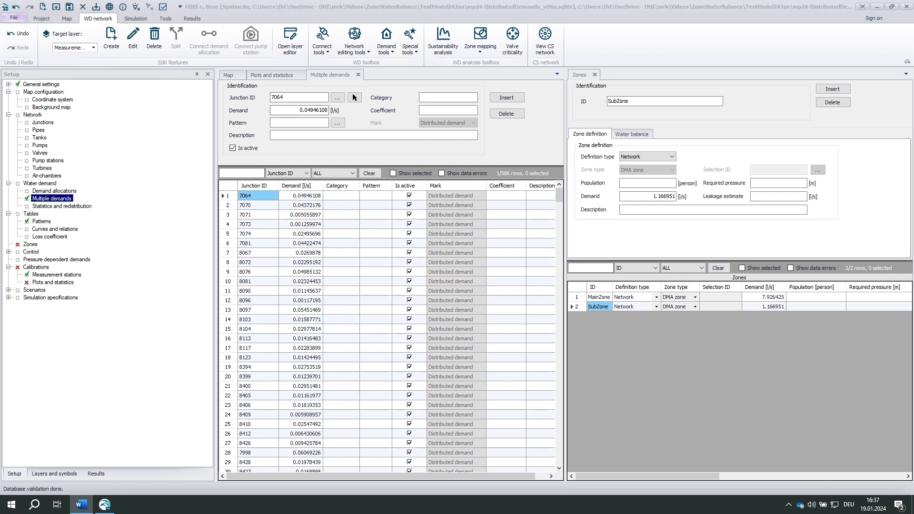
mouse_move(274, 194)
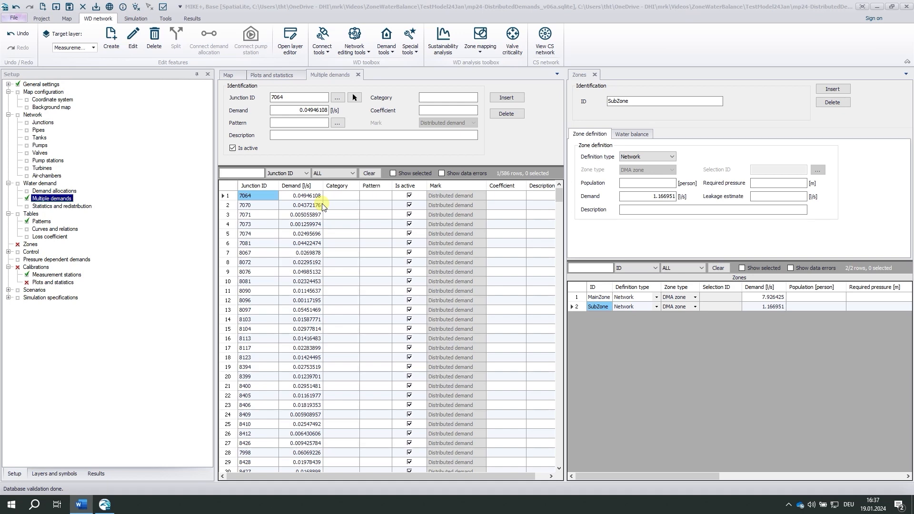
Close the Multiple demands table and return to the network map.
left_click(358, 75)
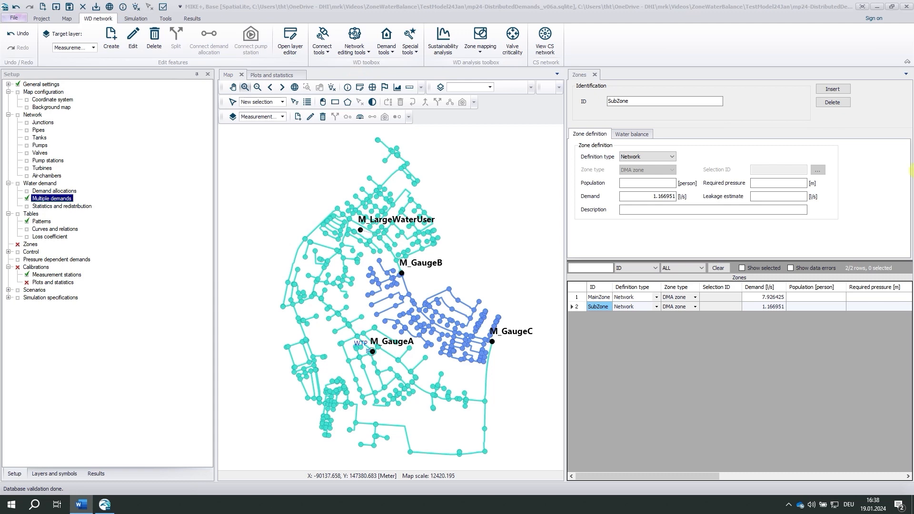
mouse_move(799, 49)
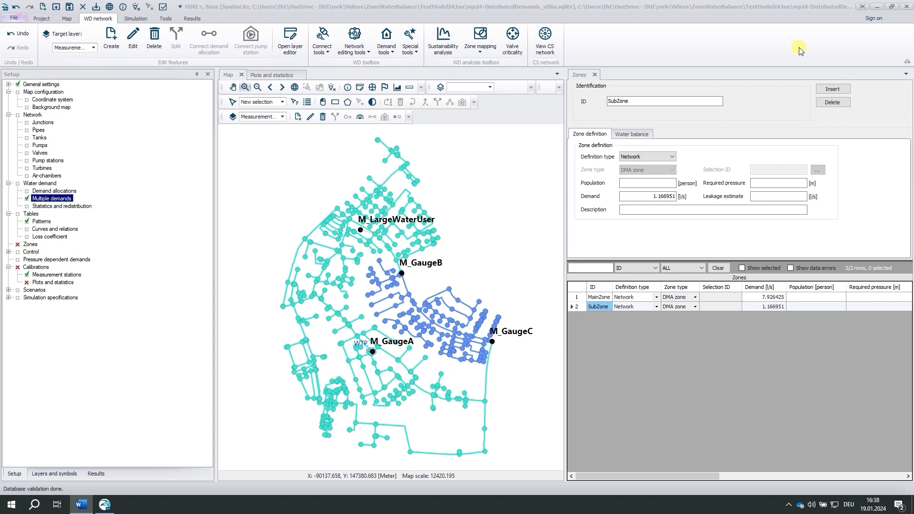
Set leakage to 100 percent of average zone demand over a limited night period.
left_click(386, 39)
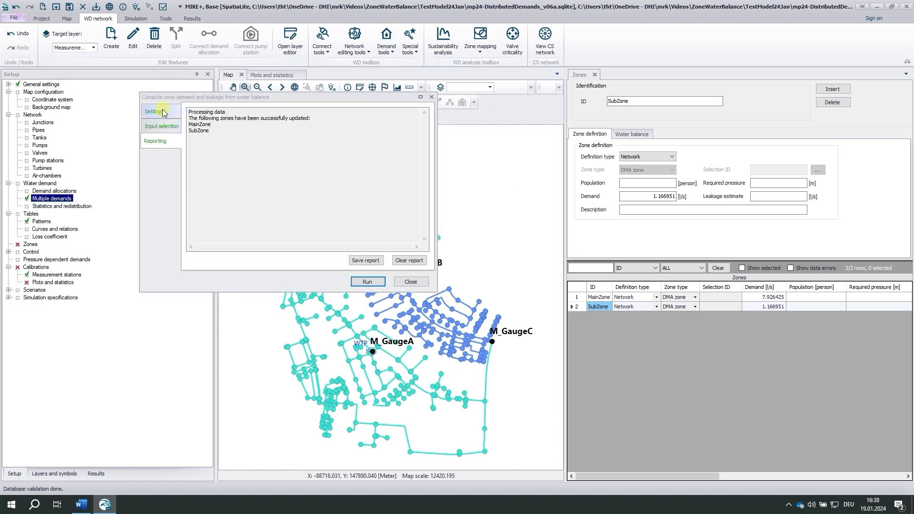
left_click(153, 111)
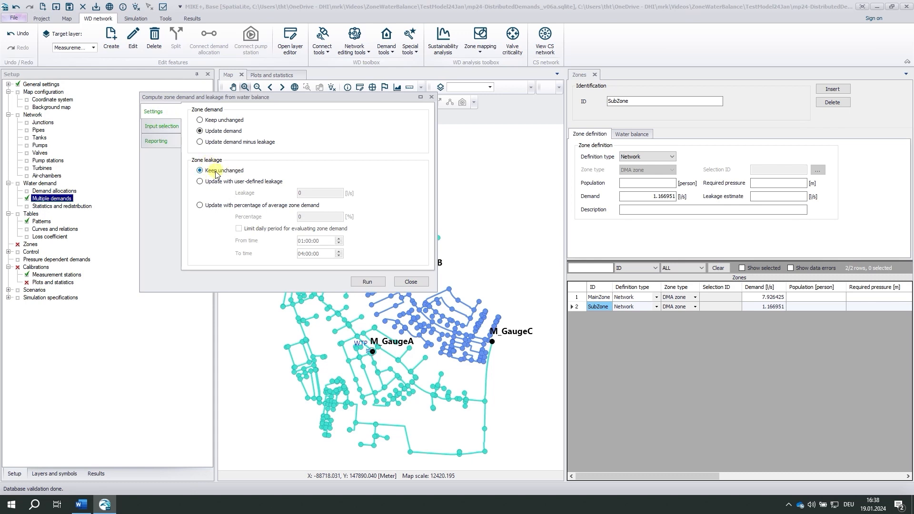
left_click(199, 205)
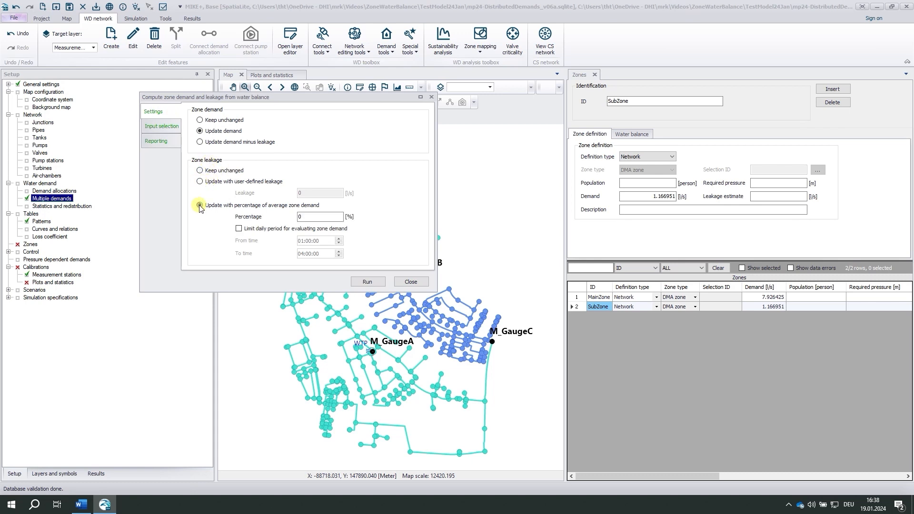
left_click(200, 205)
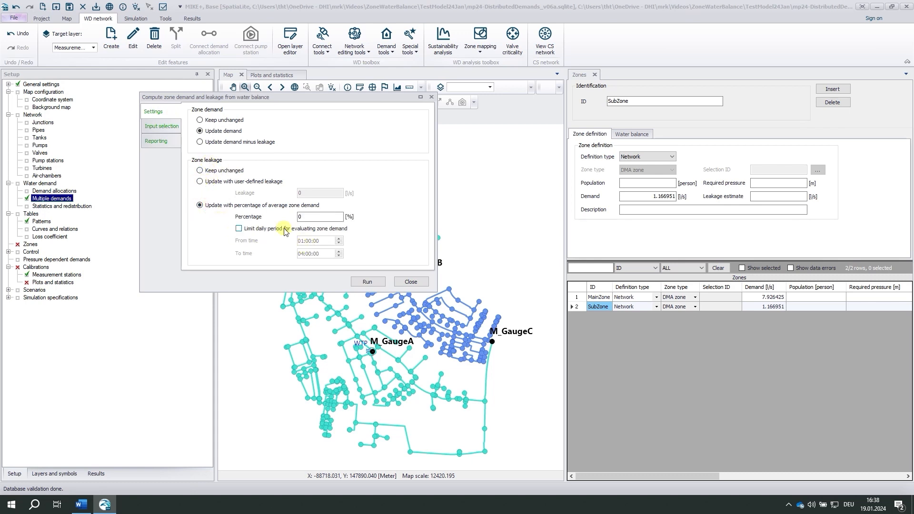
left_click(239, 228)
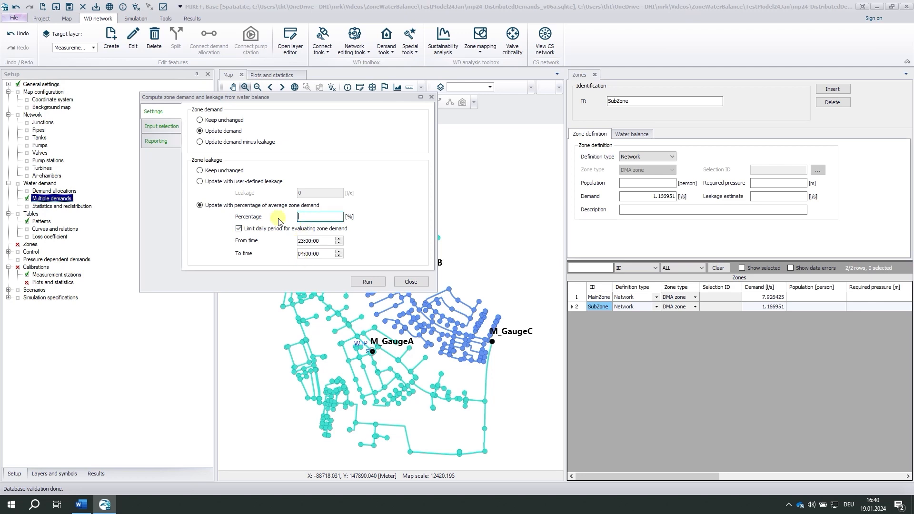
type("10")
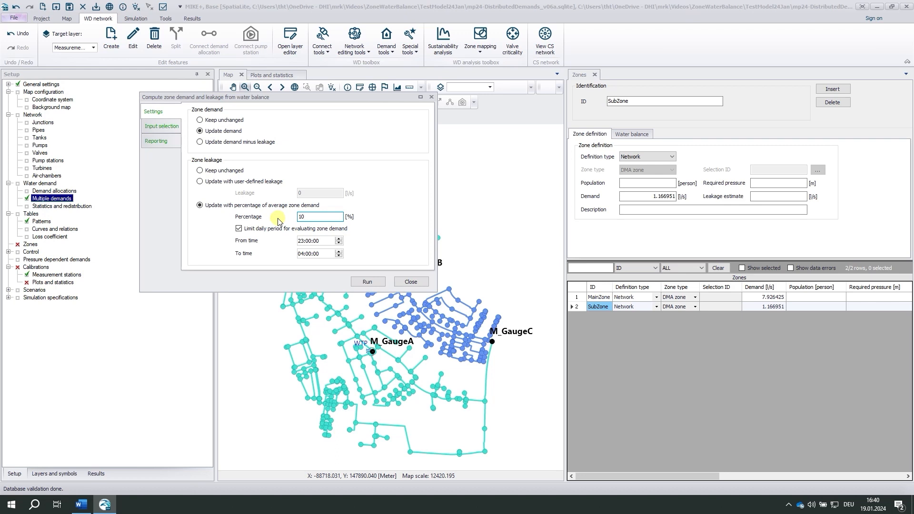
type("100")
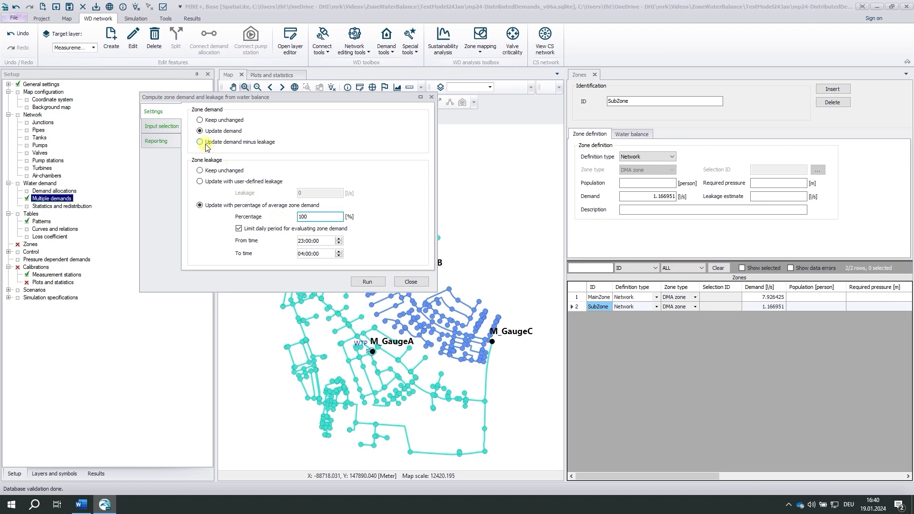
Run Update demand minus leakage, giving MainZone demand 2.63 l/s and leakage 5.30 l/s.
left_click(200, 142)
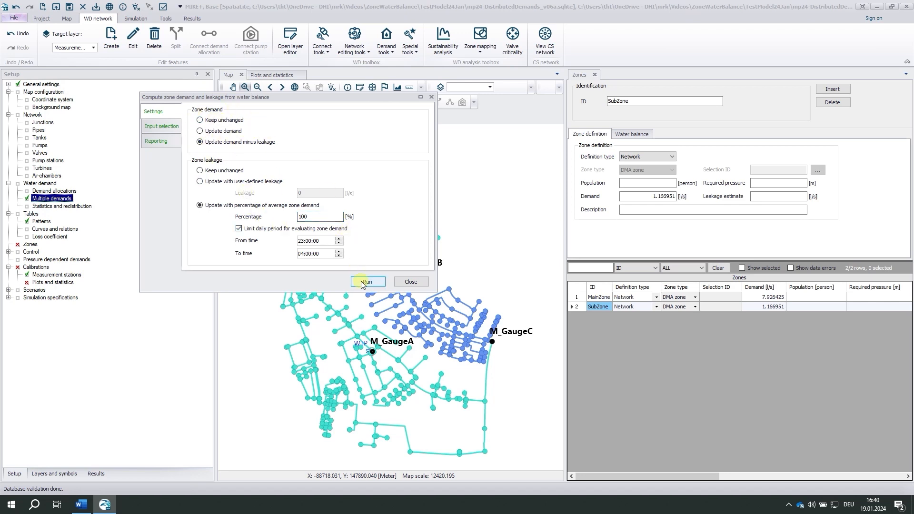
left_click(367, 281)
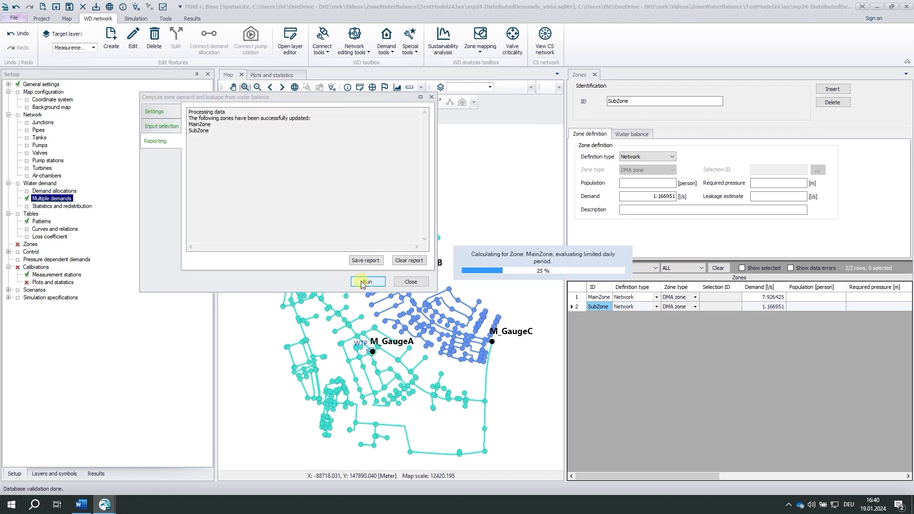
left_click(367, 281)
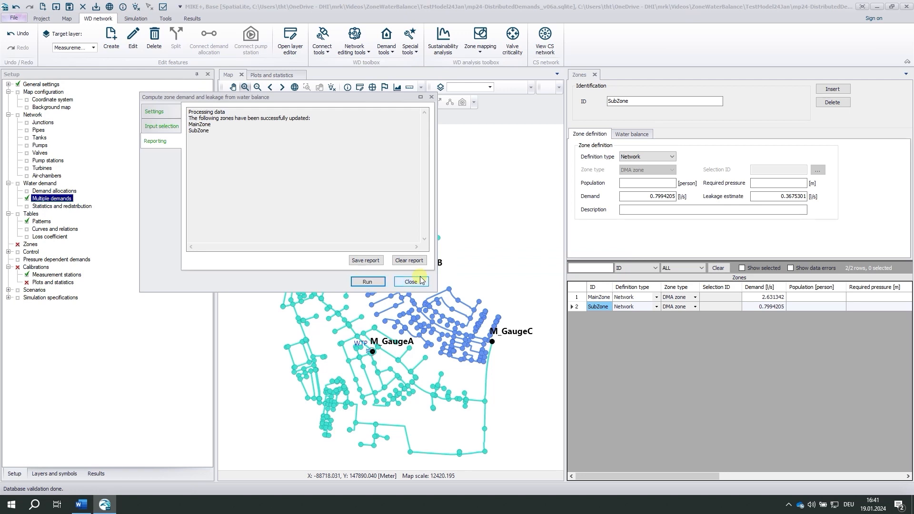
left_click(411, 281)
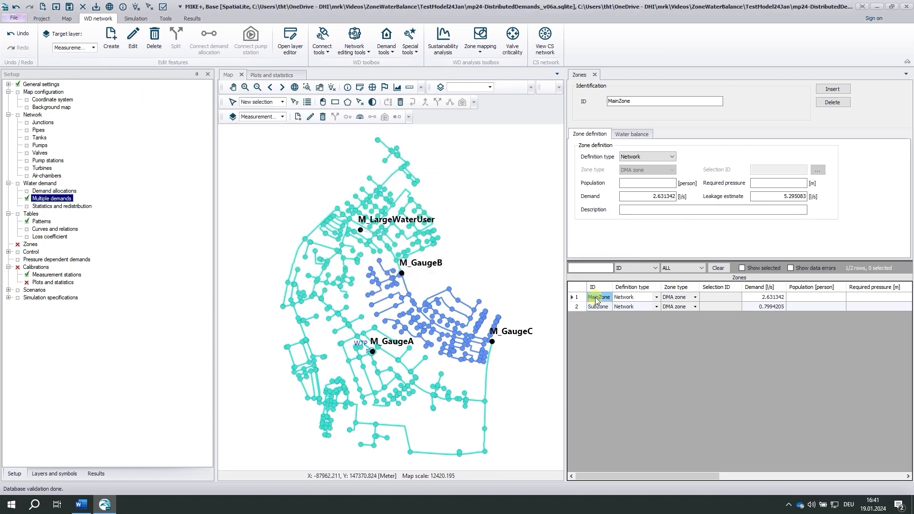
mouse_move(644, 224)
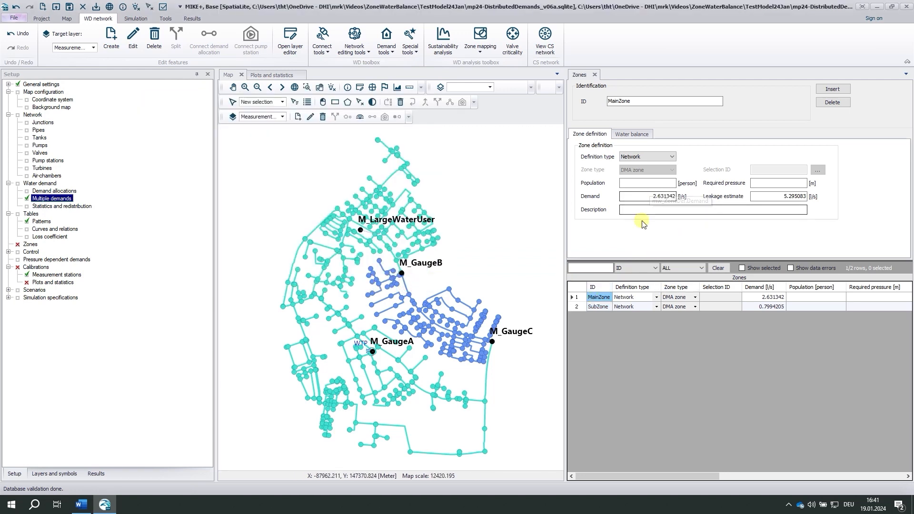
mouse_move(652, 197)
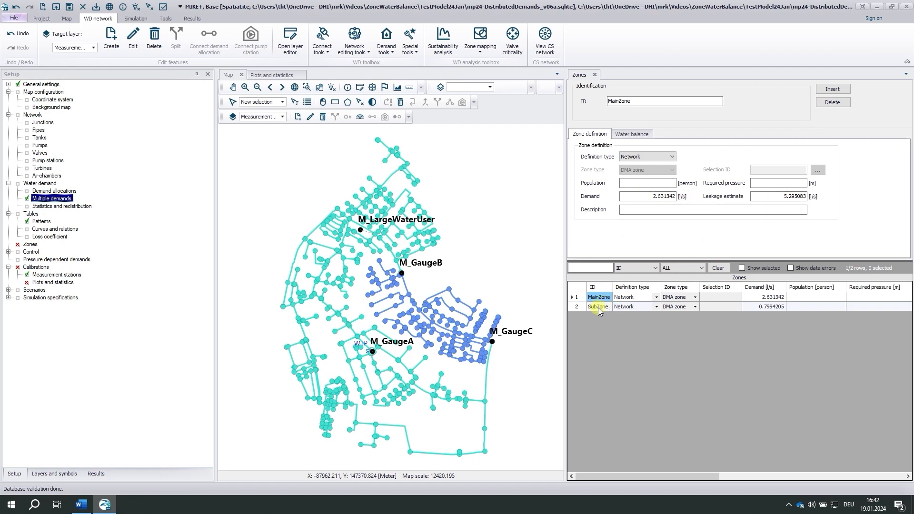
left_click(598, 306)
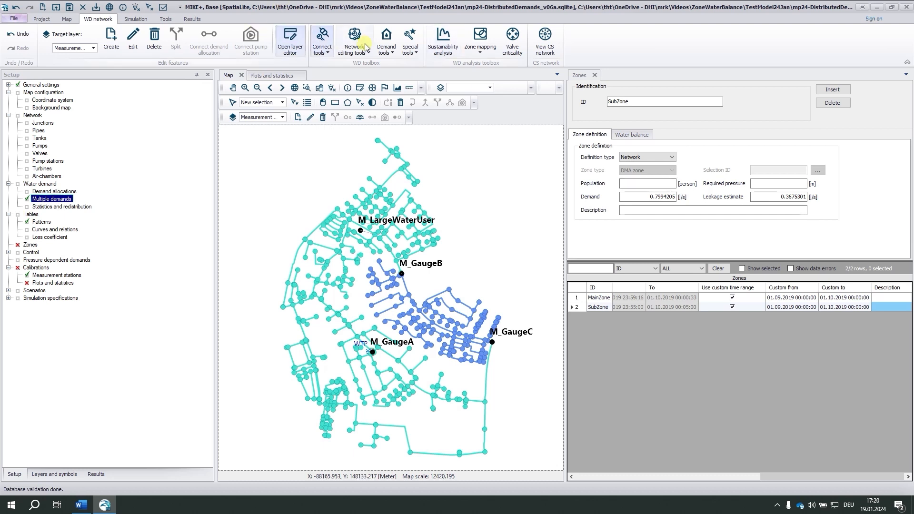
Generate normalized 1-day, 60-minute patterns for all weekdays with suffix AllDays for both zones.
left_click(386, 39)
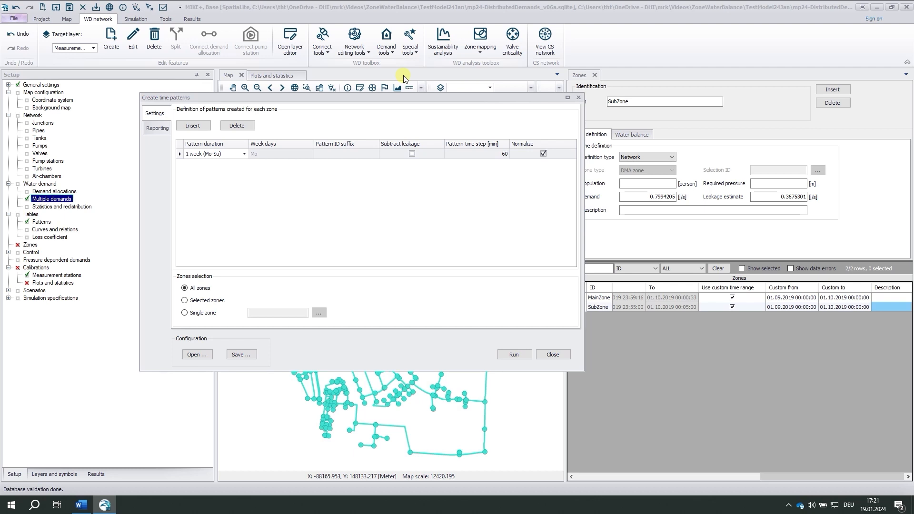
mouse_move(368, 87)
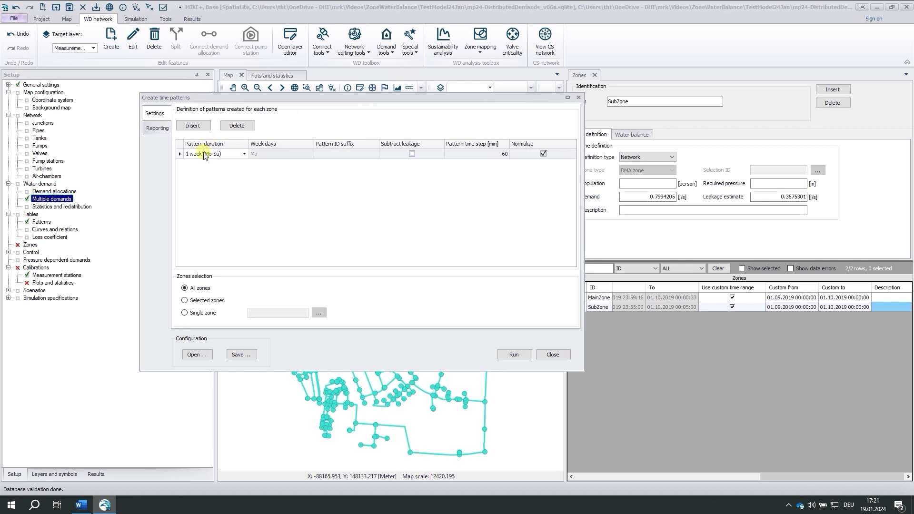
left_click(242, 153)
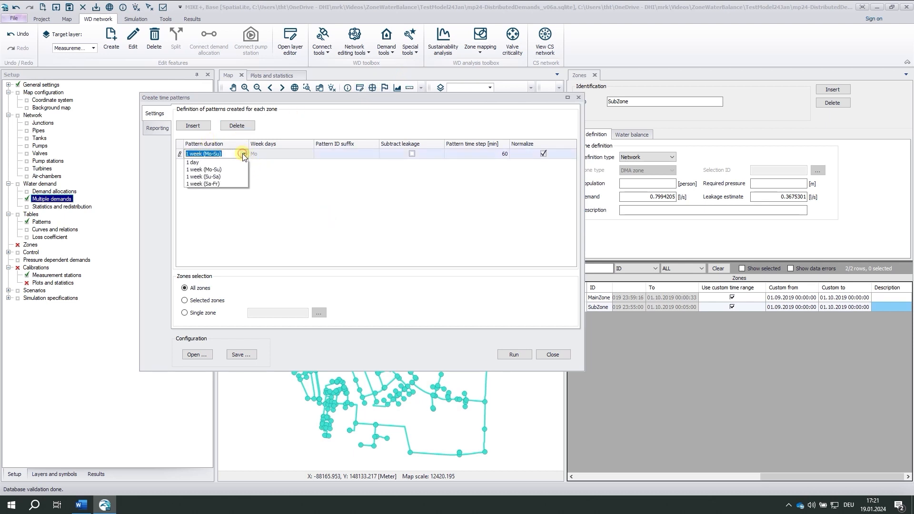
left_click(192, 161)
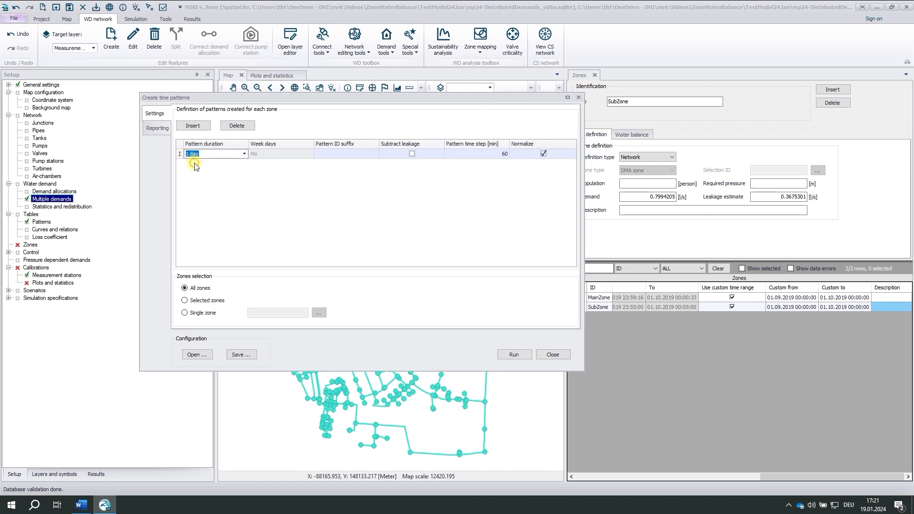
left_click(309, 153)
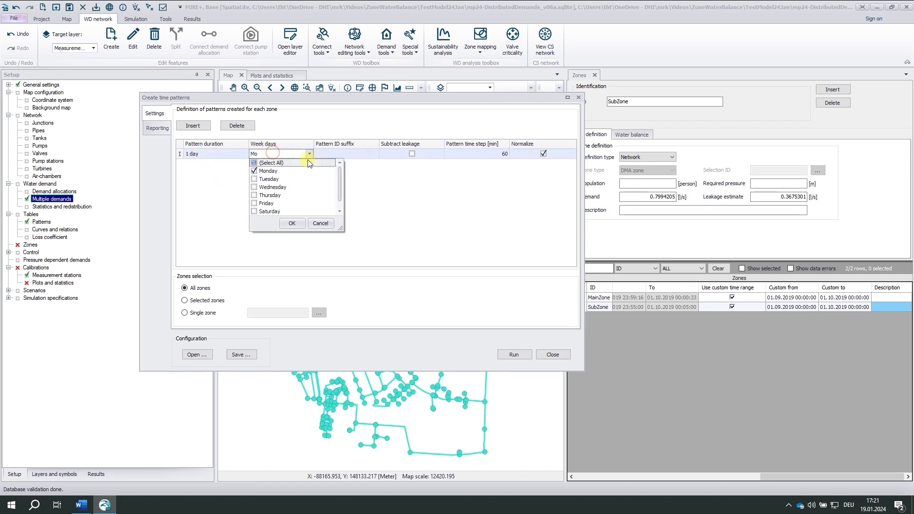
left_click(270, 163)
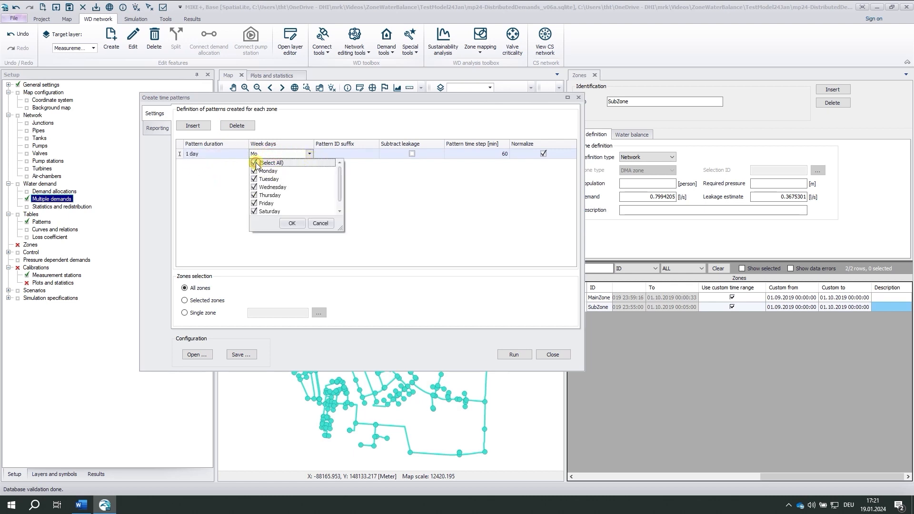
left_click(292, 222)
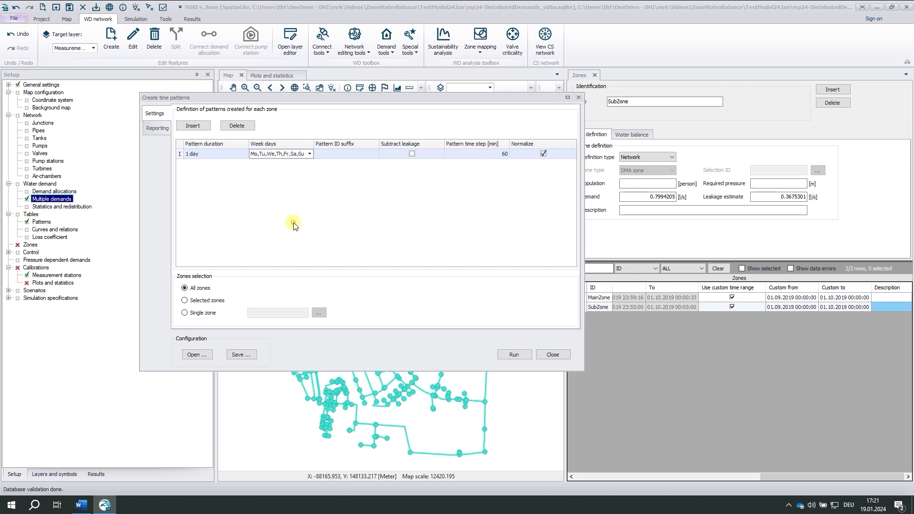
left_click(345, 153)
type("AllDays")
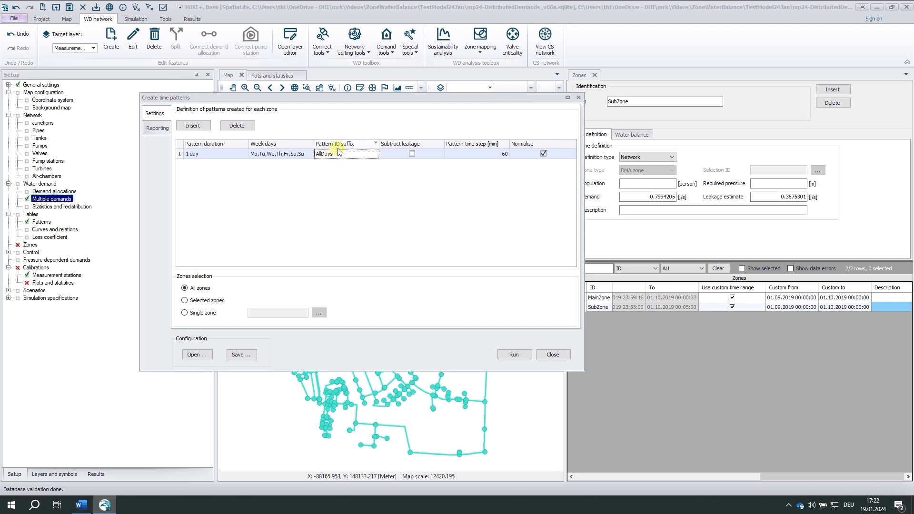
mouse_move(487, 158)
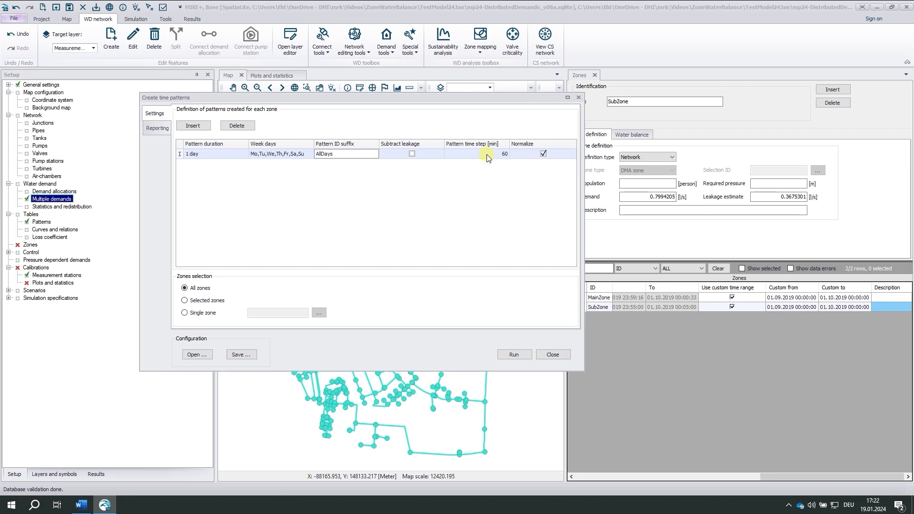
left_click(346, 154)
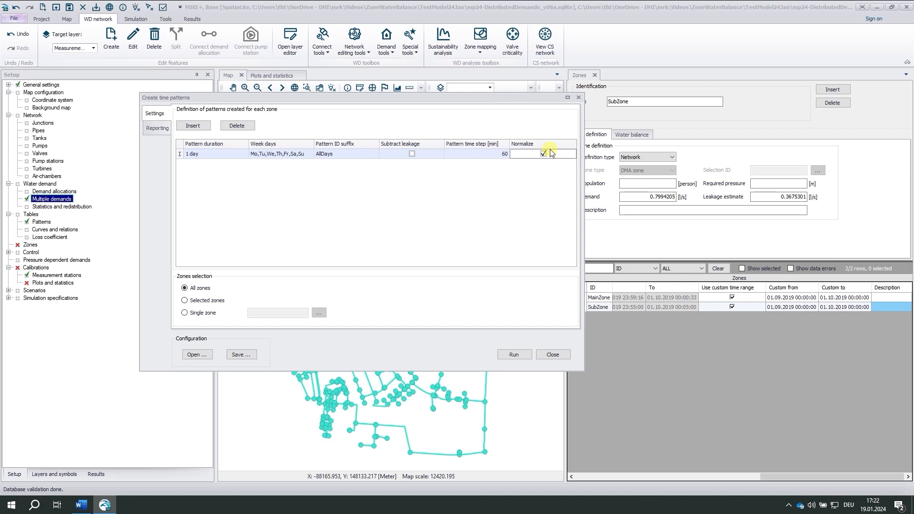
mouse_move(489, 356)
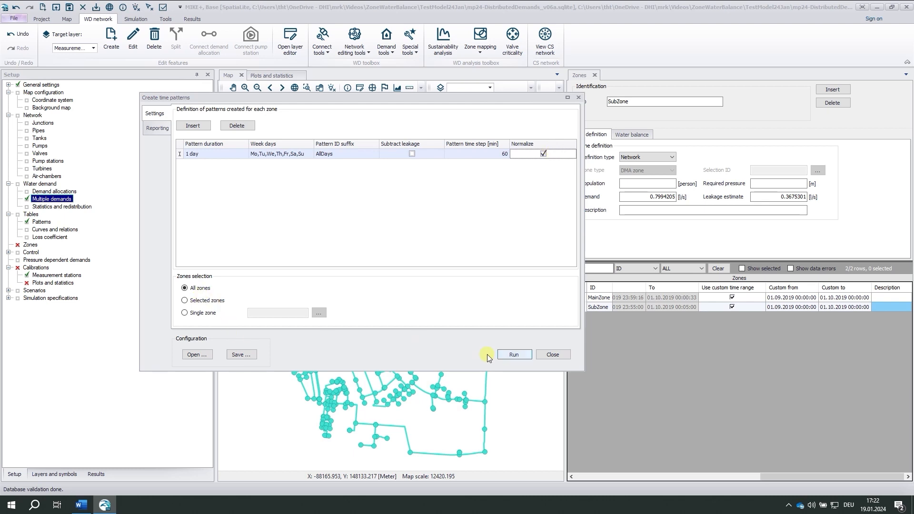
left_click(513, 353)
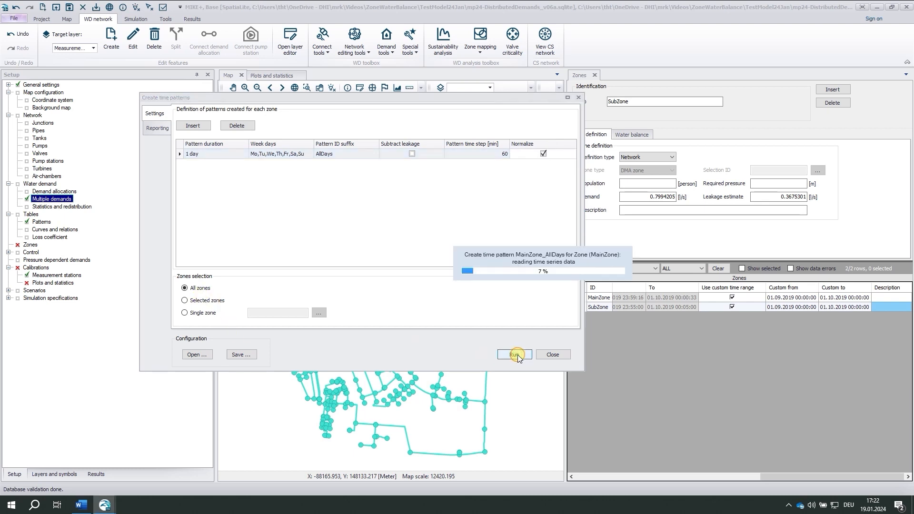
left_click(514, 354)
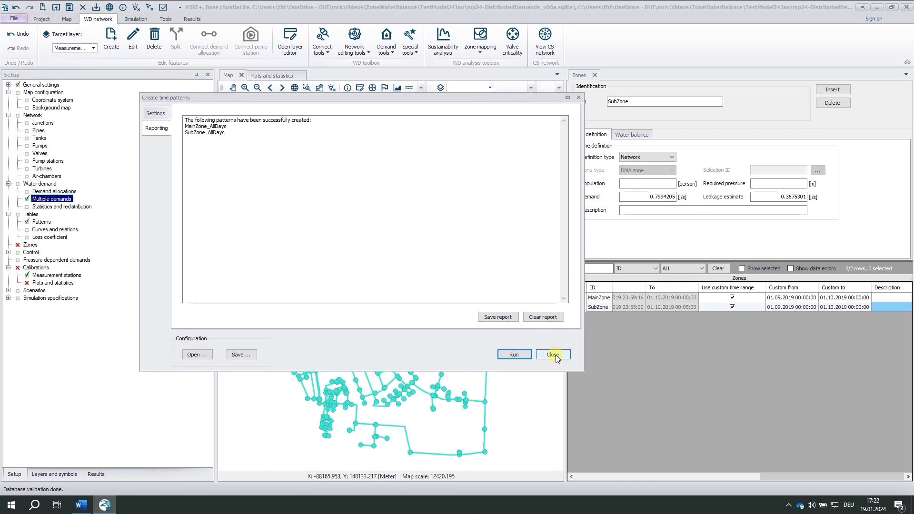
left_click(552, 354)
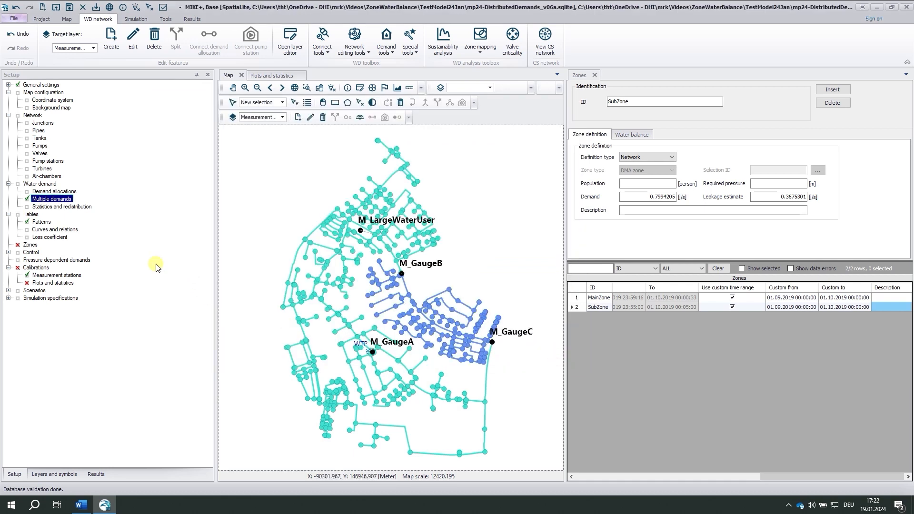
Open the Patterns table and compare the MainZone_AllDays and SubZone_AllDays 24-hour curves.
left_click(42, 222)
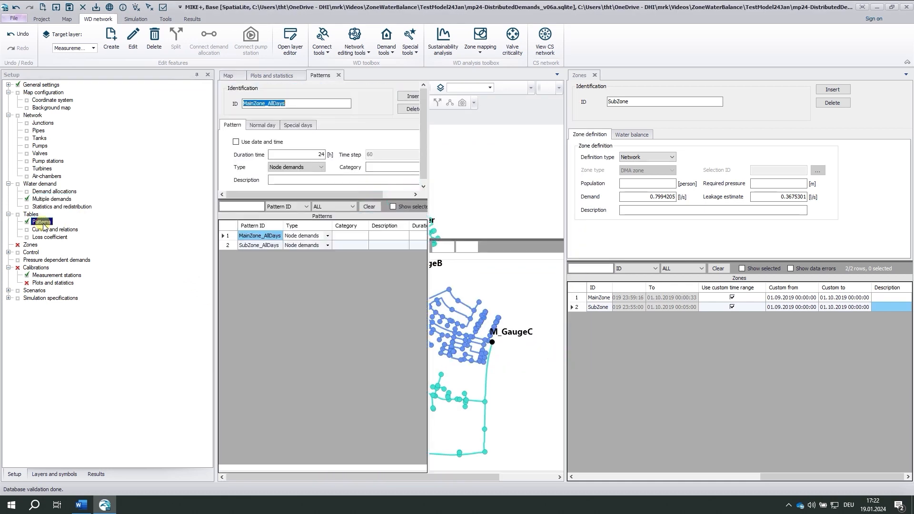
left_click(259, 236)
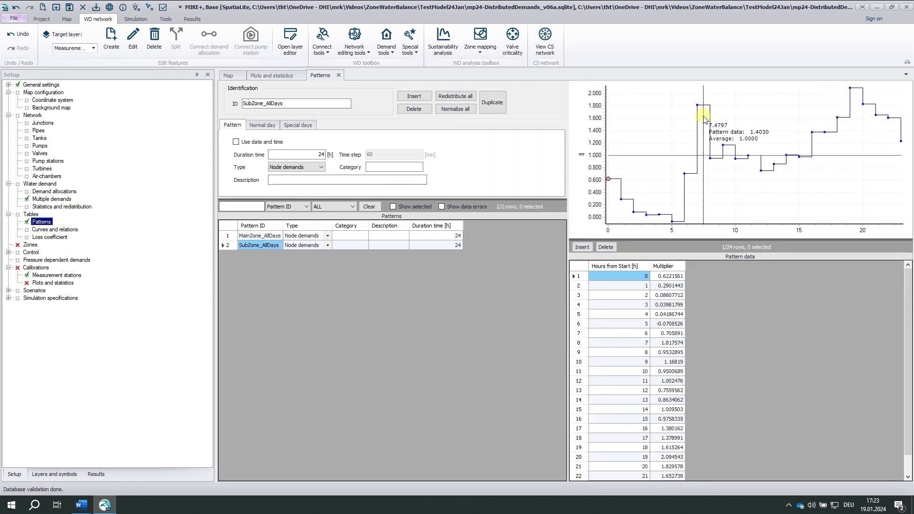
left_click(259, 235)
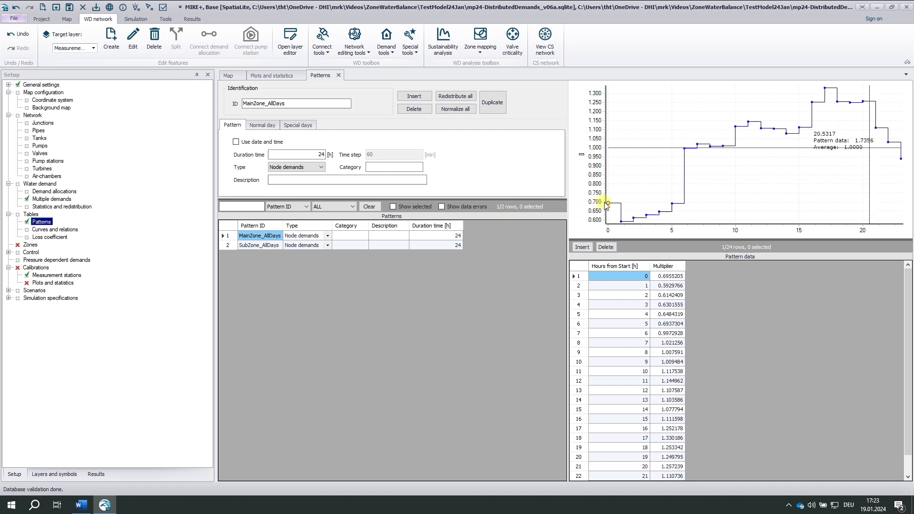
mouse_move(623, 213)
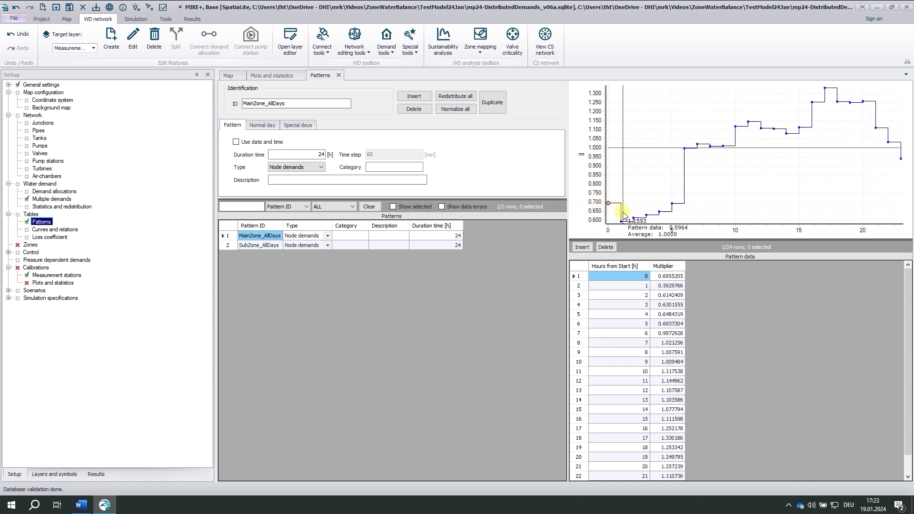
mouse_move(906, 159)
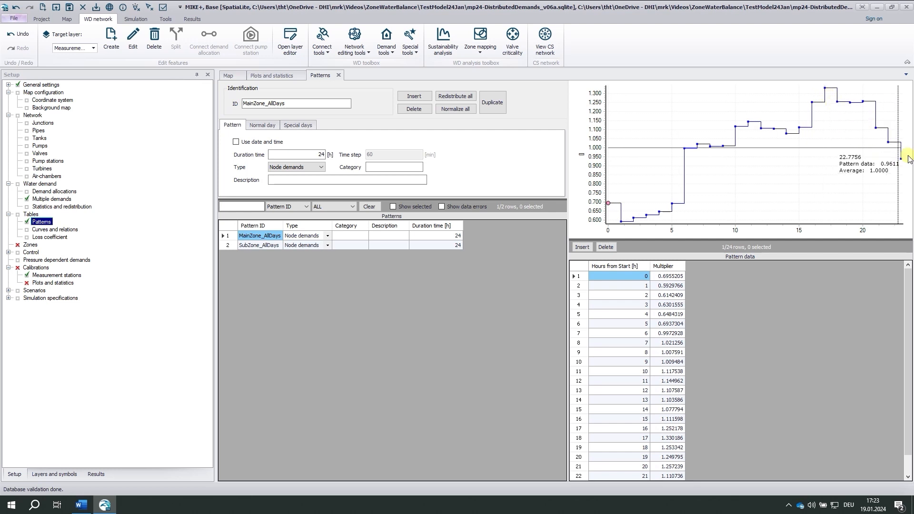
mouse_move(639, 177)
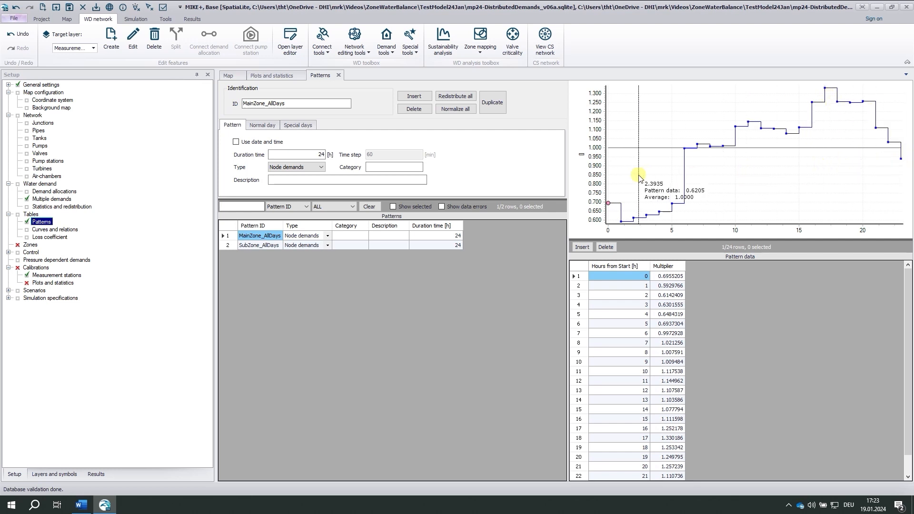
mouse_move(246, 250)
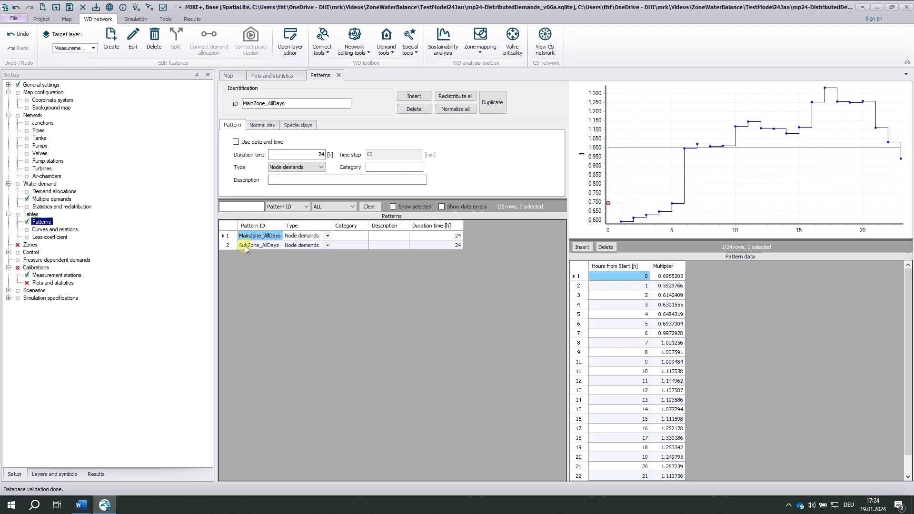
left_click(260, 244)
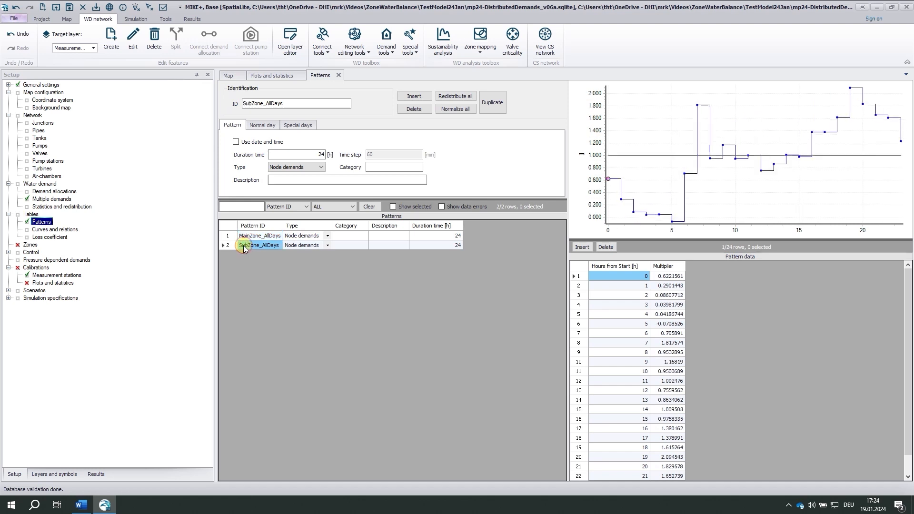
mouse_move(638, 163)
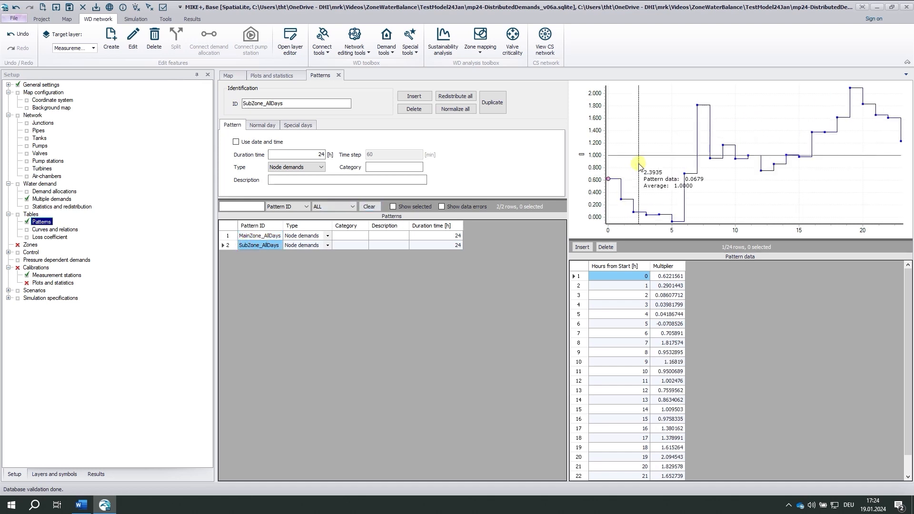
mouse_move(681, 222)
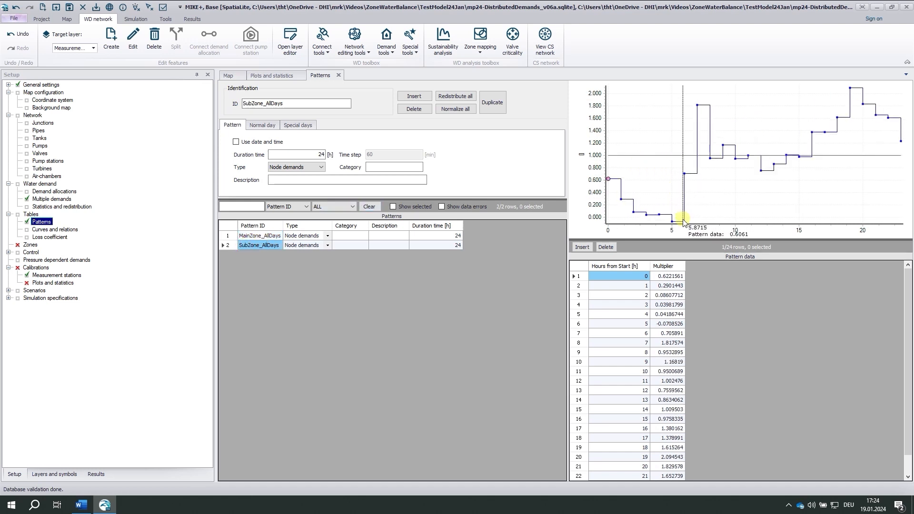
mouse_move(836, 96)
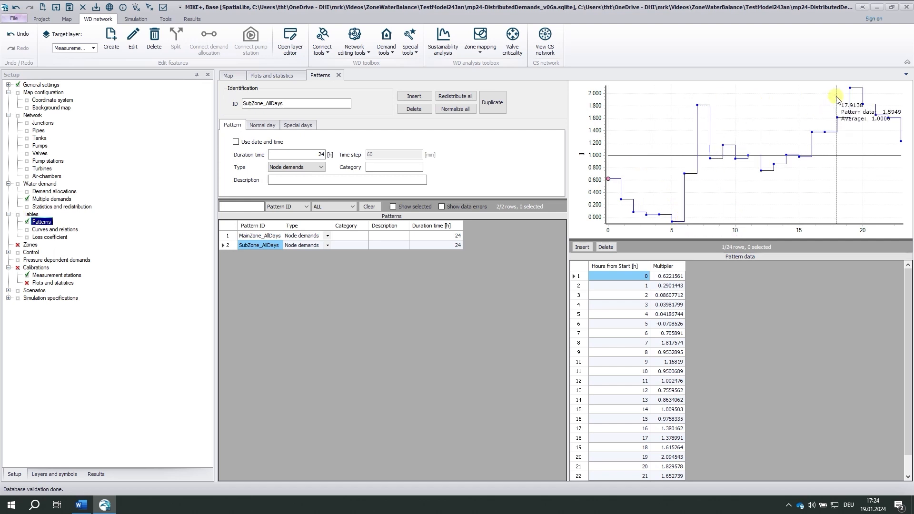
mouse_move(624, 4)
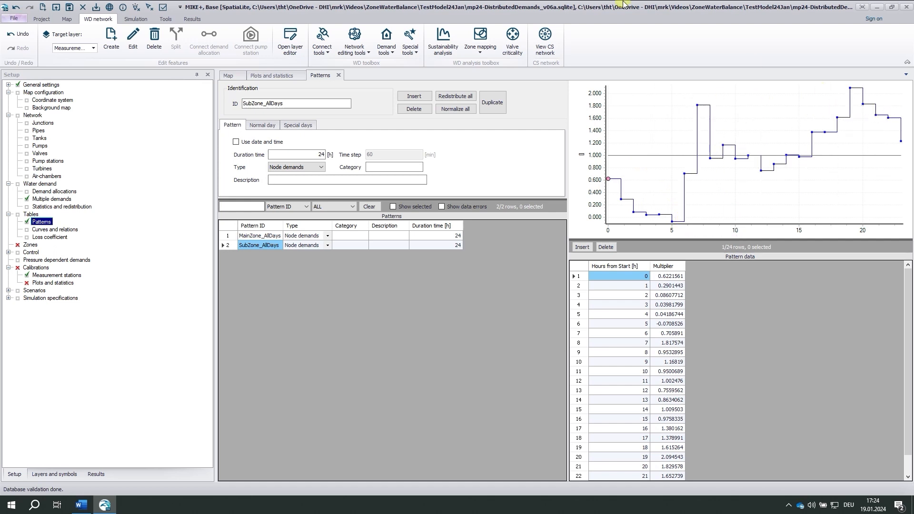
Add a 1-week Mo–Su pattern row with suffix Week and generate the weekly patterns.
left_click(386, 39)
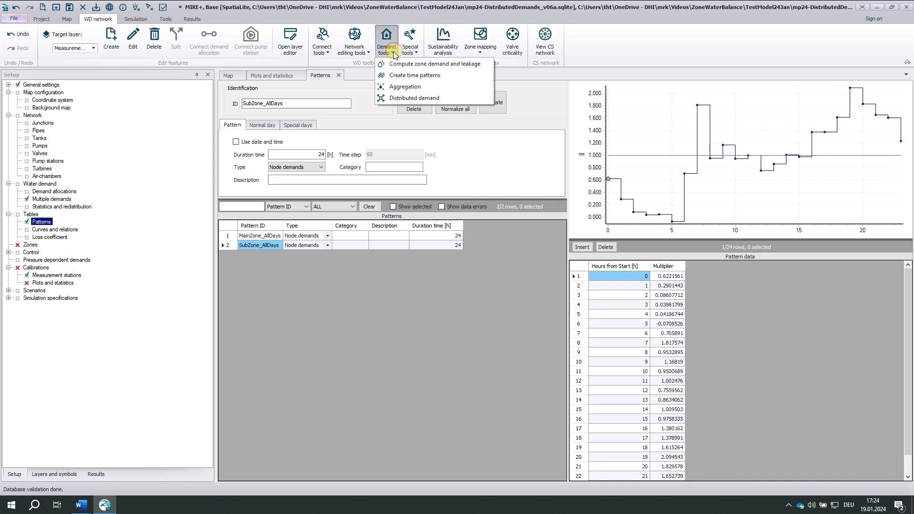
left_click(414, 75)
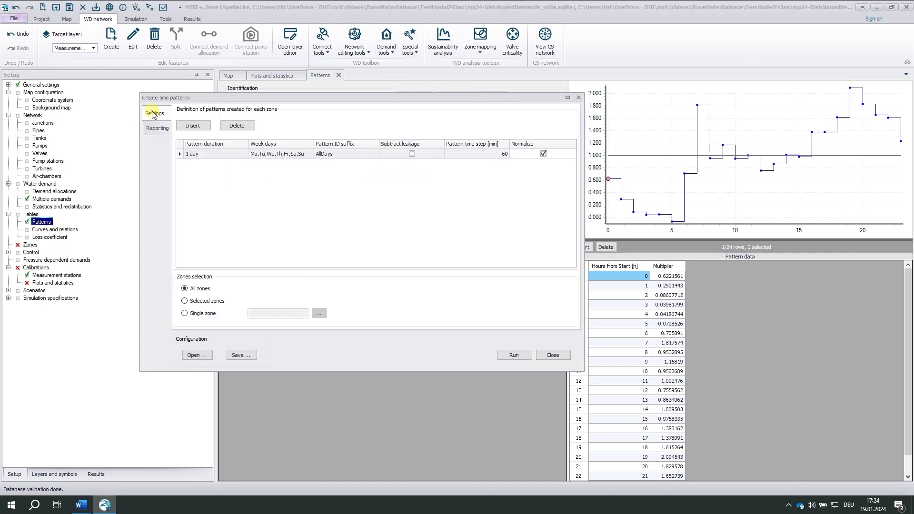
left_click(192, 125)
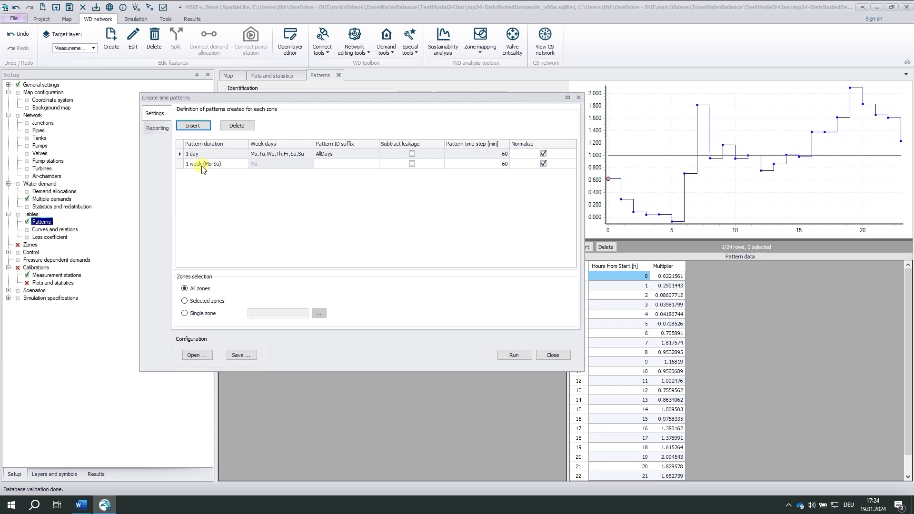
left_click(345, 164)
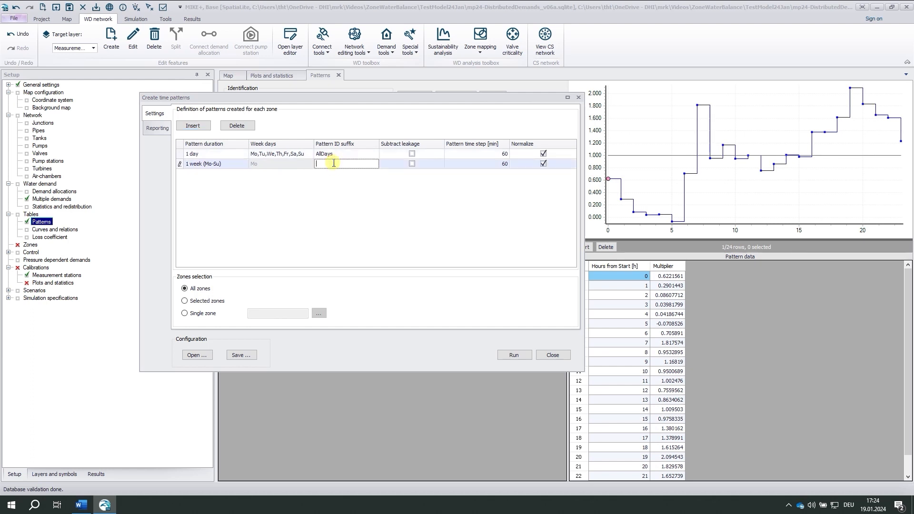
type("Week")
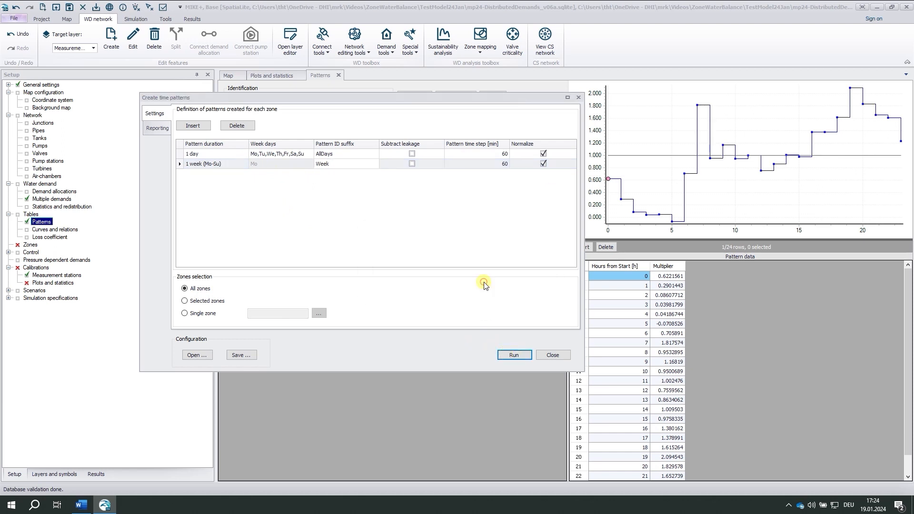
left_click(513, 354)
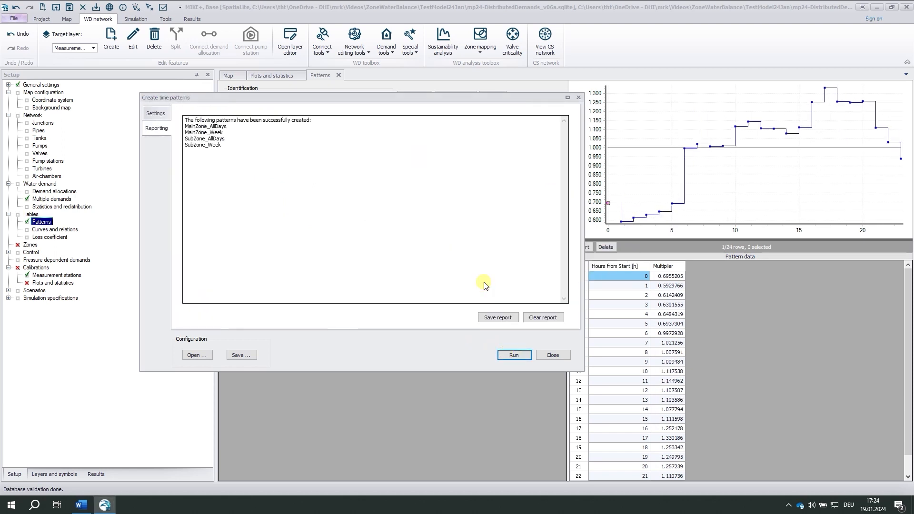
mouse_move(552, 355)
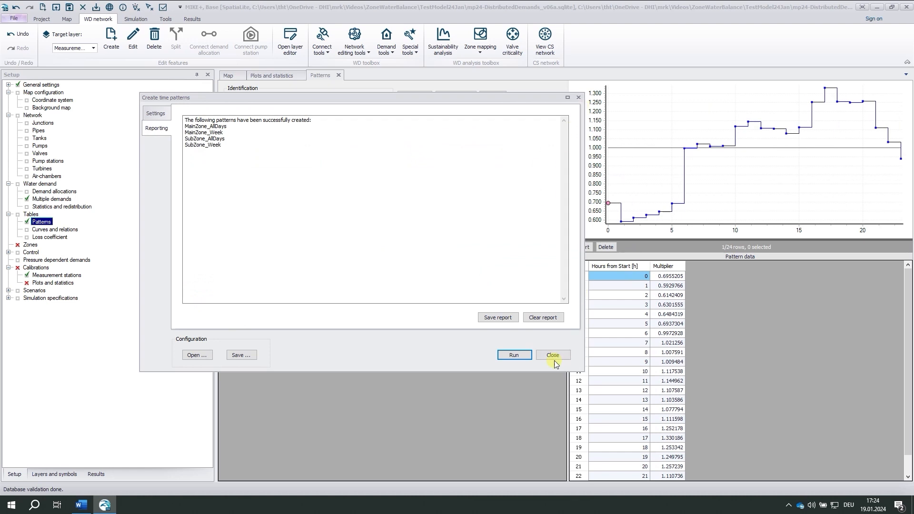
Close the report and view the 168-hour MainZone_Week and SubZone_Week curves.
left_click(551, 355)
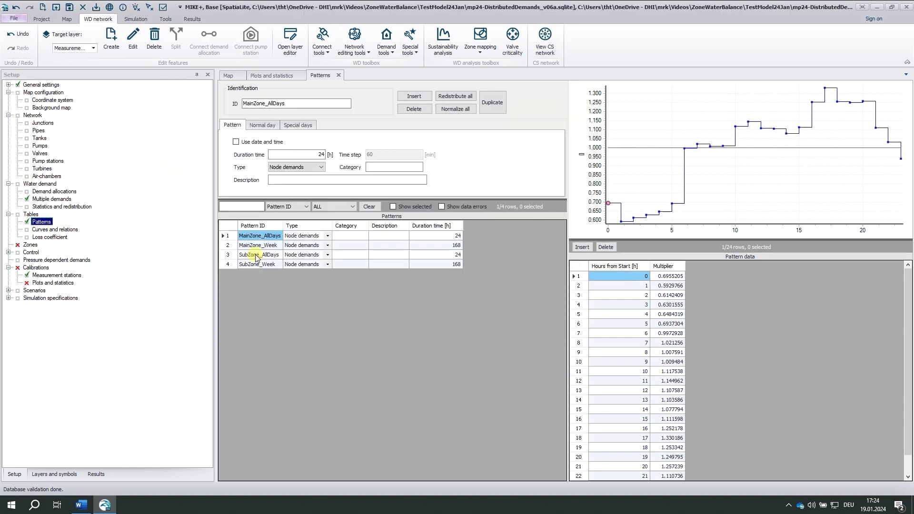
left_click(254, 245)
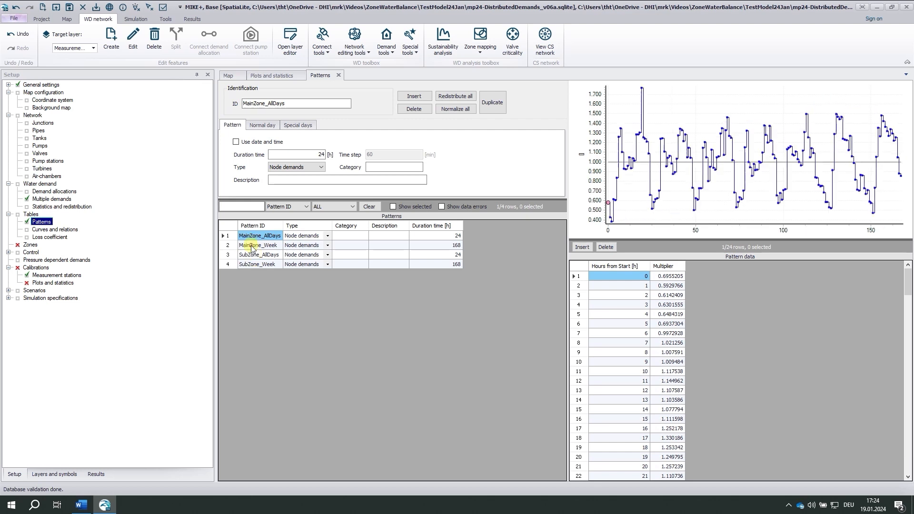
left_click(259, 244)
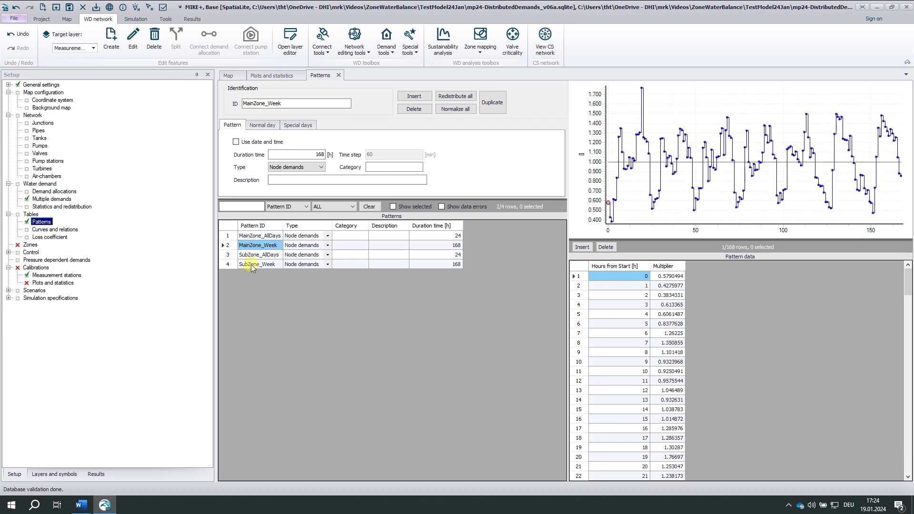
left_click(258, 264)
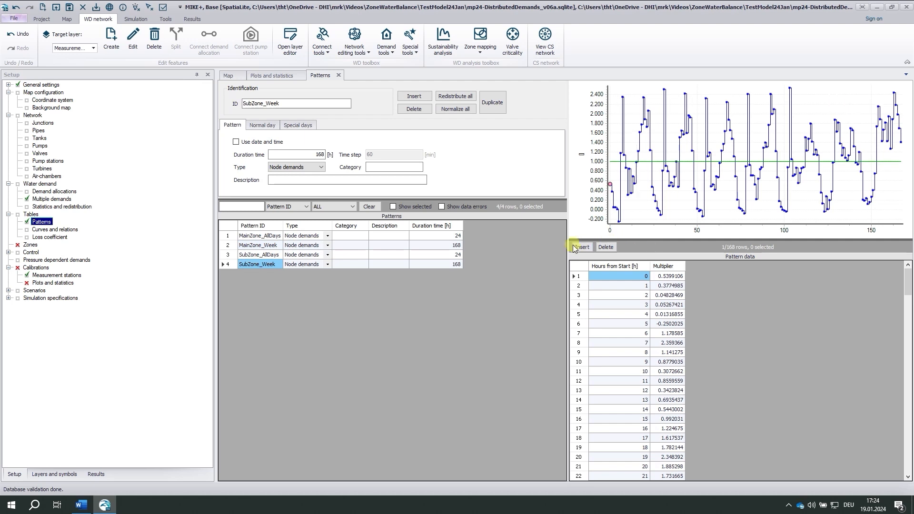
mouse_move(516, 252)
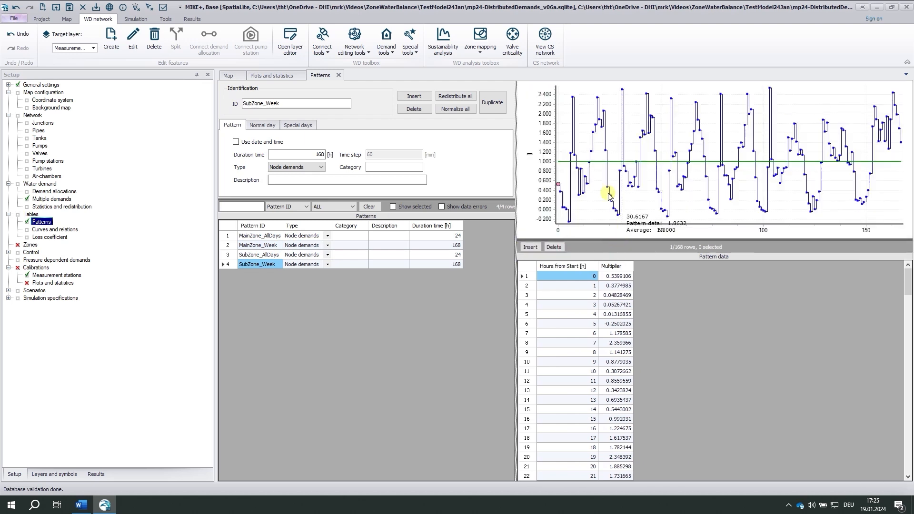
mouse_move(603, 156)
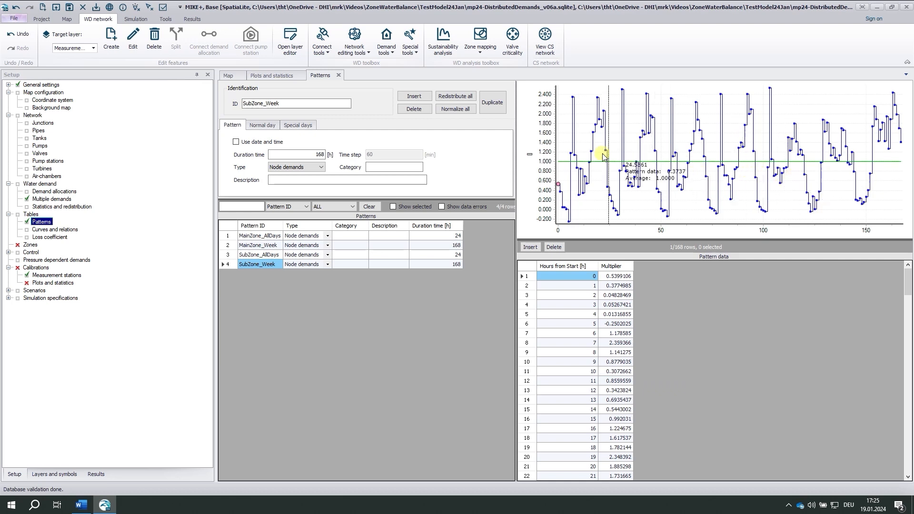
mouse_move(625, 156)
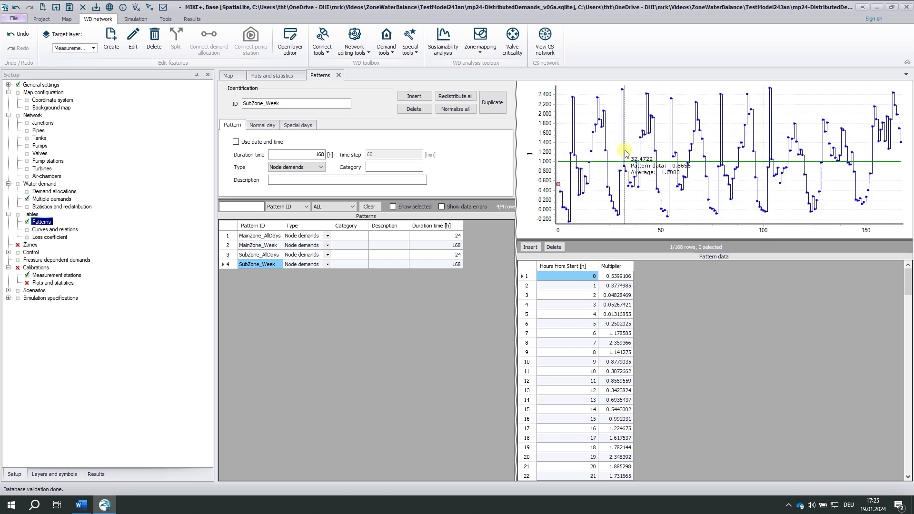
mouse_move(673, 153)
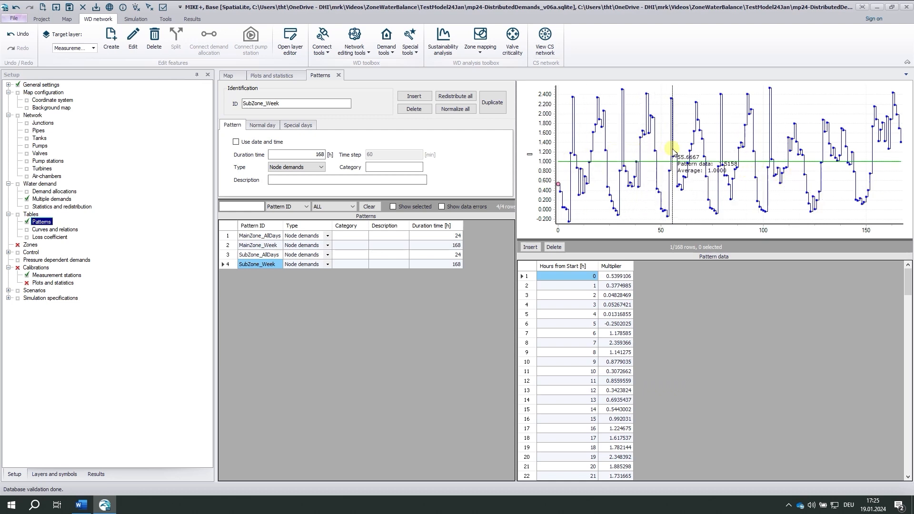
mouse_move(762, 145)
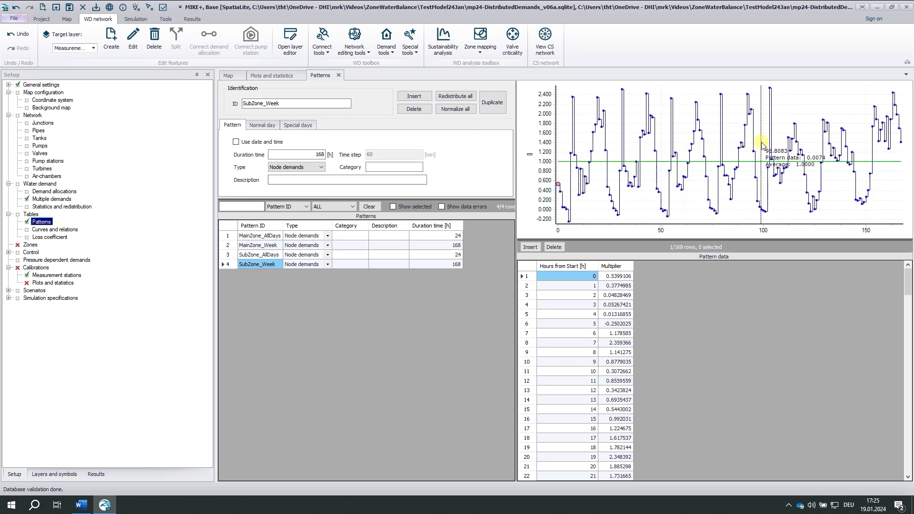
mouse_move(824, 149)
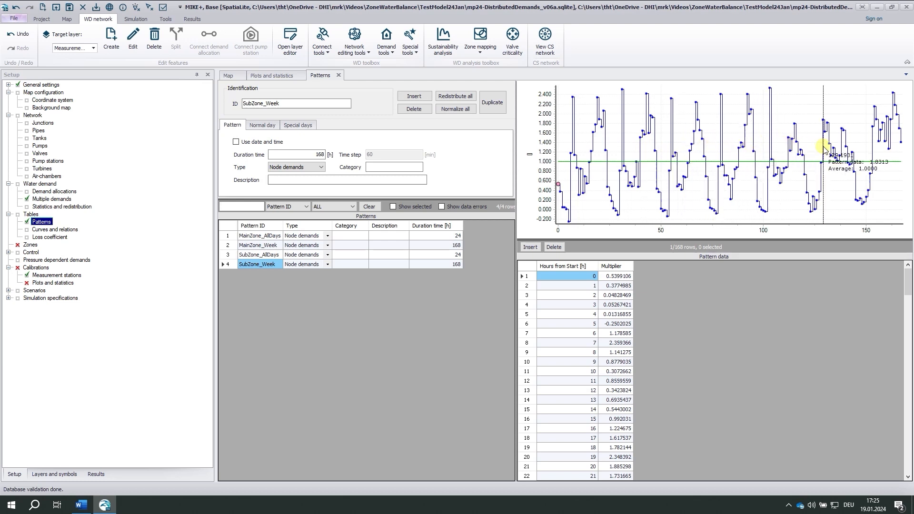
mouse_move(877, 145)
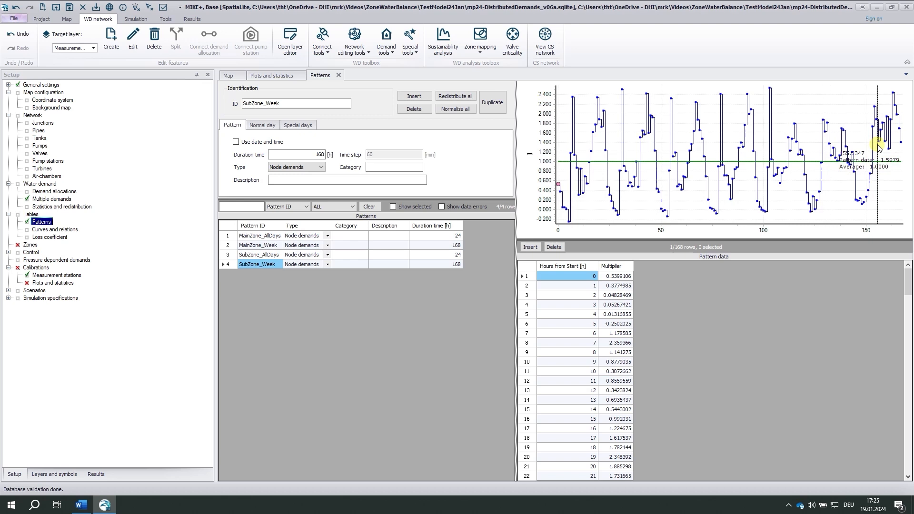